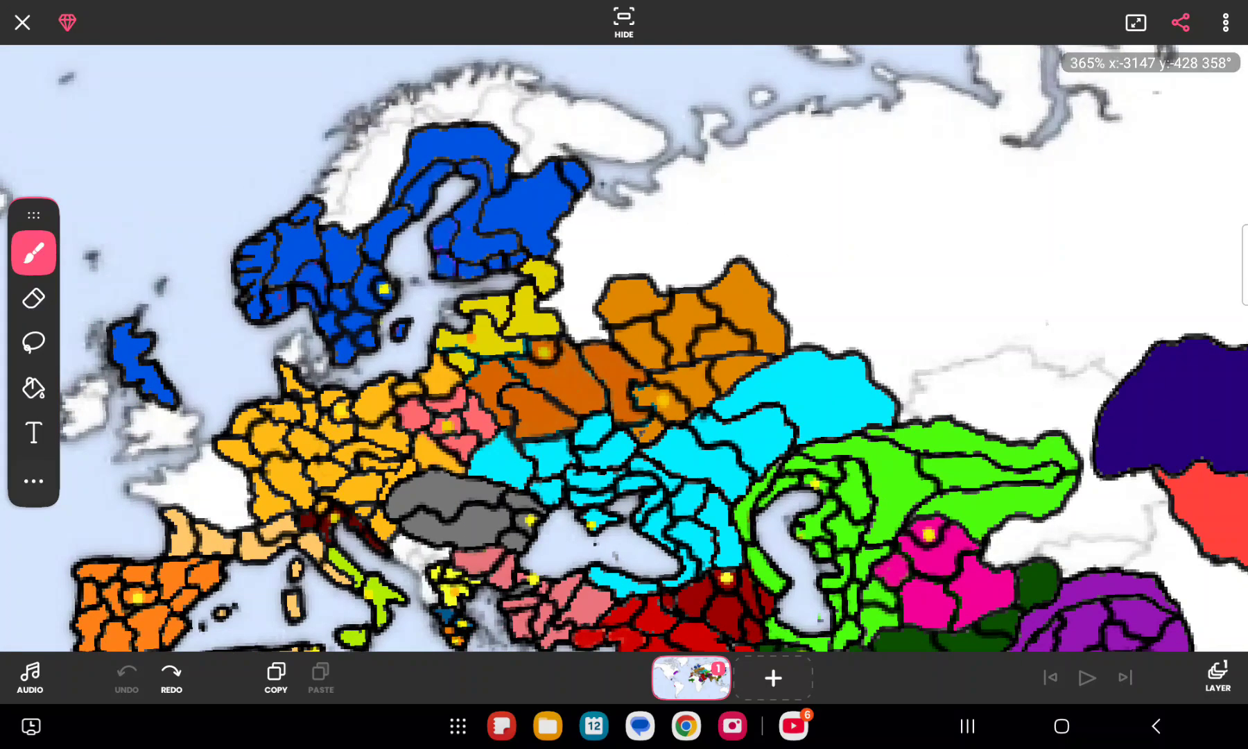
# Step: Pick a brownish-orange brush colour and dismiss the low-storage warning
pyautogui.click(34, 252)
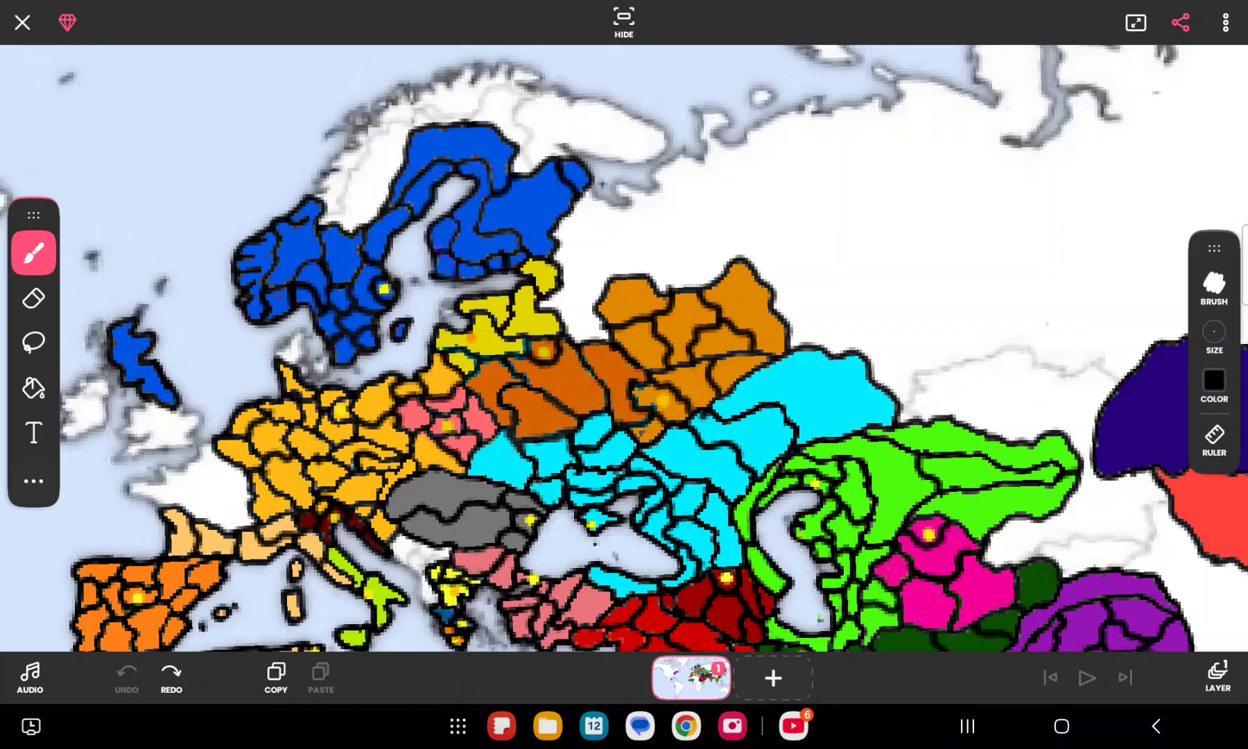
pyautogui.click(1213, 379)
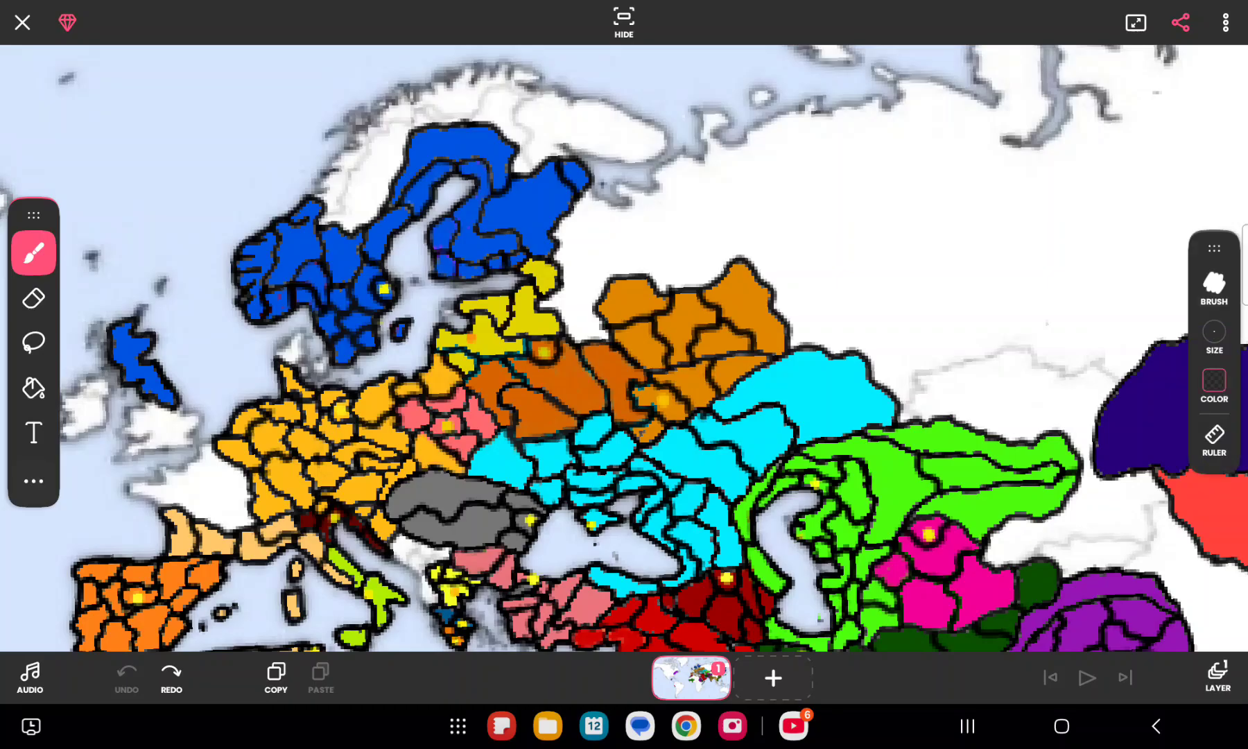
pyautogui.click(1213, 382)
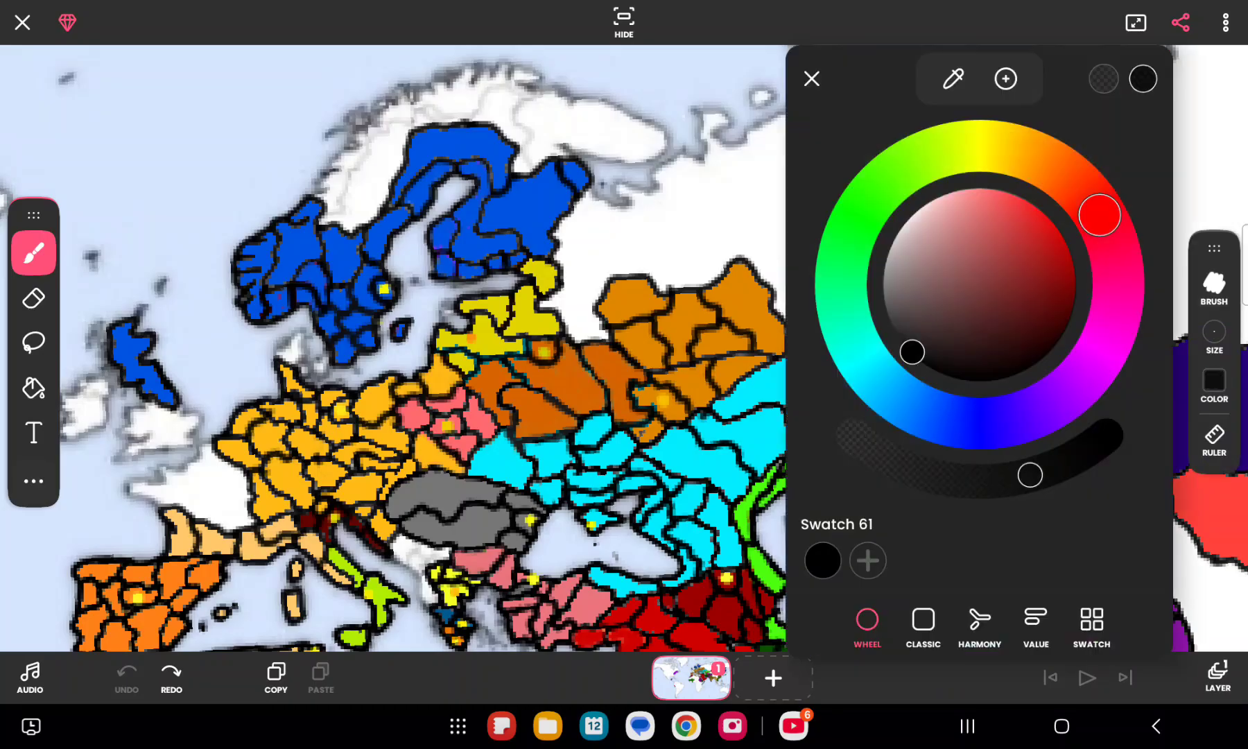
pyautogui.click(811, 78)
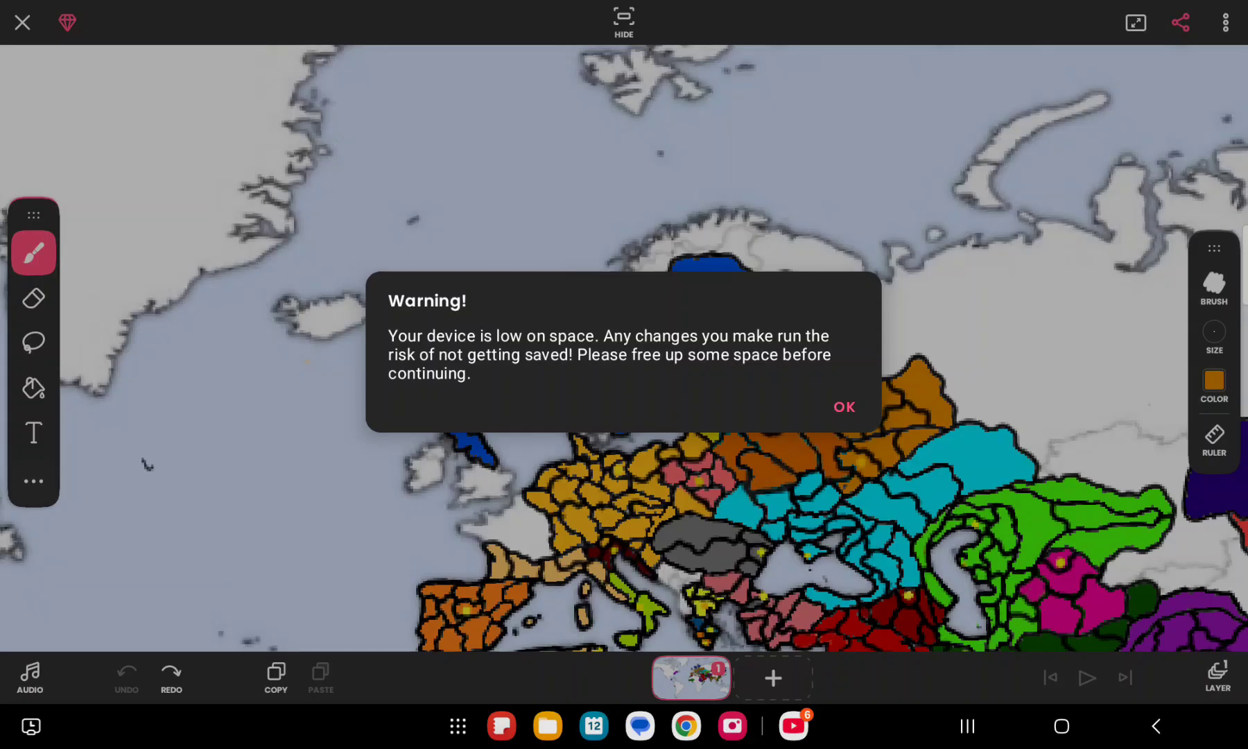
pyautogui.click(843, 407)
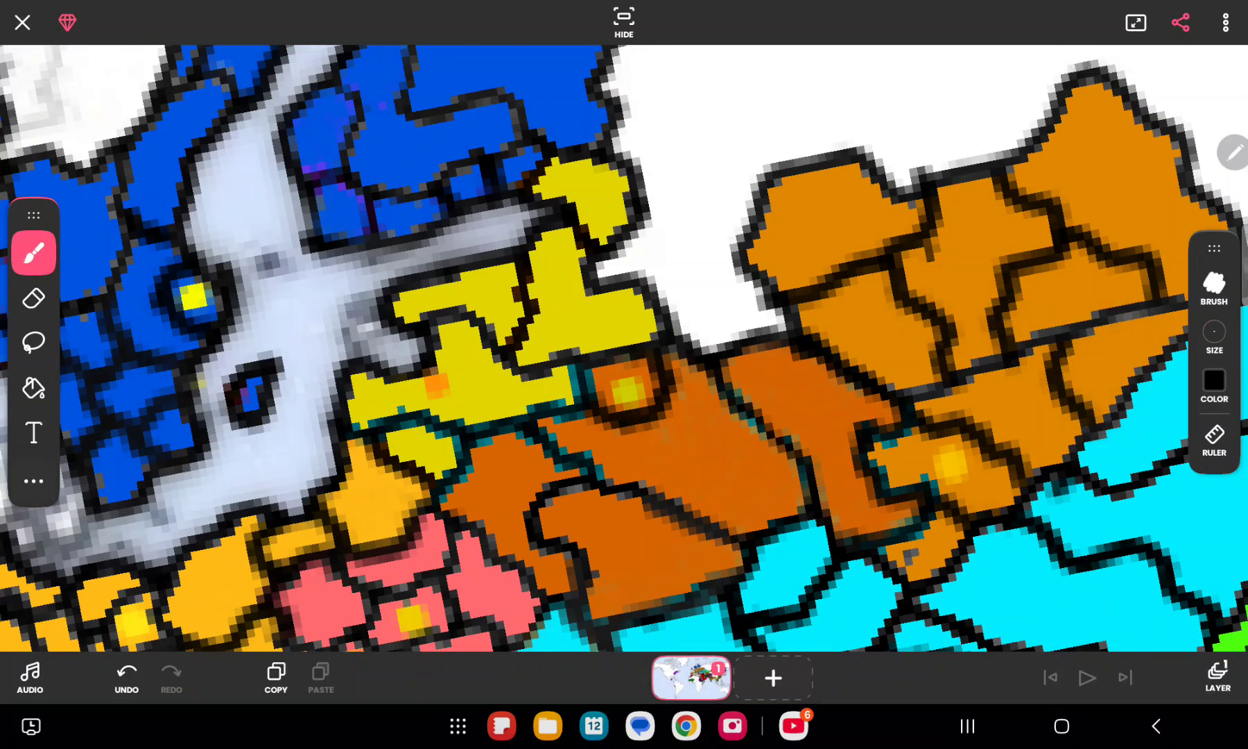
# Step: Choose the territory's orange shade and paint over the dark orange province
pyautogui.click(1213, 338)
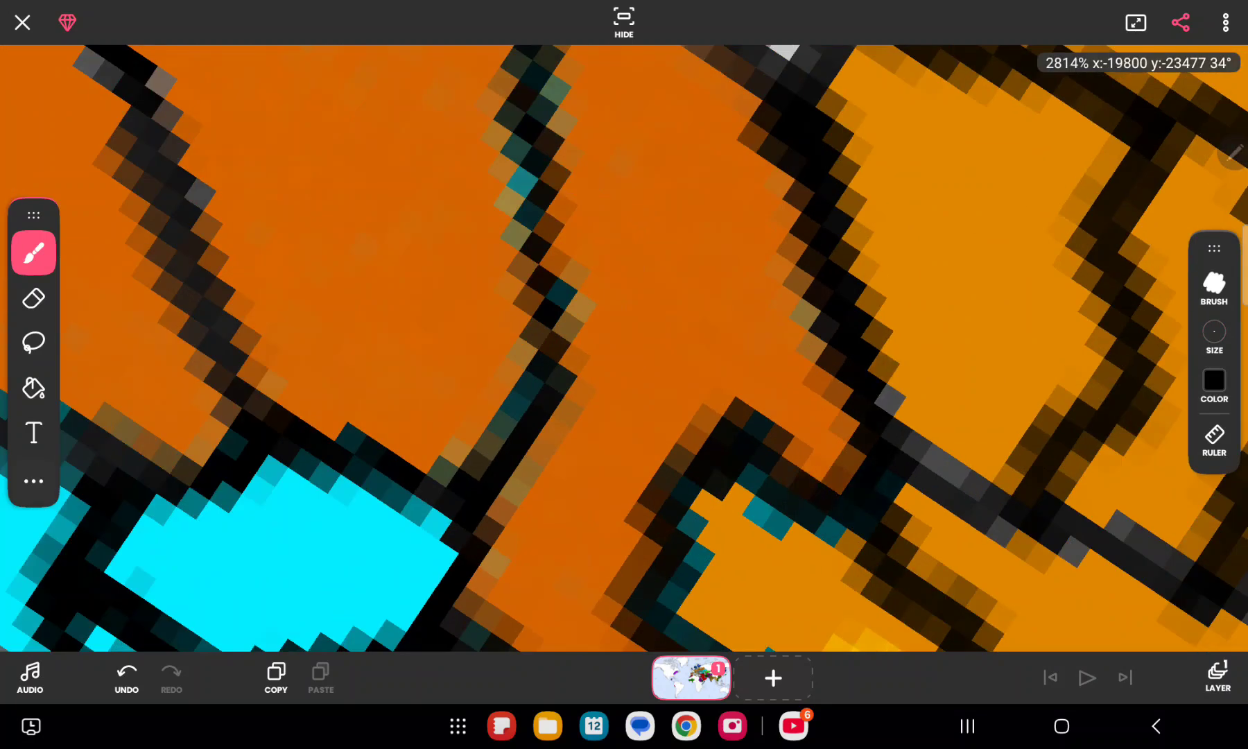
pyautogui.click(1212, 380)
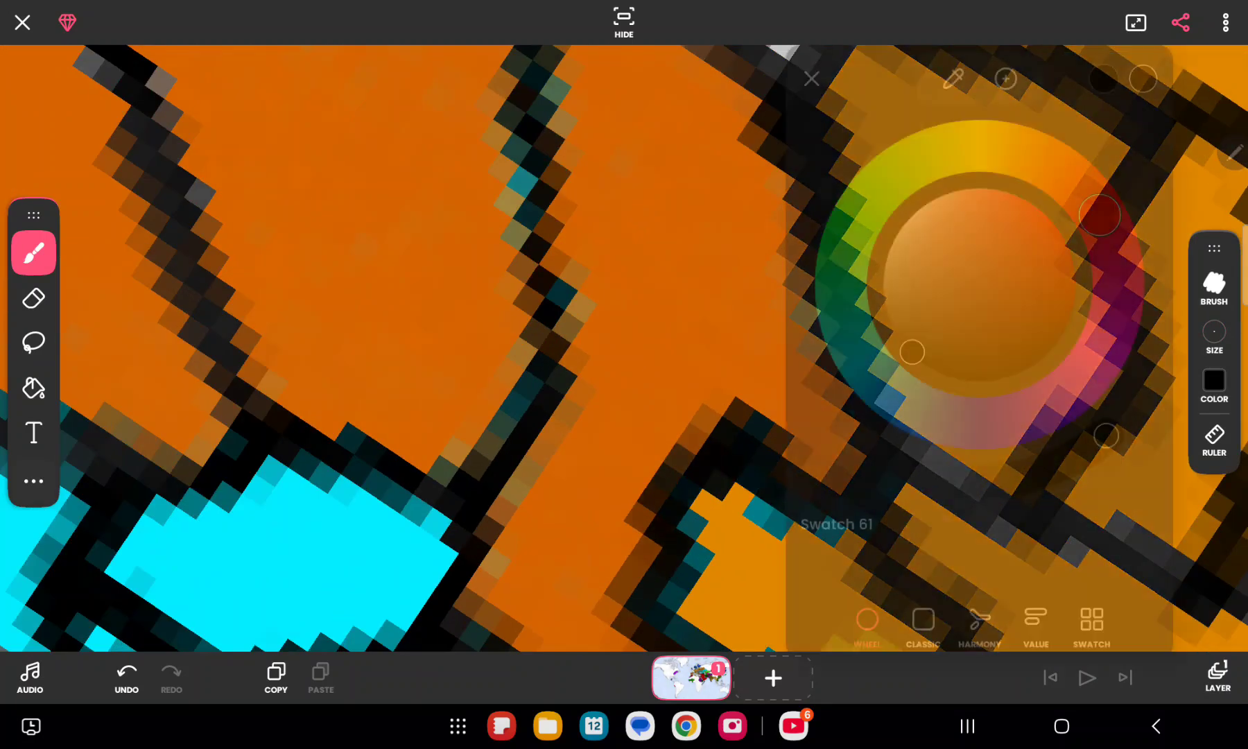
pyautogui.click(812, 79)
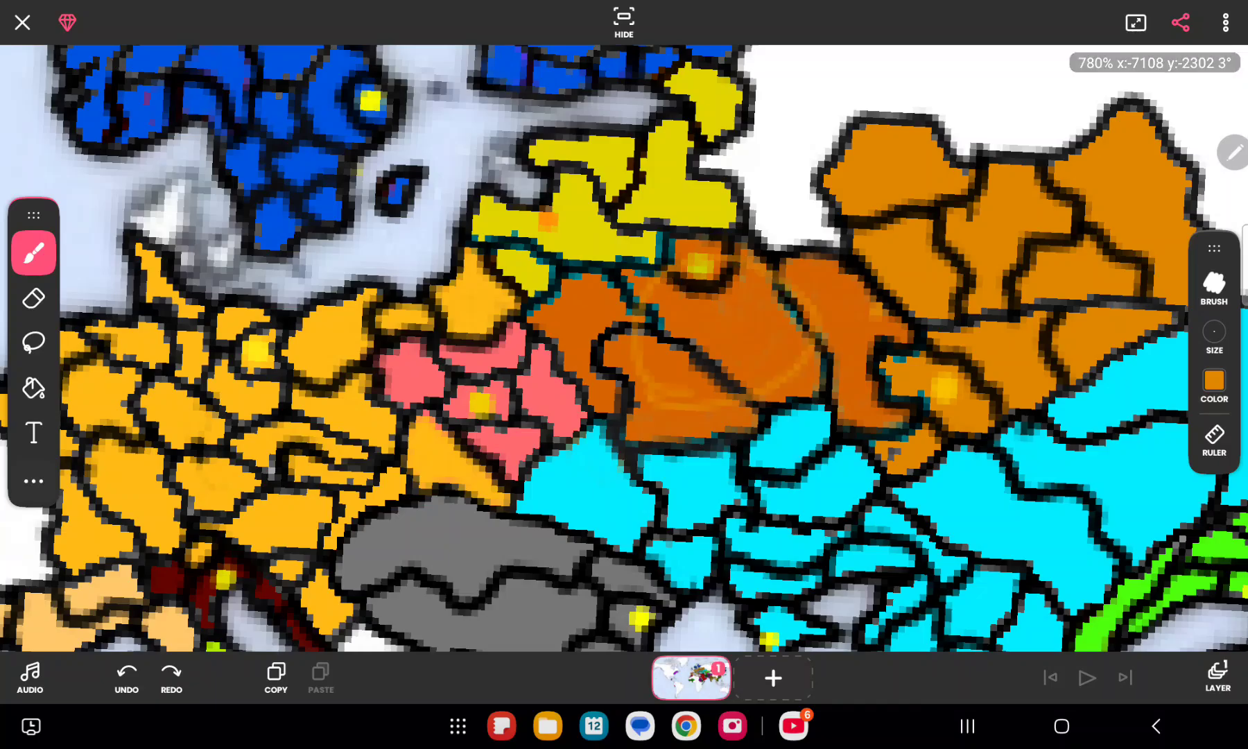
pyautogui.click(1213, 349)
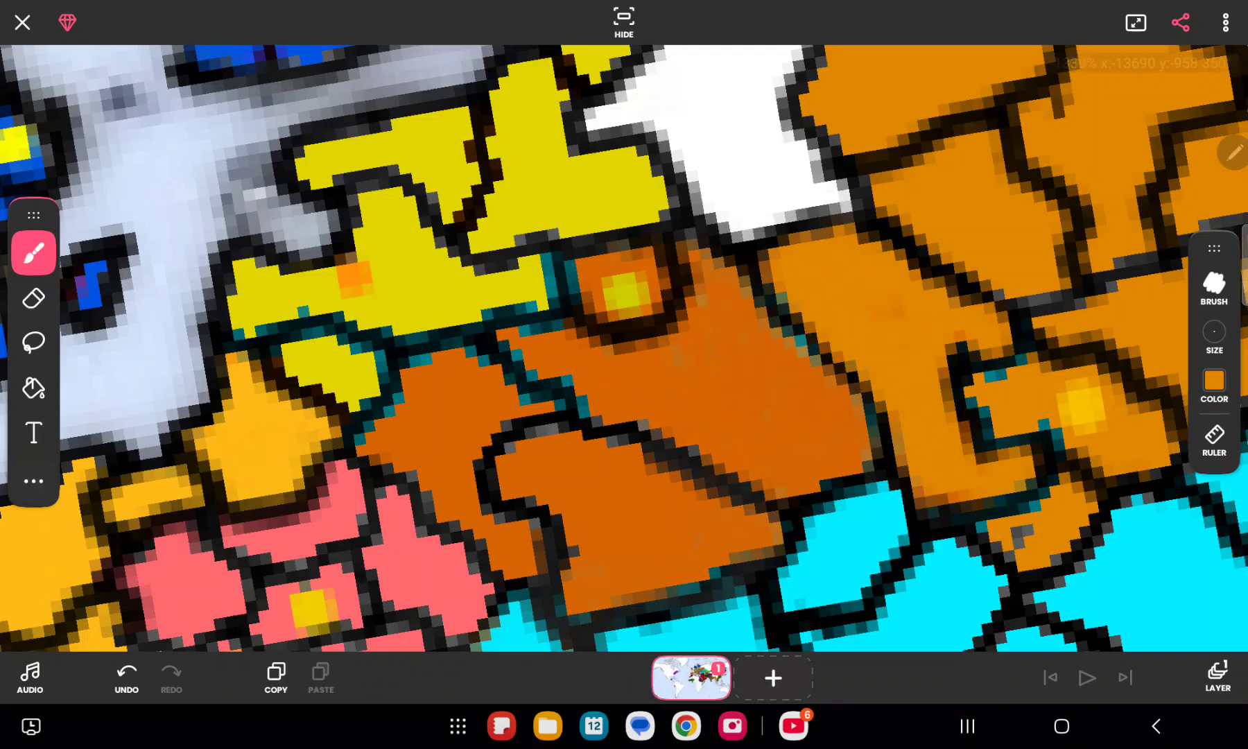
# Step: Adjust the brush colour and keep painting the orange nation's provinces around its capital
pyautogui.click(1213, 381)
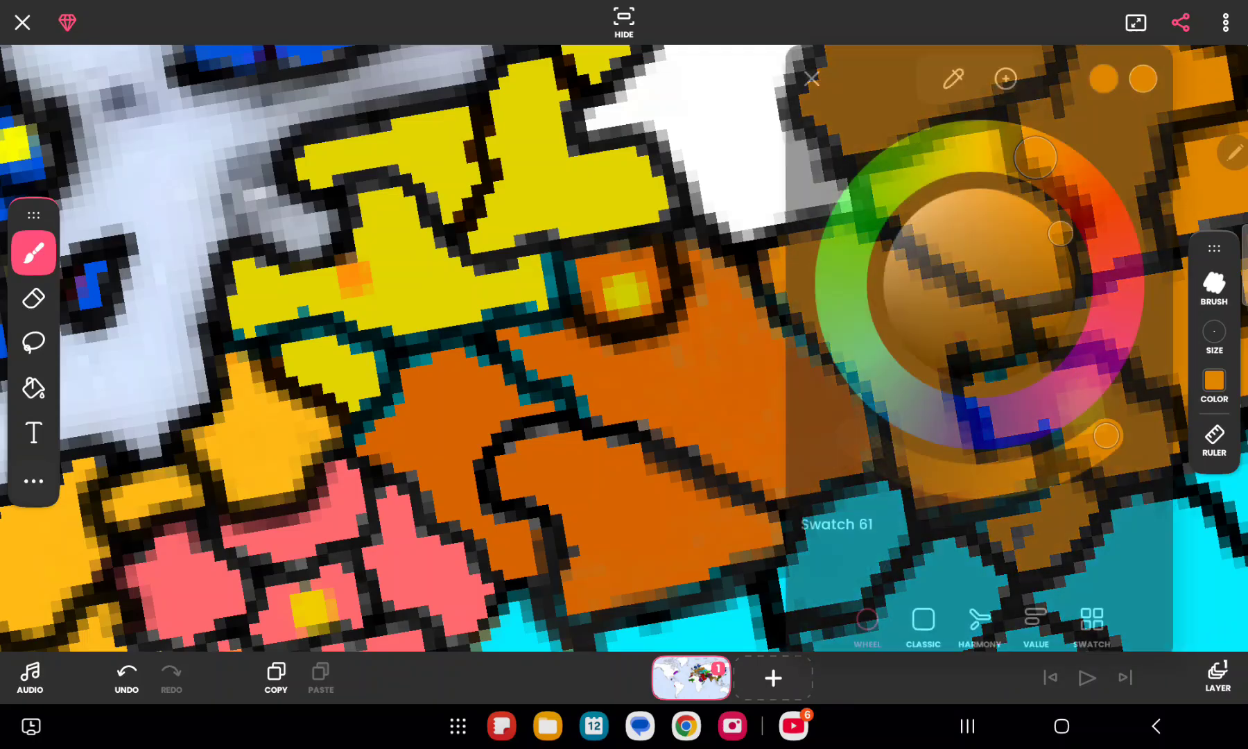
pyautogui.click(811, 79)
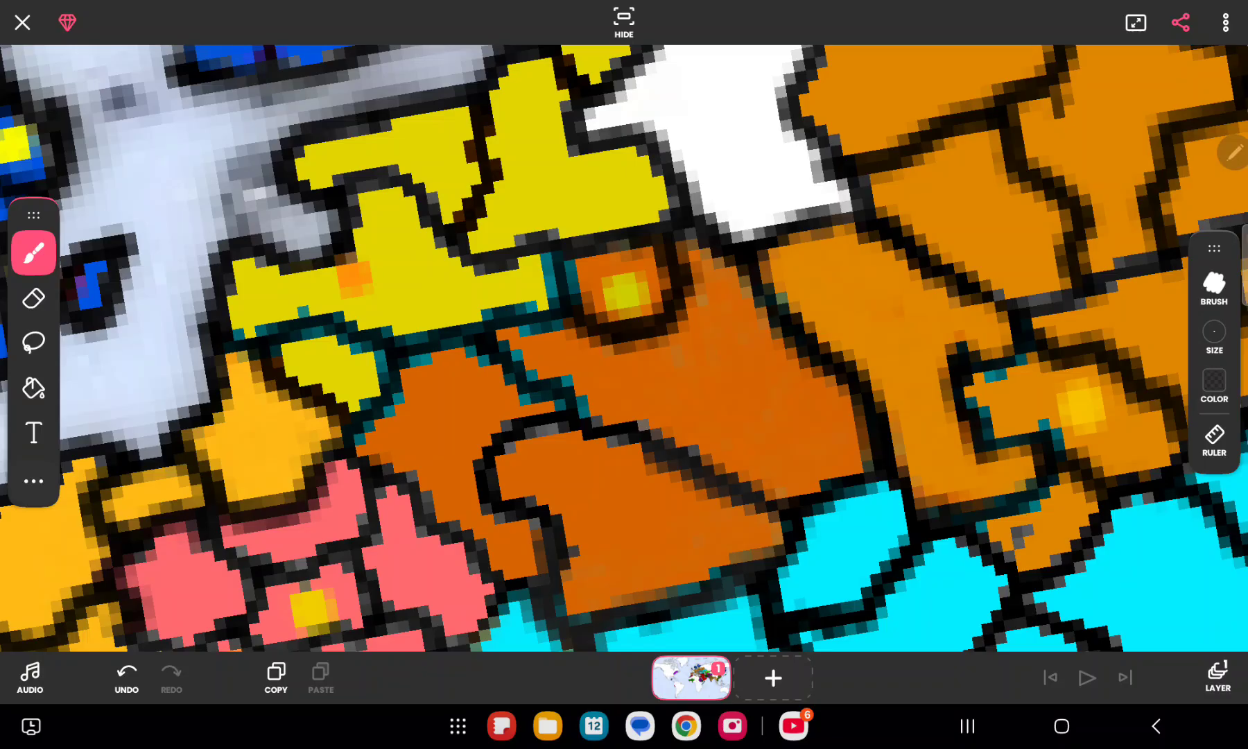
pyautogui.click(1214, 380)
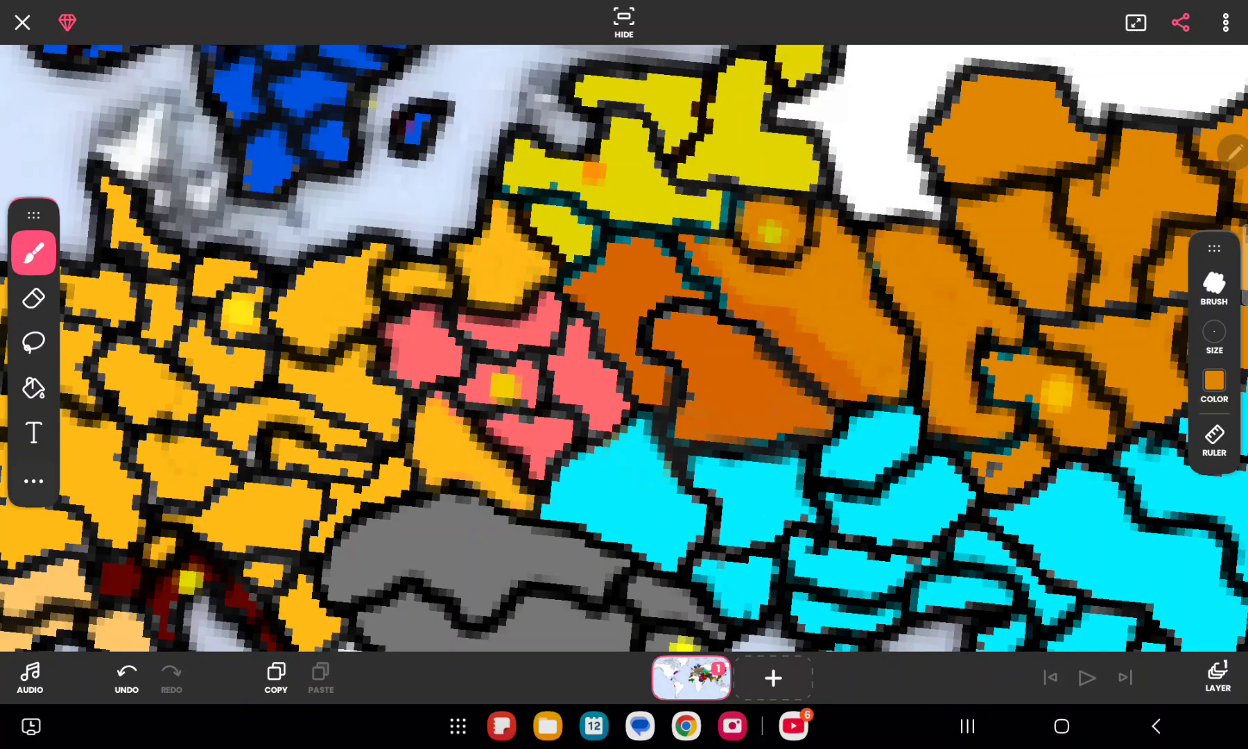
pyautogui.click(32, 388)
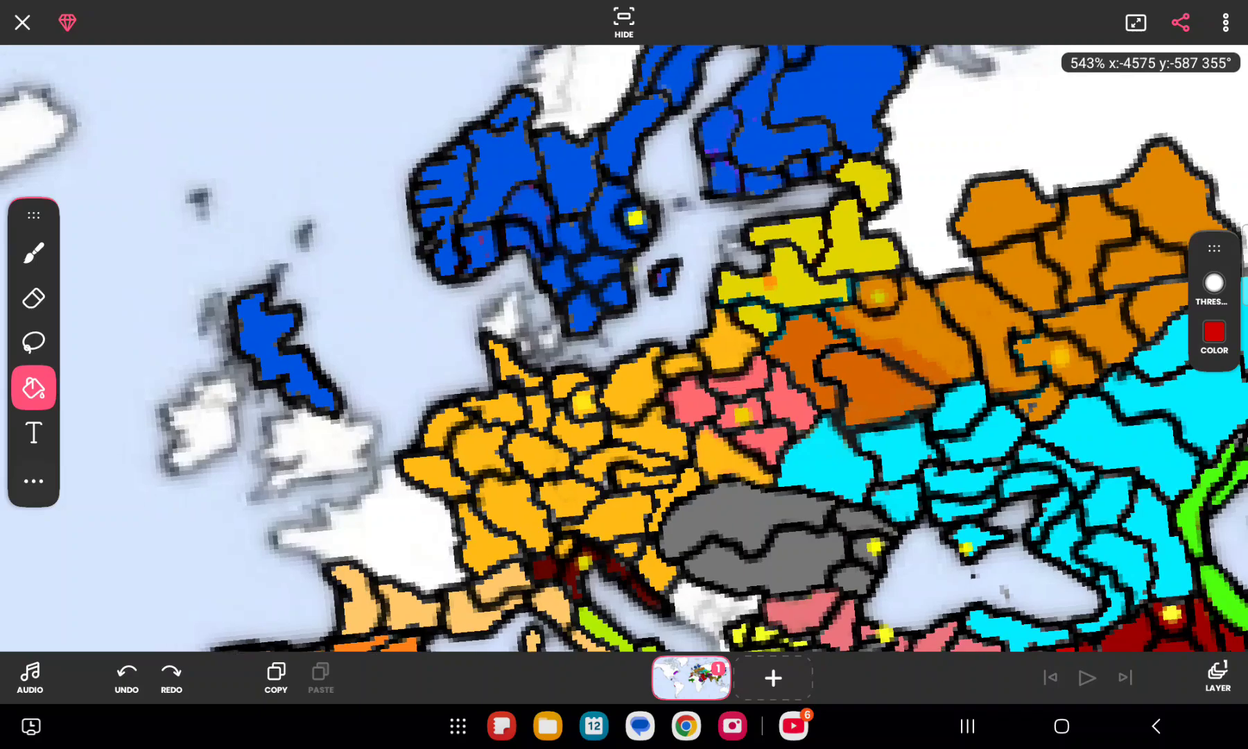
# Step: Return to the brush and choose an orange paint colour on the wheel
pyautogui.click(1212, 338)
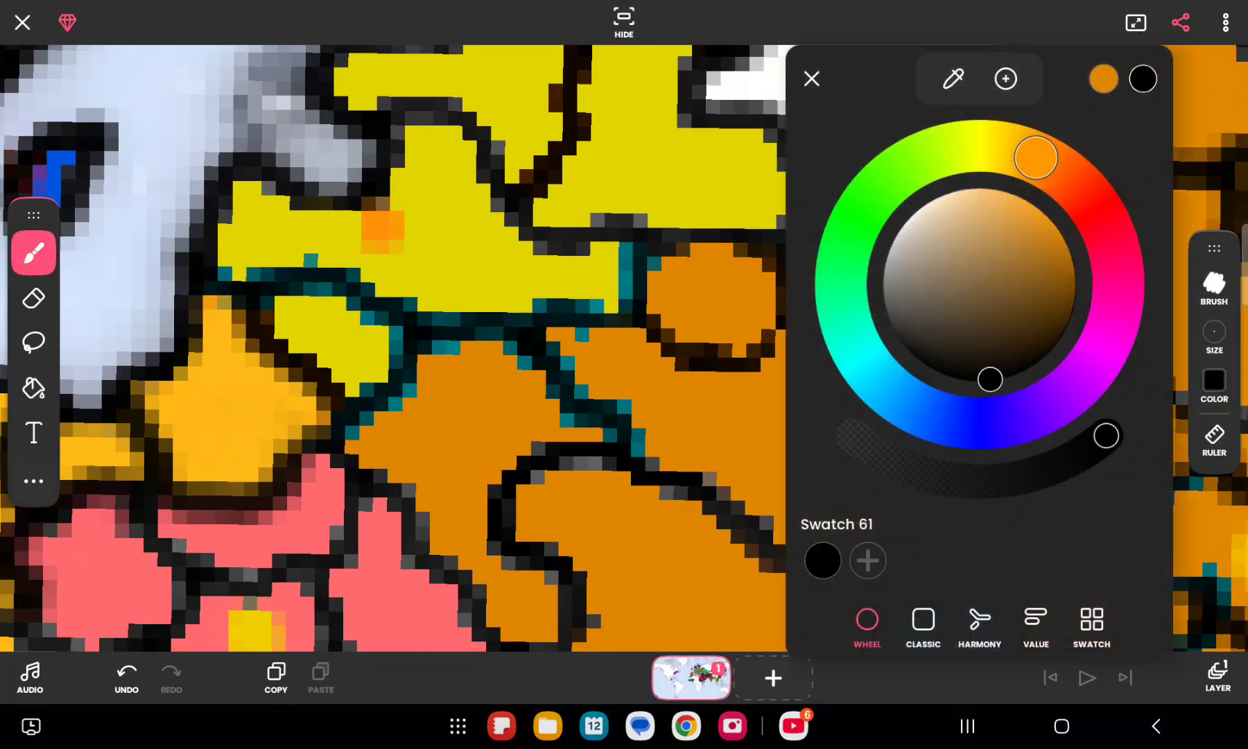
pyautogui.click(811, 77)
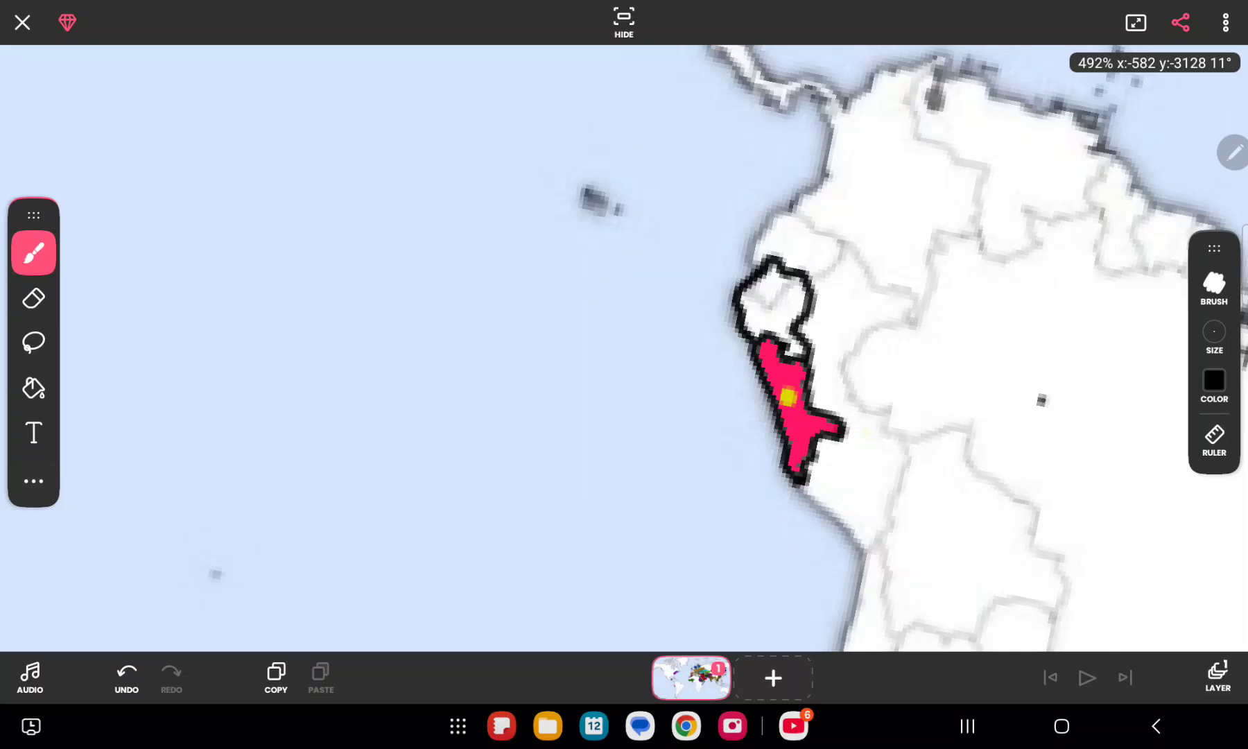
# Step: Draw a black border around the southern coastal territory and fill a neighbouring area
pyautogui.click(125, 678)
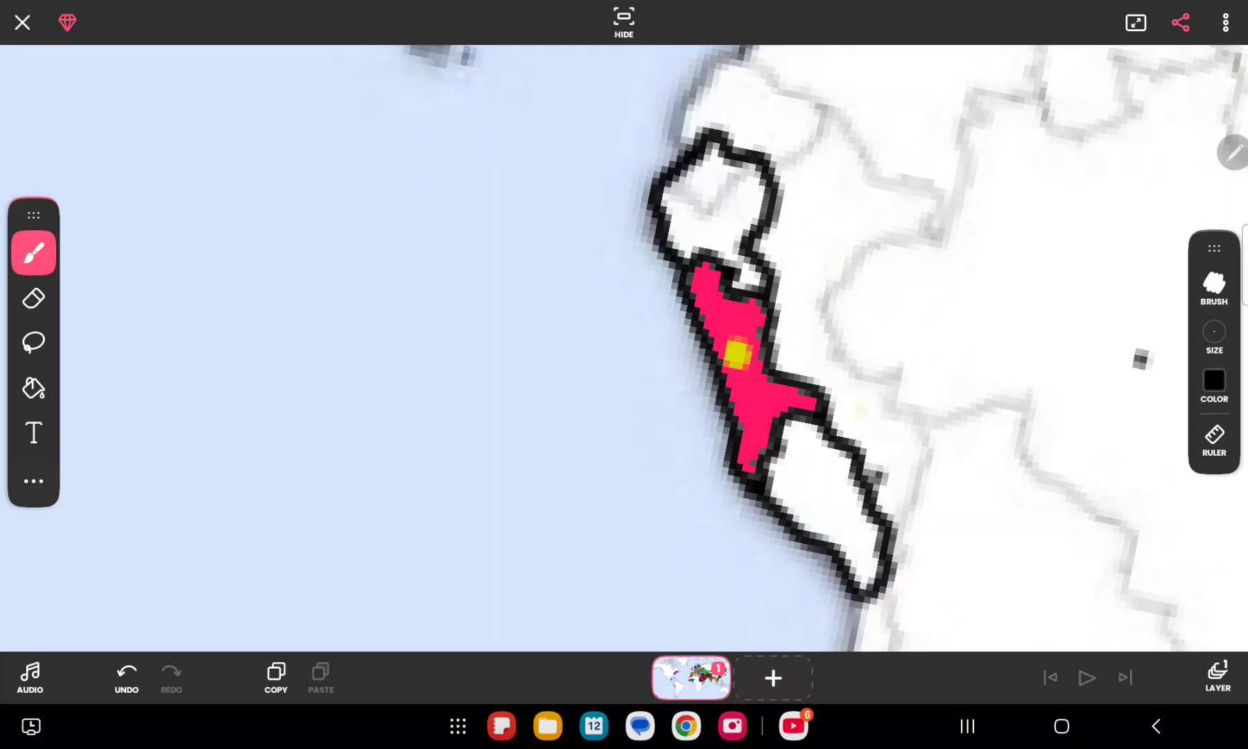
pyautogui.click(33, 388)
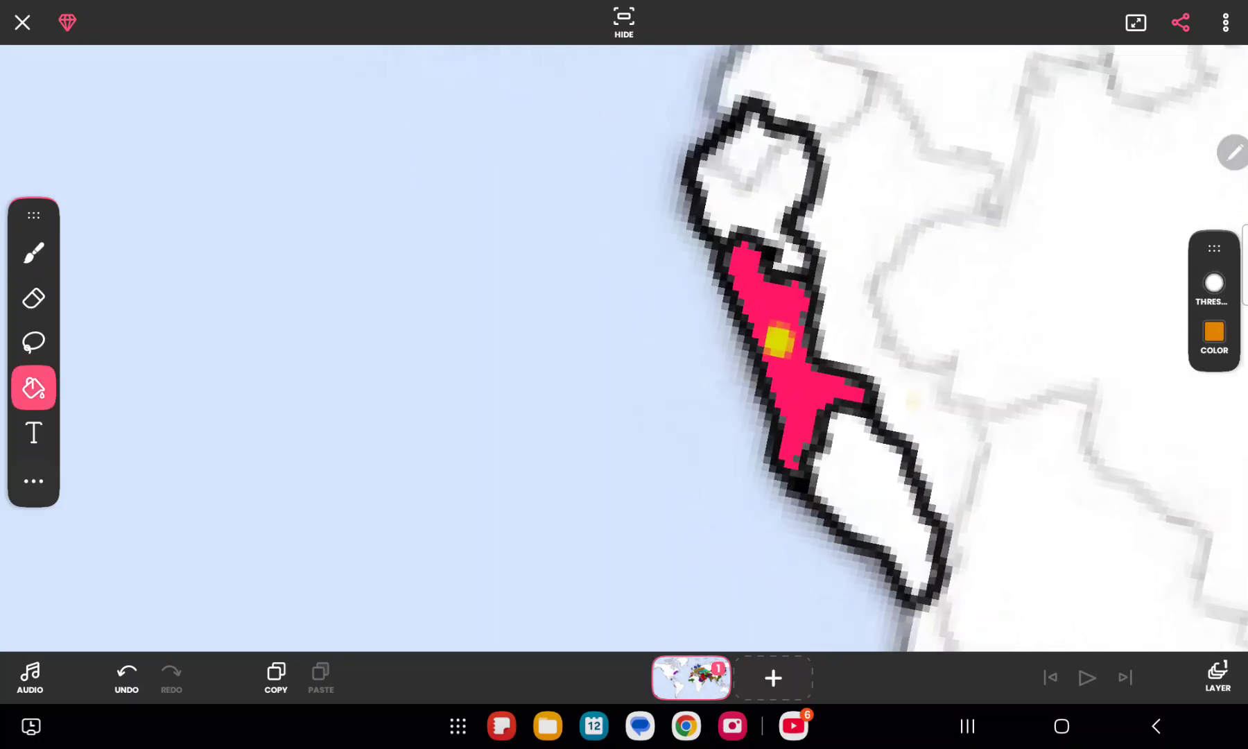
pyautogui.click(623, 354)
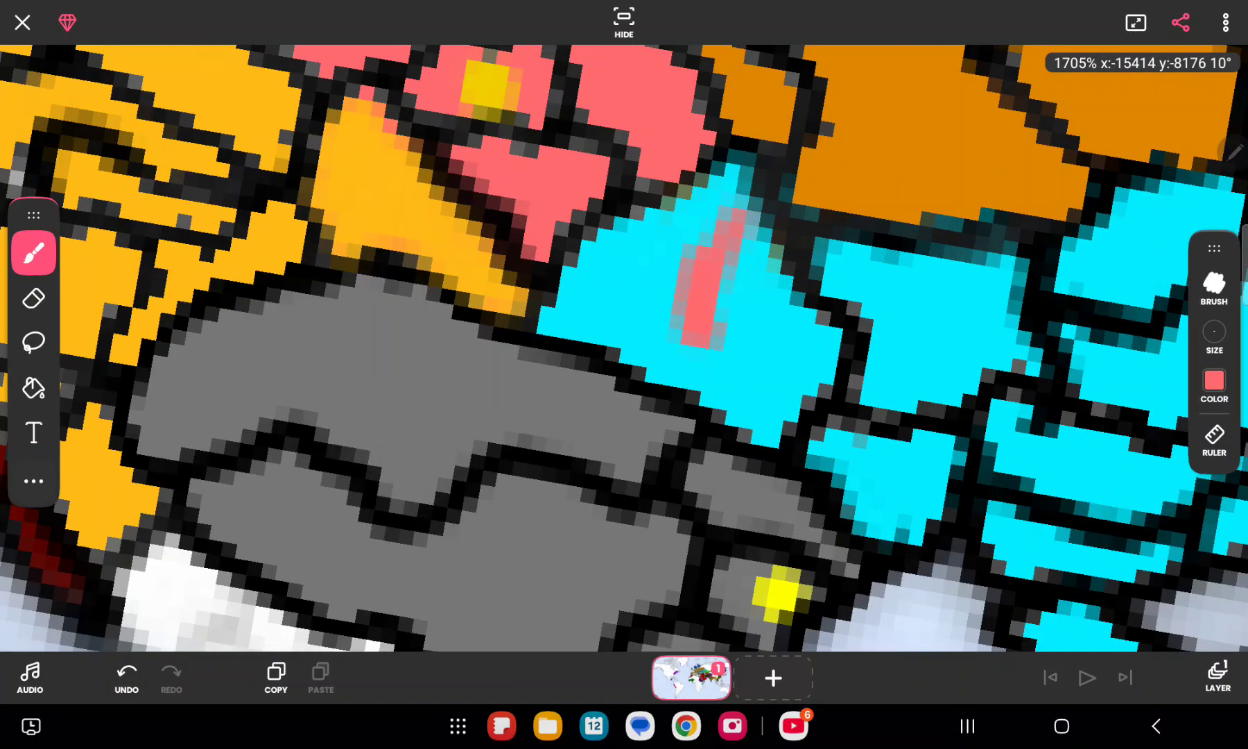
# Step: Choose black for the brush, then set coral as the fill colour for neighbouring provinces
pyautogui.click(1212, 381)
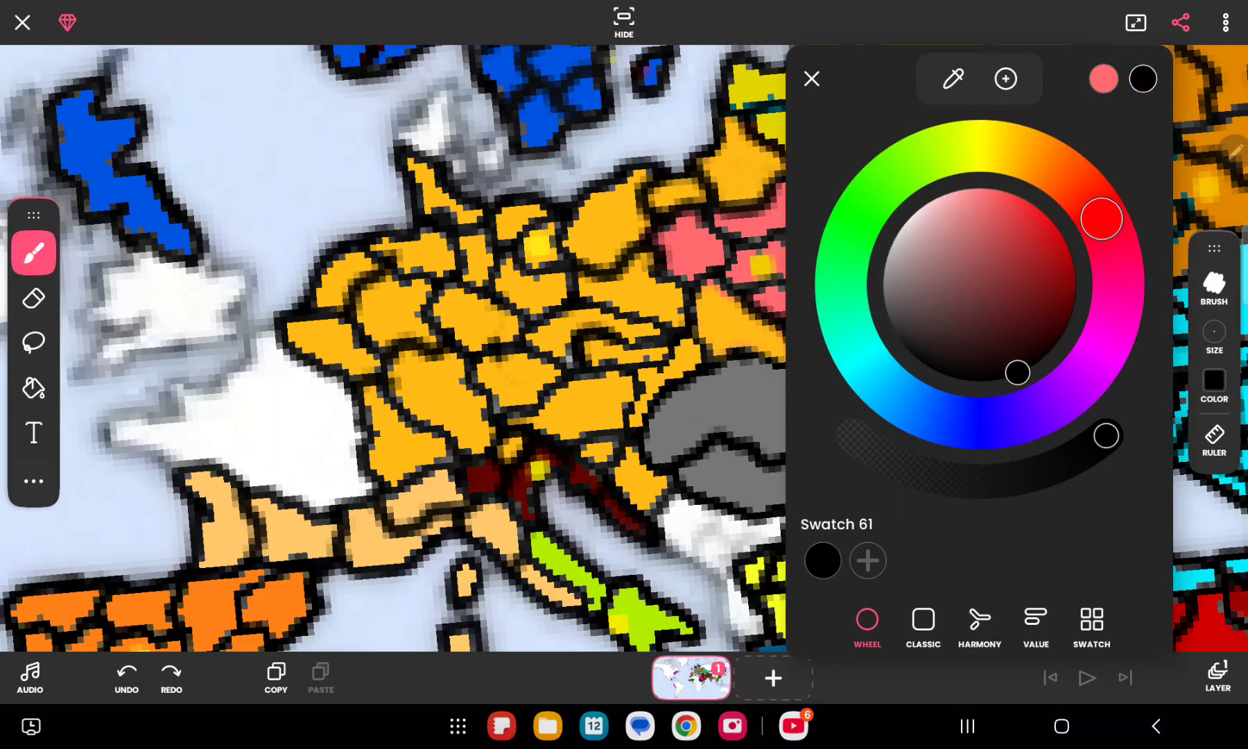
pyautogui.click(811, 78)
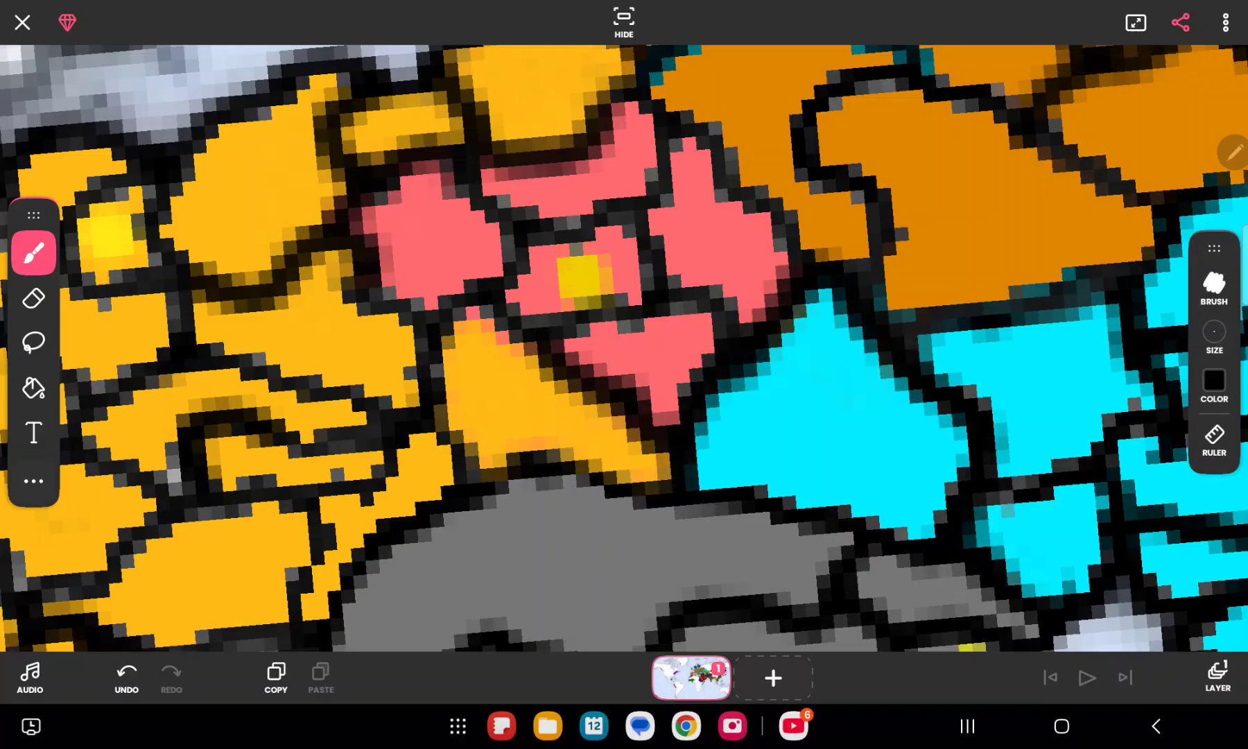
pyautogui.click(34, 387)
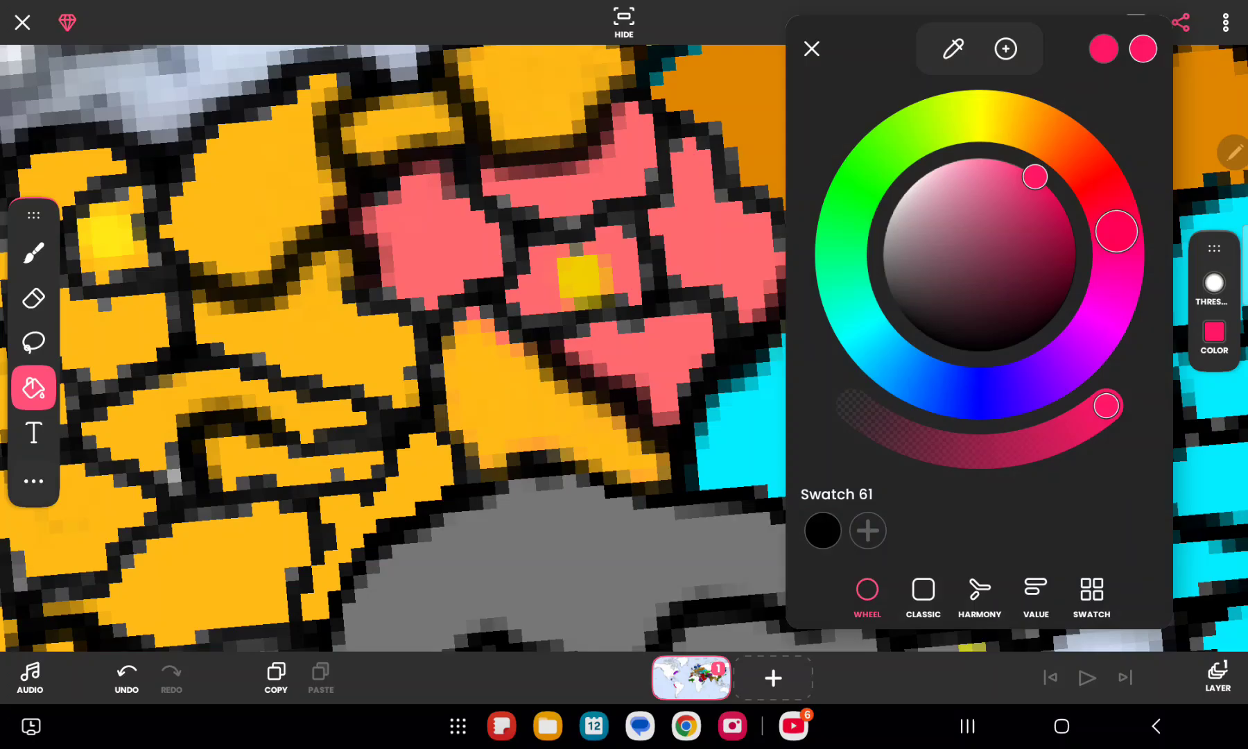
pyautogui.click(812, 48)
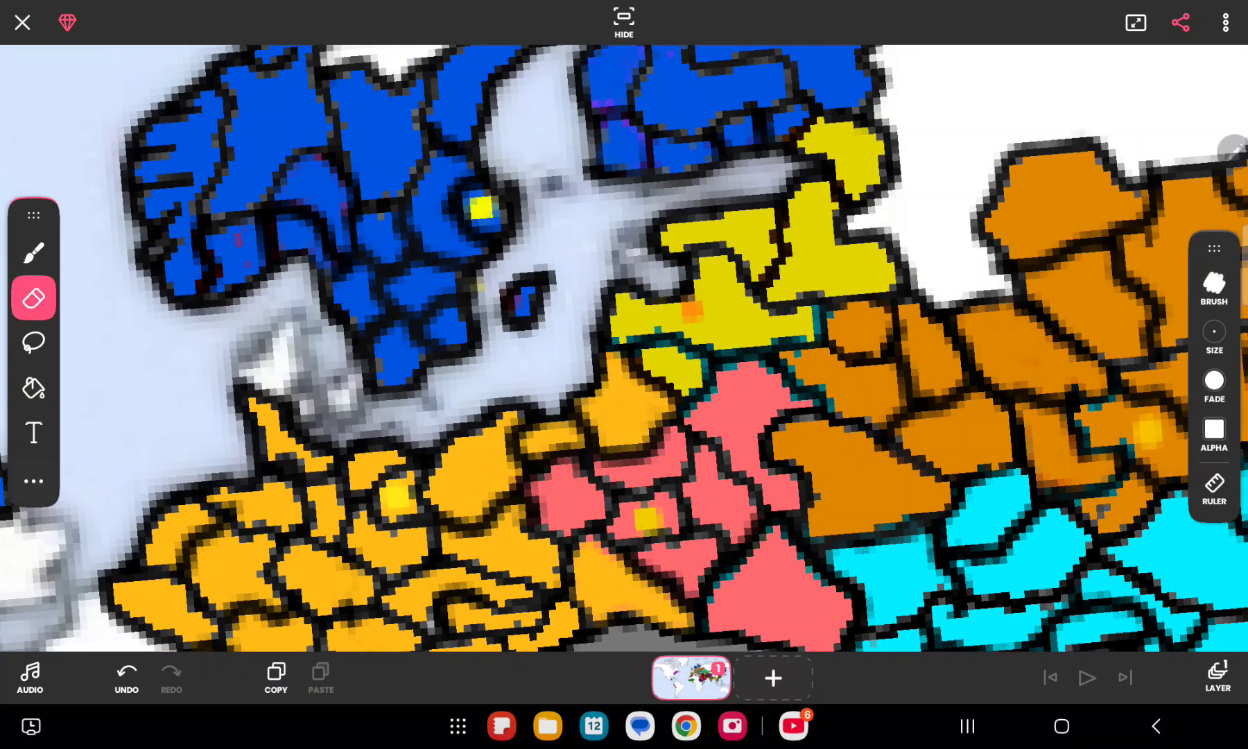
# Step: Take the nation's coral colour with the brush and touch up its border gap
pyautogui.click(33, 250)
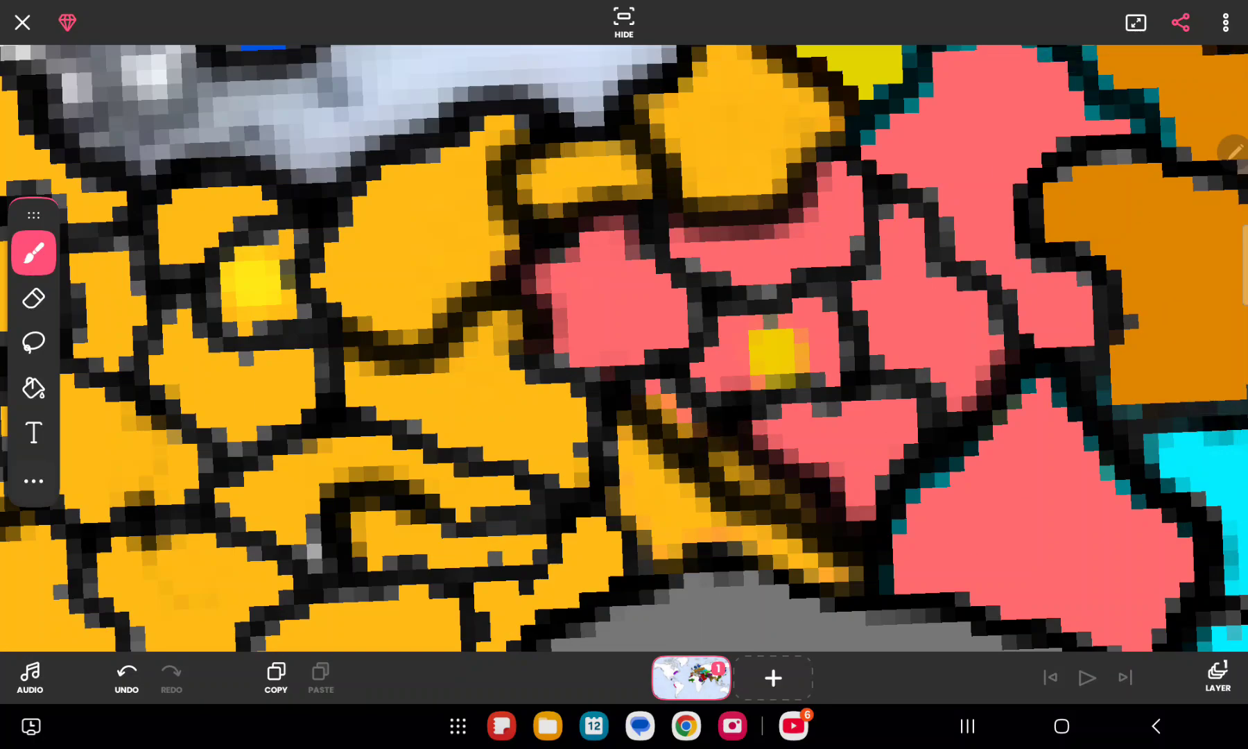
pyautogui.click(34, 253)
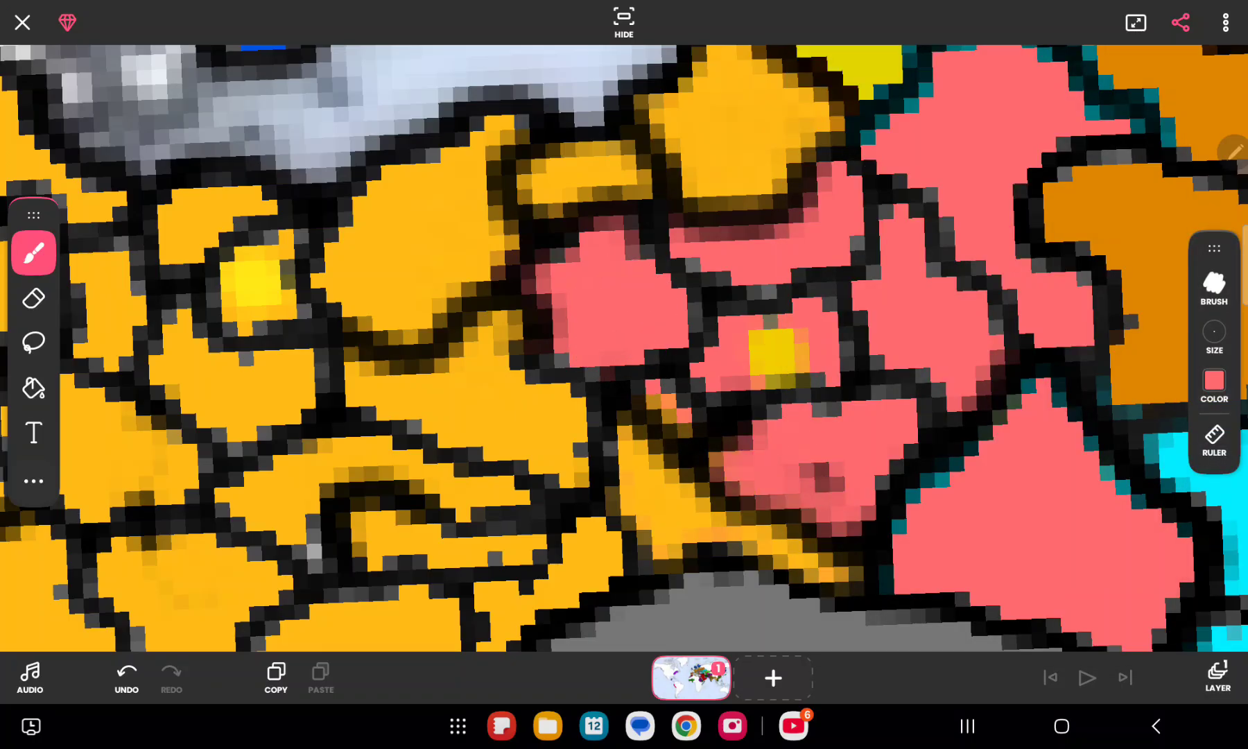
pyautogui.click(677, 406)
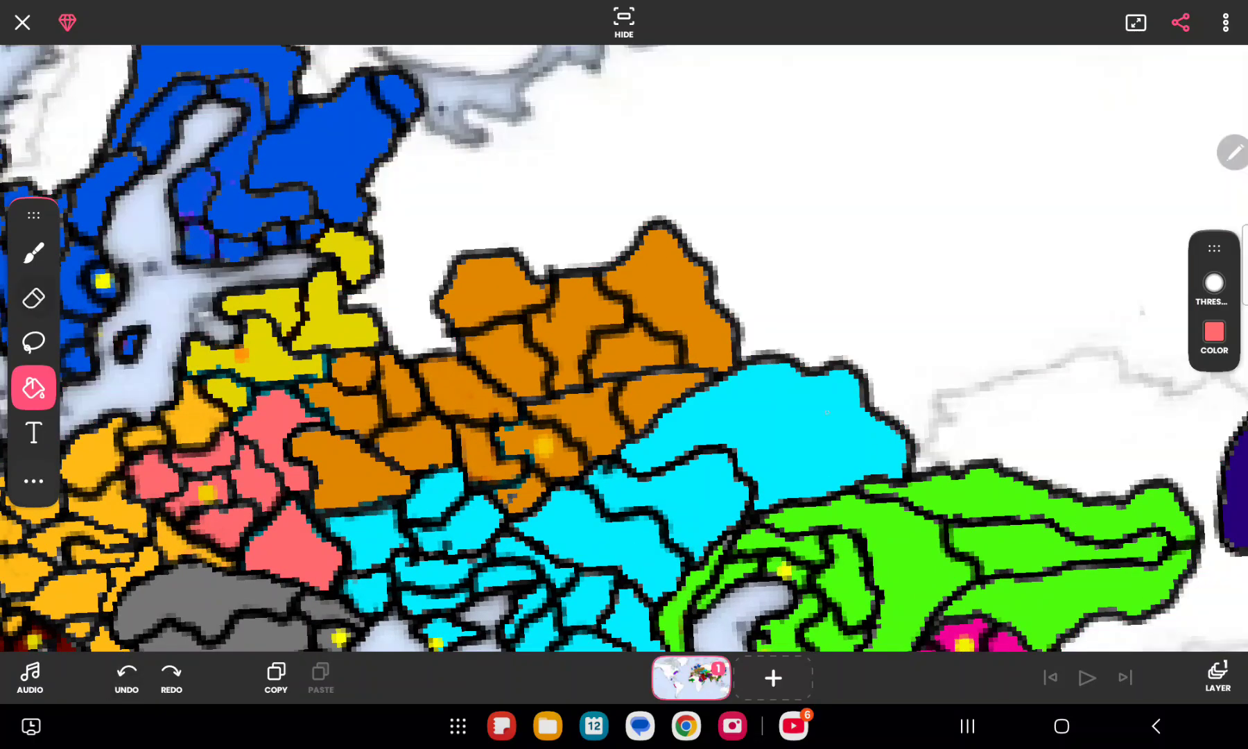
# Step: Fill another small province coral and set cyan as the brush colour
pyautogui.click(33, 298)
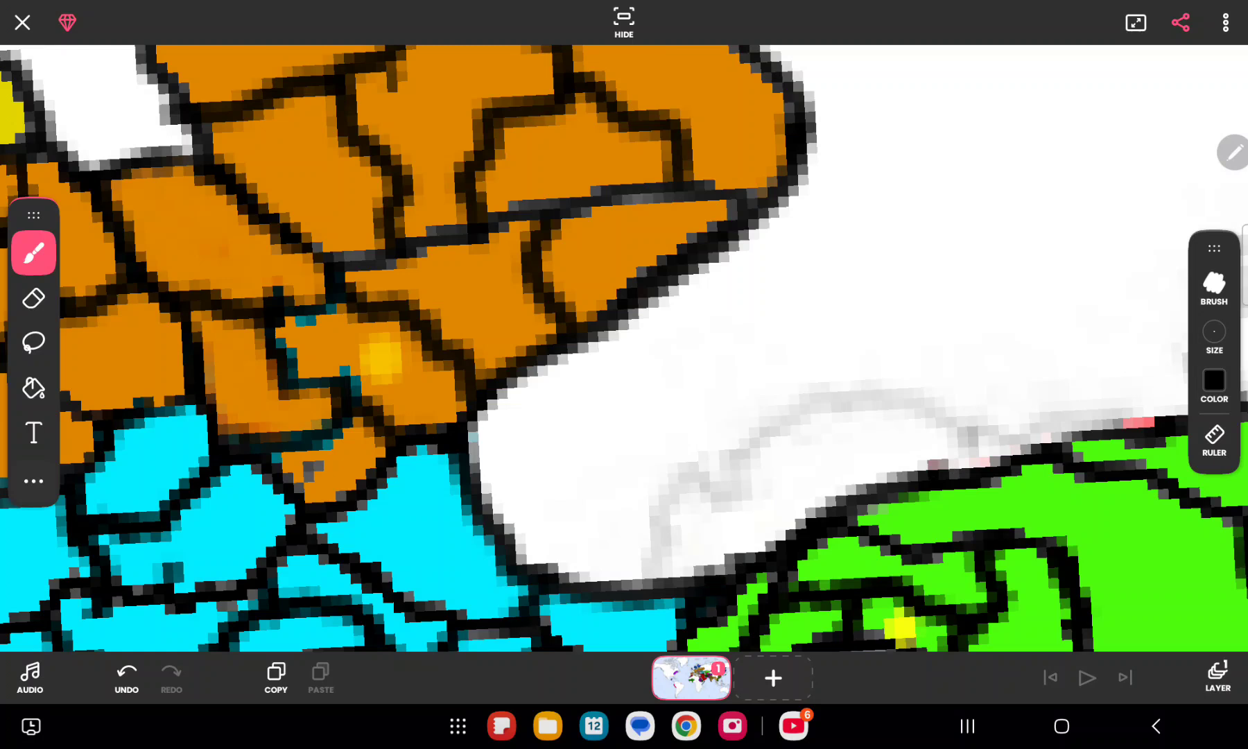
pyautogui.click(1213, 386)
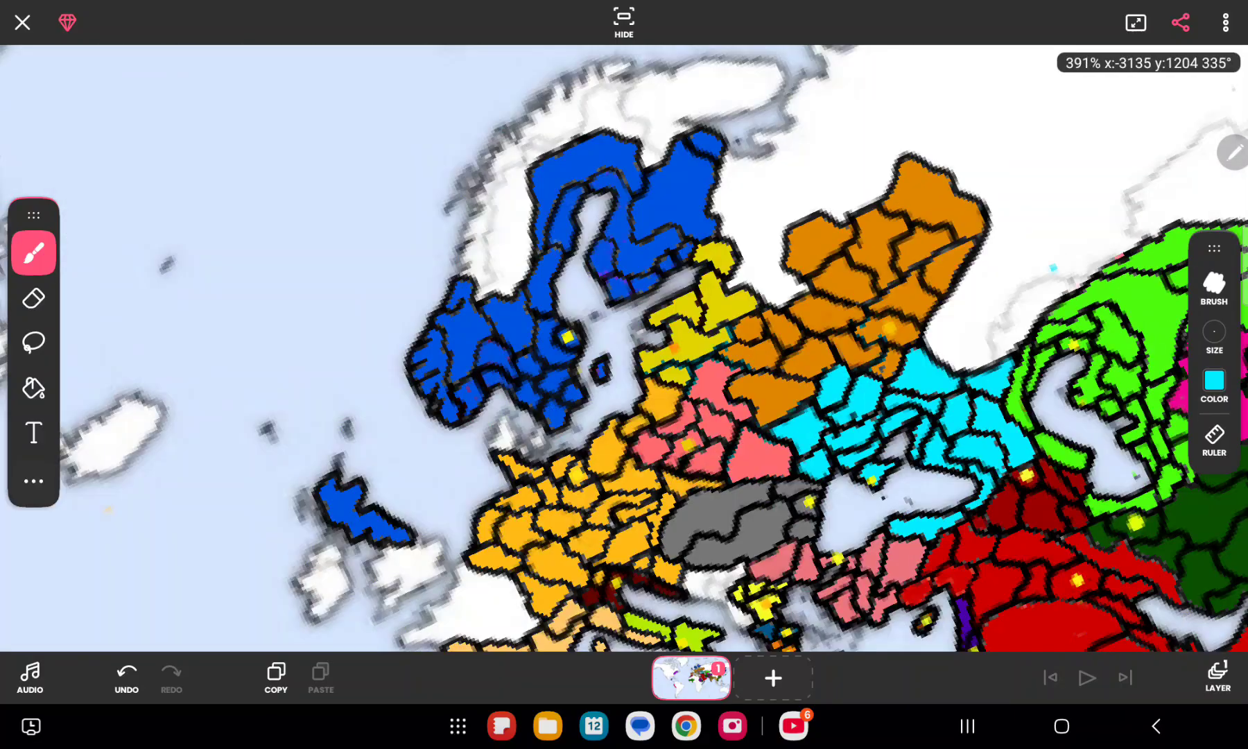
# Step: Set black as the brush colour and dismiss the low-storage warning
pyautogui.click(1215, 378)
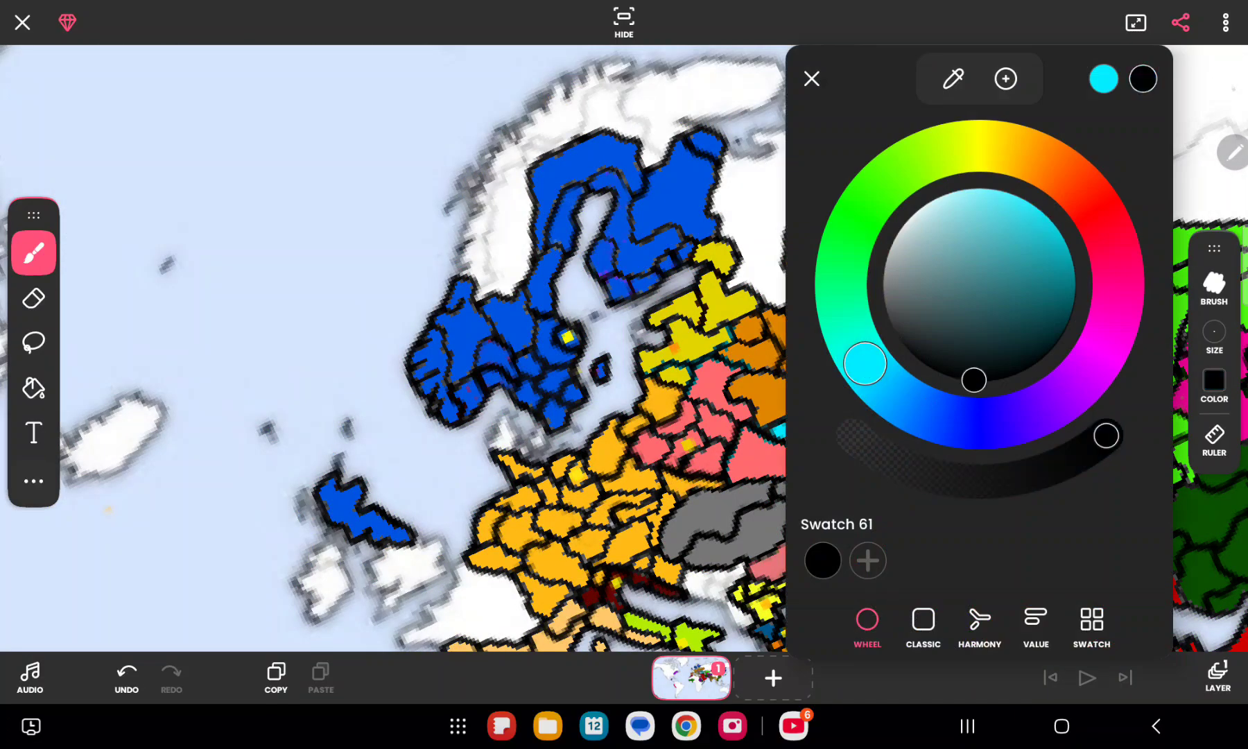
pyautogui.click(811, 77)
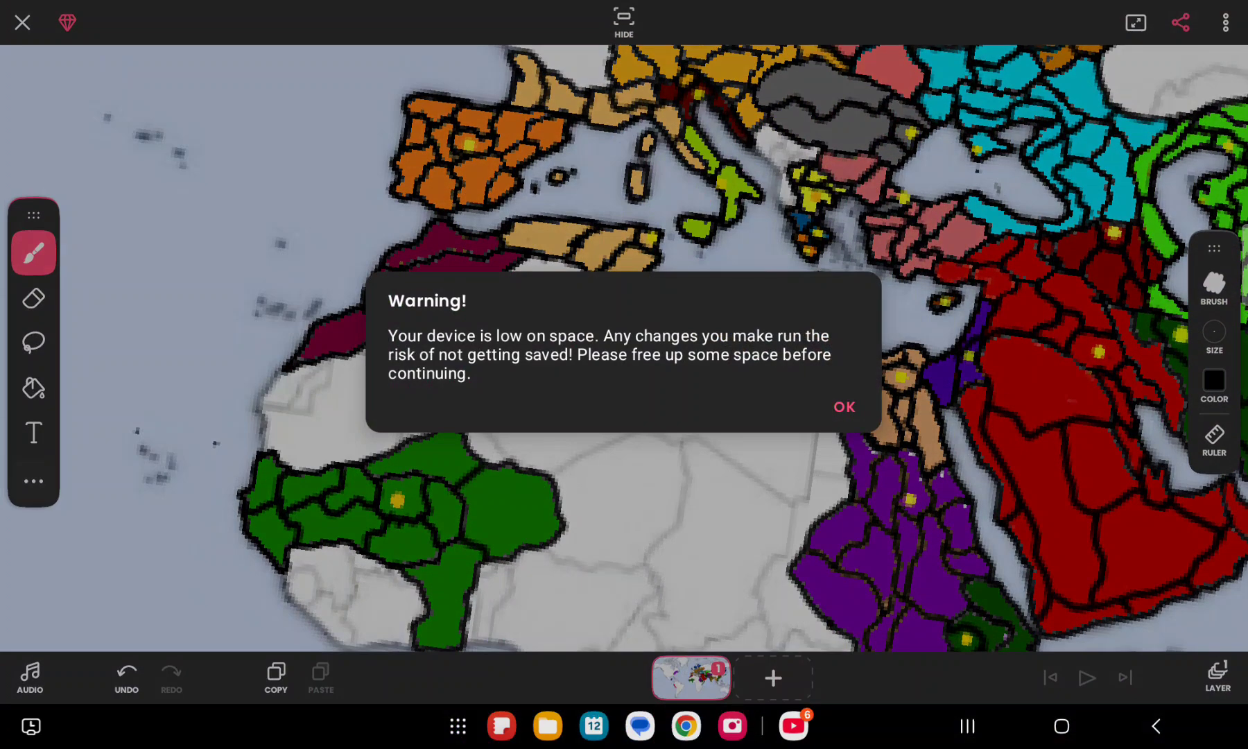
pyautogui.click(843, 407)
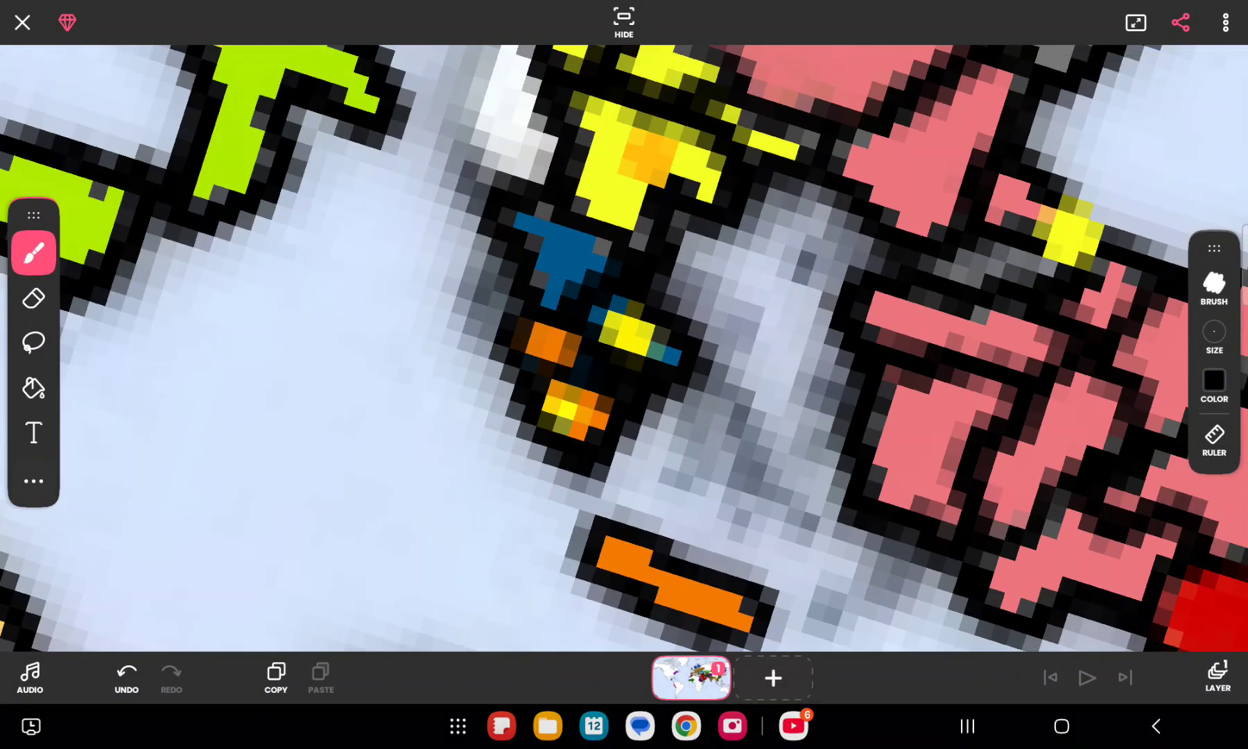
# Step: Undo the blue circle strokes around the Aegean islands, keeping black as brush colour
pyautogui.click(613, 348)
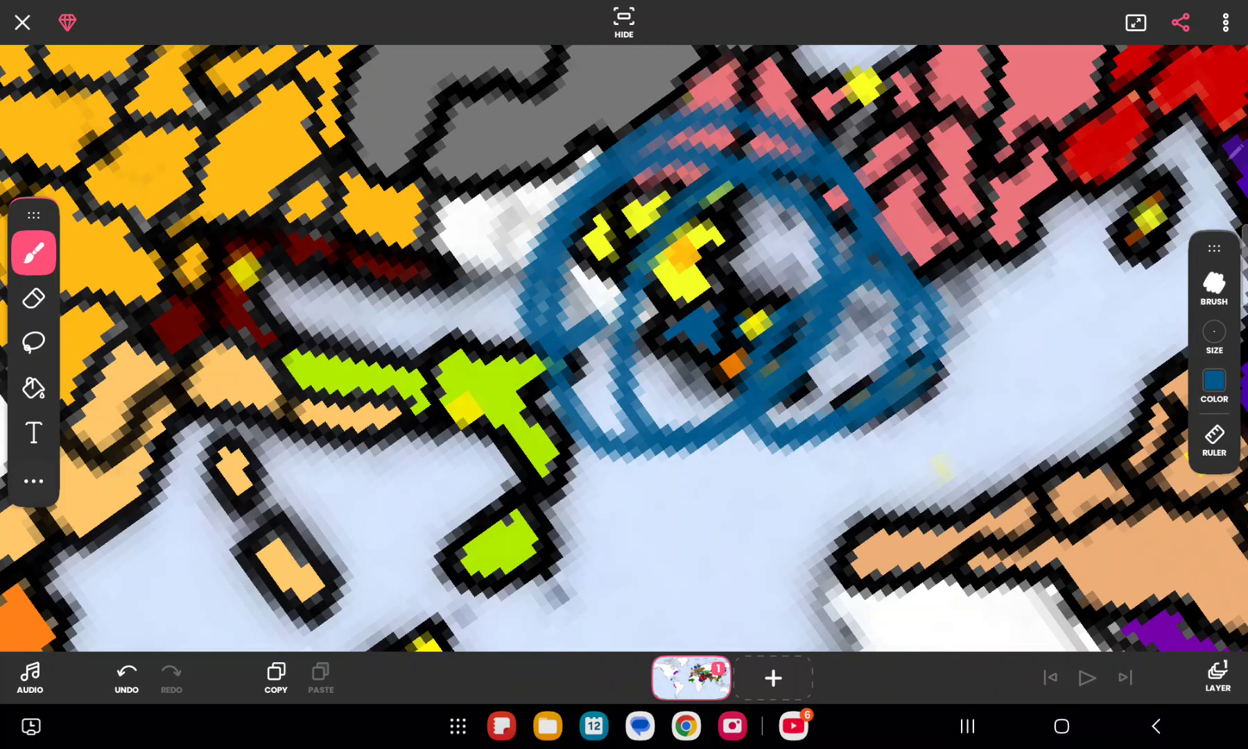
pyautogui.click(125, 678)
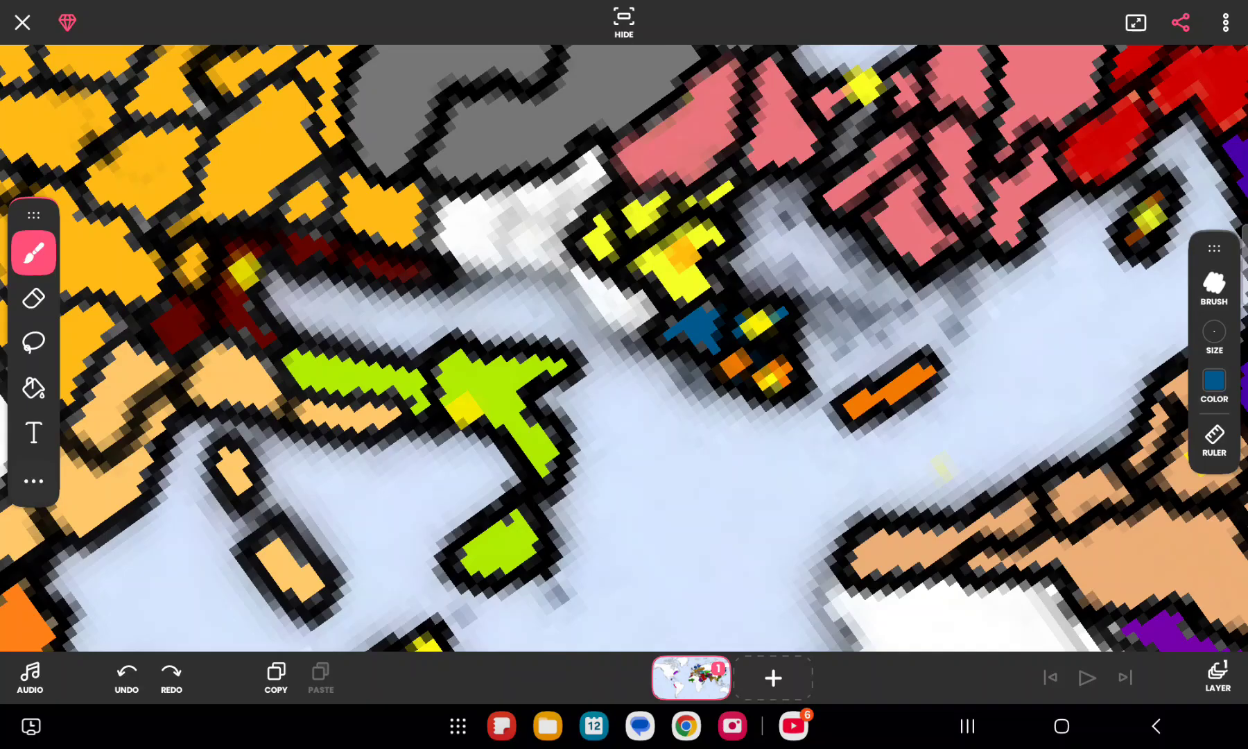
pyautogui.click(1213, 385)
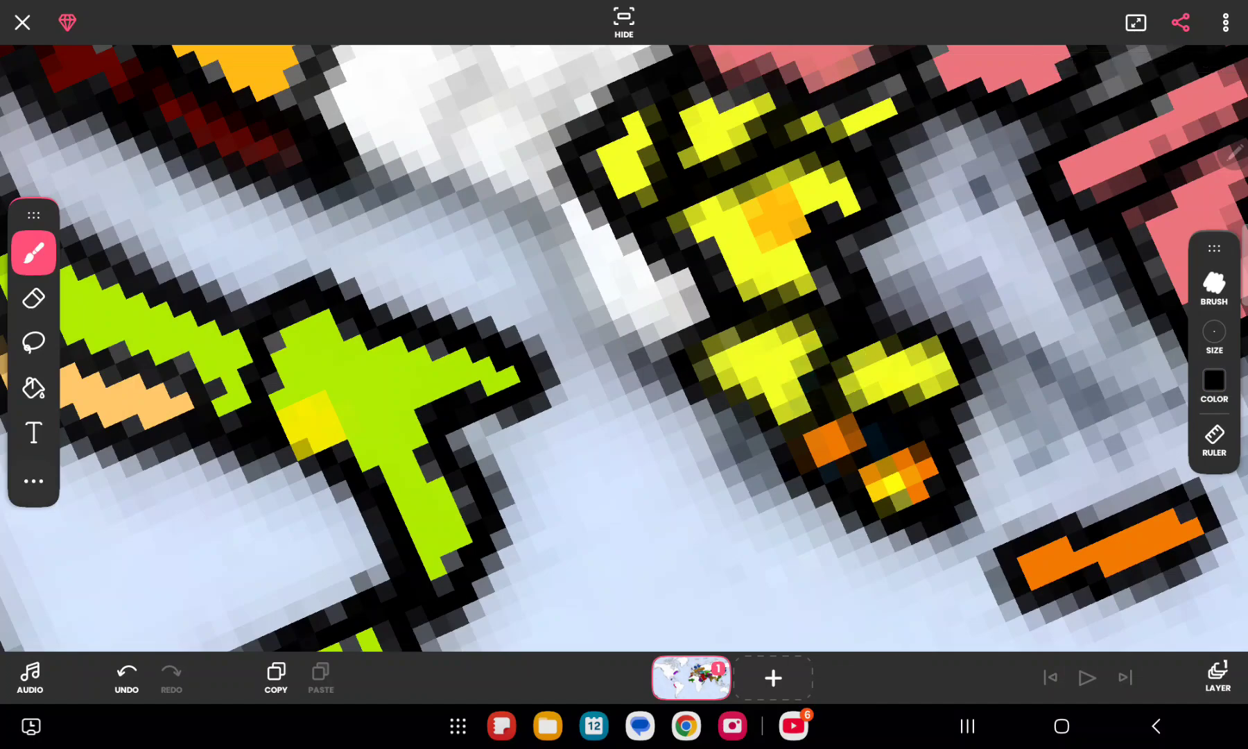
# Step: Paint the Aegean islands and Crete yellow, then return to black and the eraser
pyautogui.click(1215, 381)
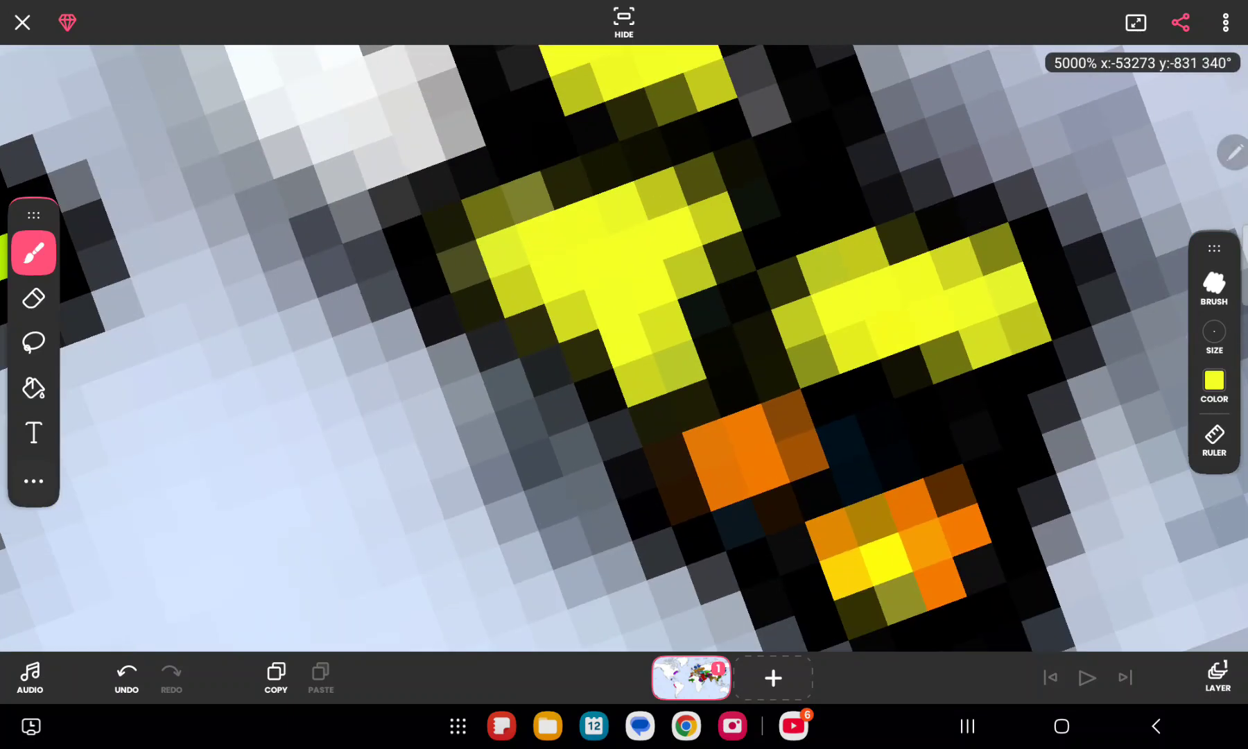
pyautogui.click(732, 462)
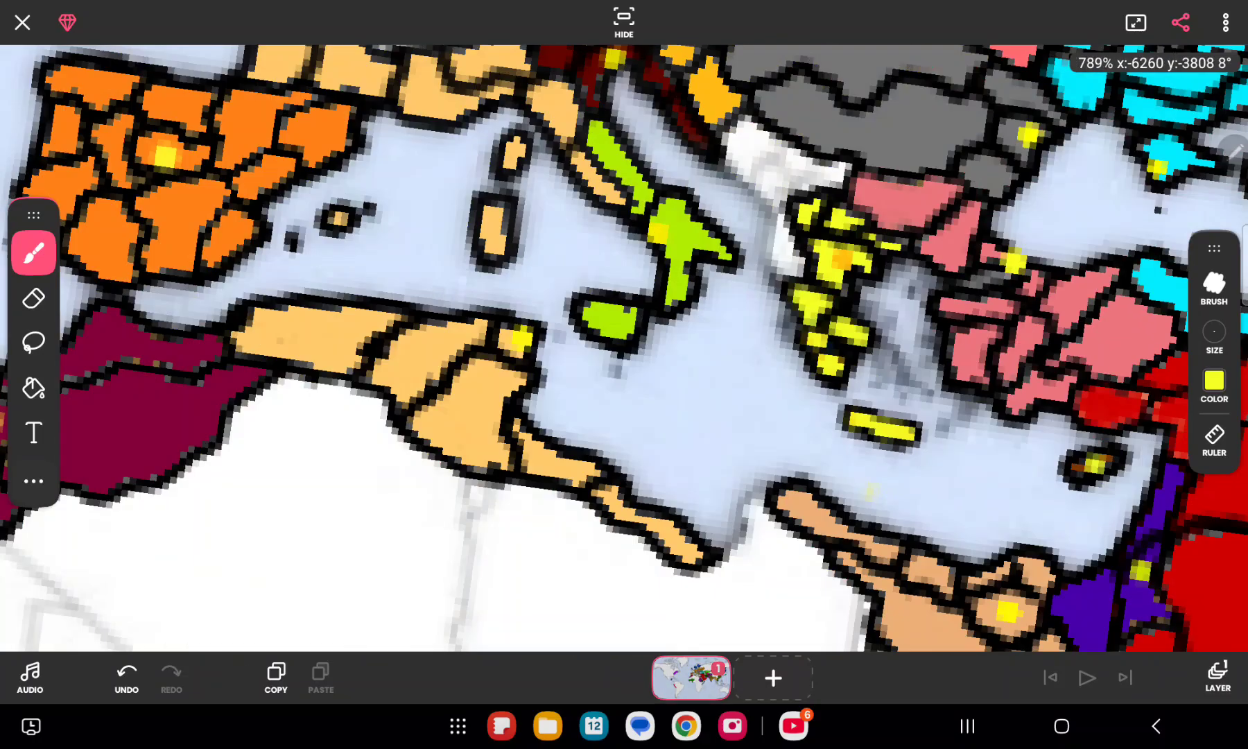
pyautogui.click(1214, 386)
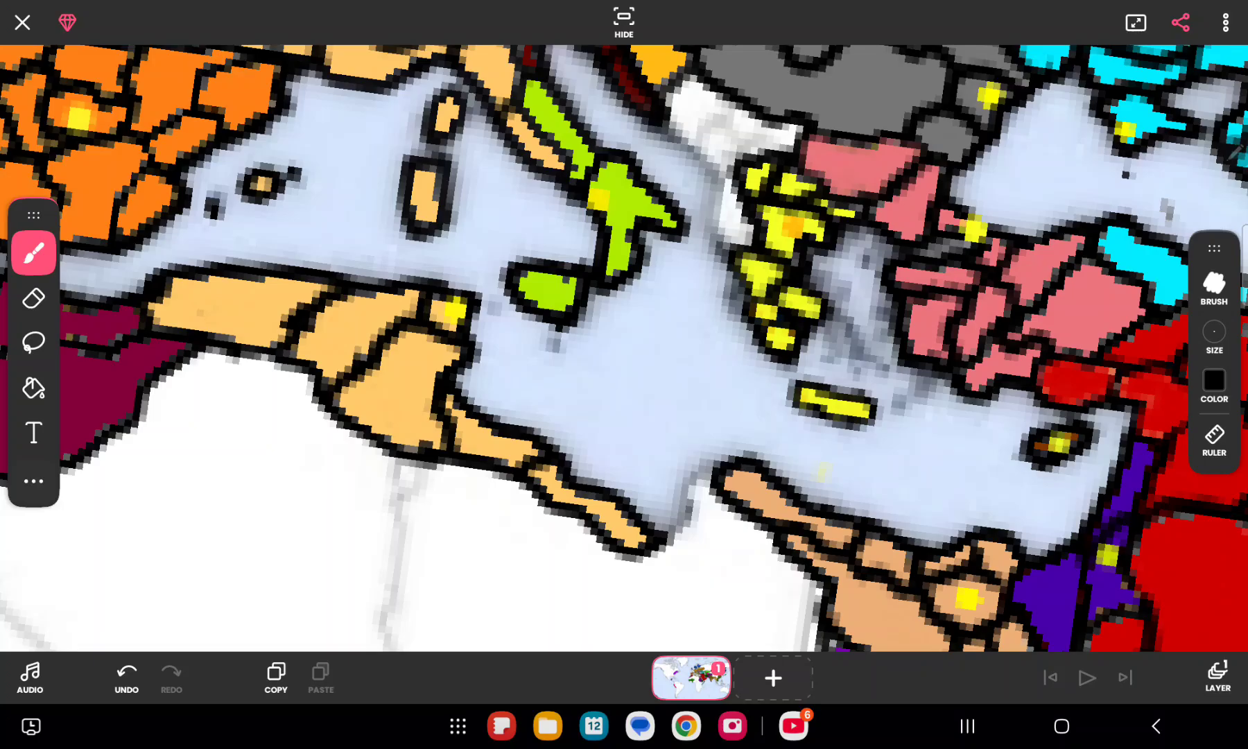
pyautogui.click(33, 298)
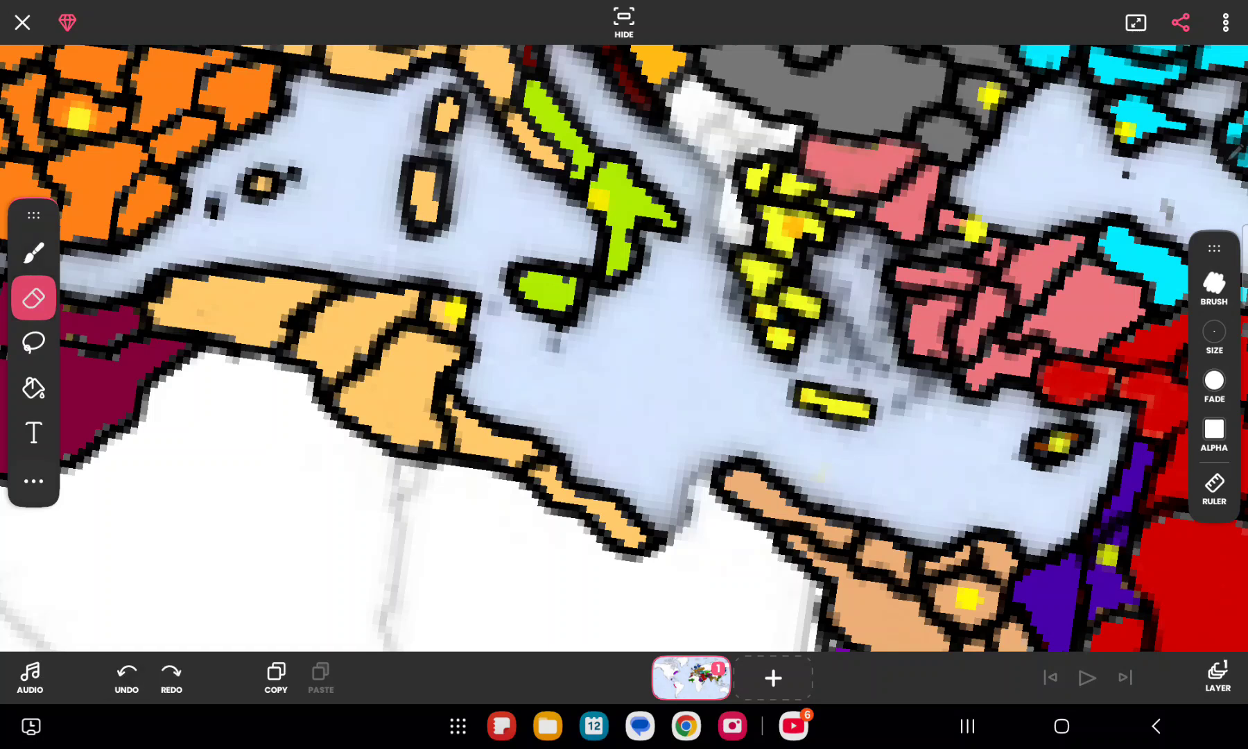
# Step: Touch up with the eraser and brush, then select the salmon Fill bucket
pyautogui.click(33, 253)
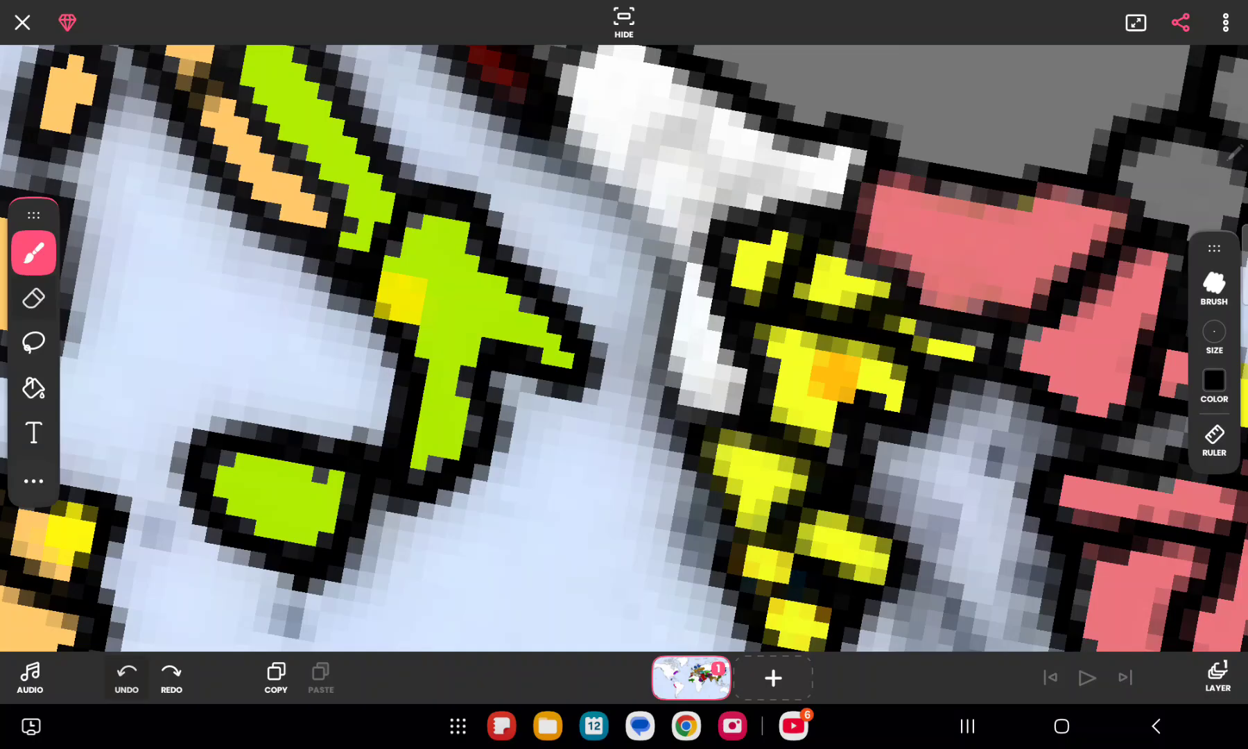
pyautogui.click(1214, 332)
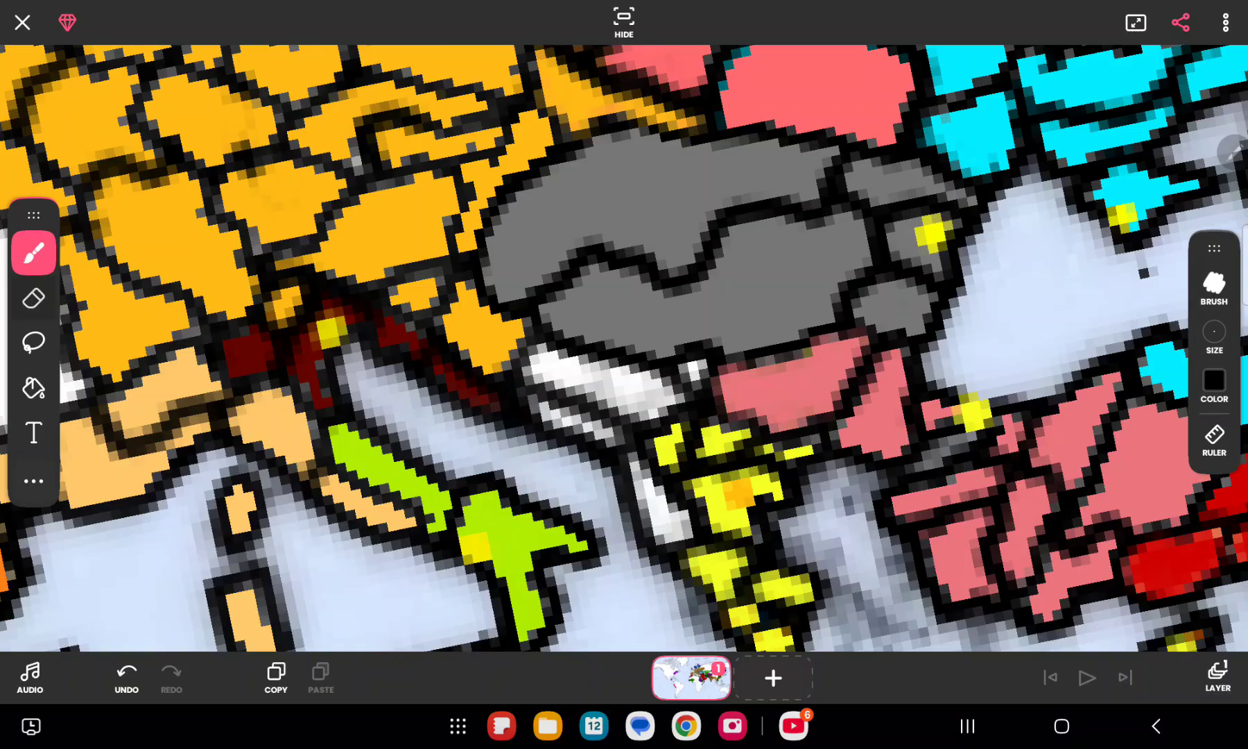
pyautogui.click(33, 388)
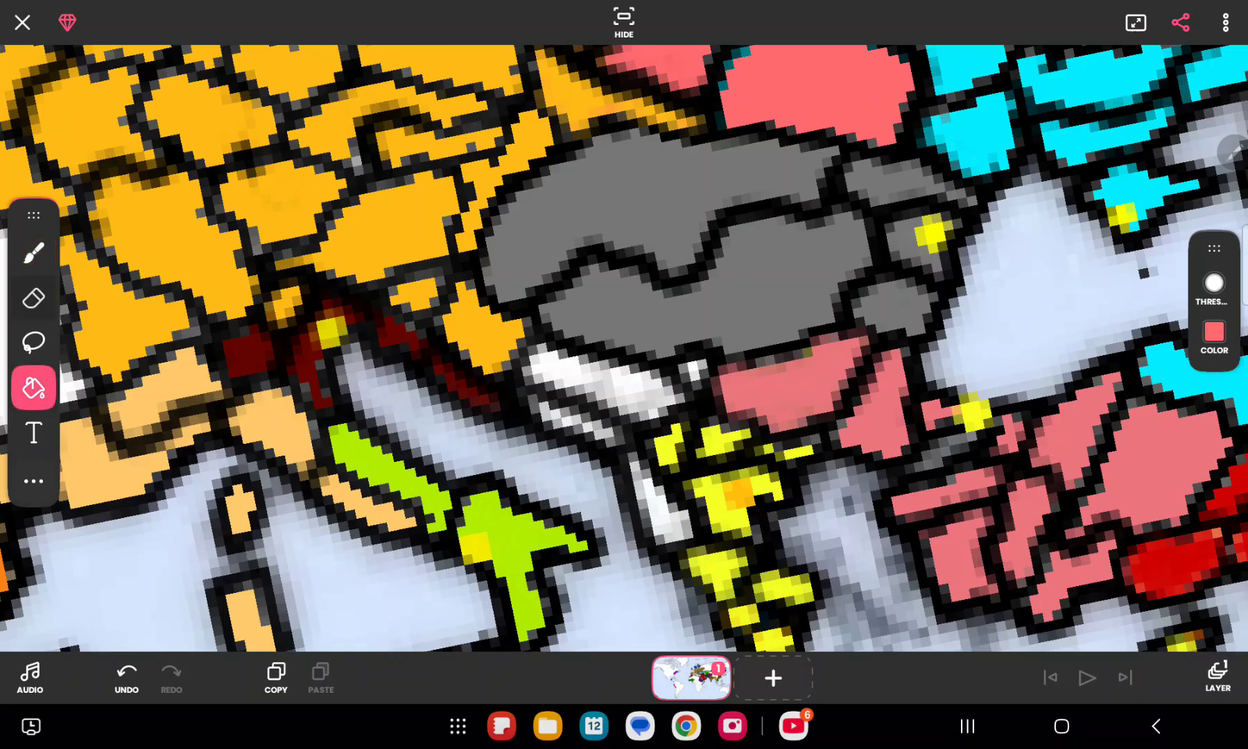
# Step: Fill the white strip below the grey region salmon, then undo the overflow
pyautogui.click(623, 351)
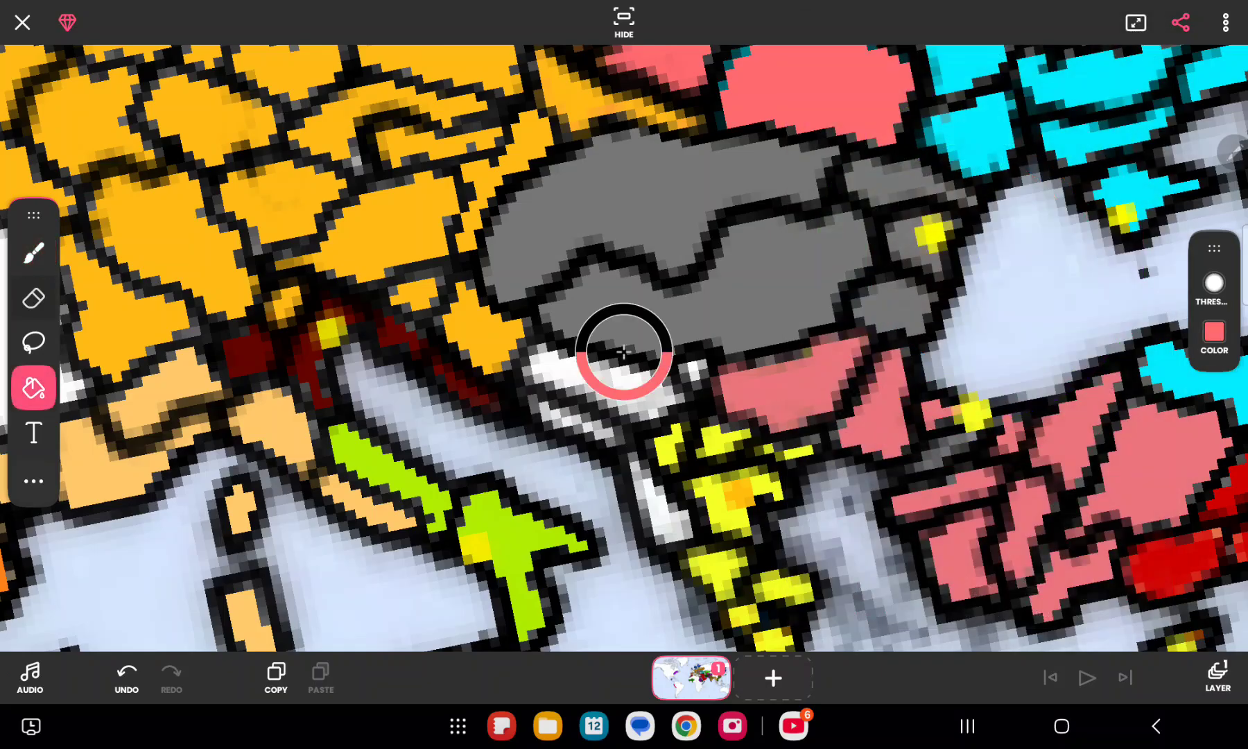
pyautogui.click(625, 351)
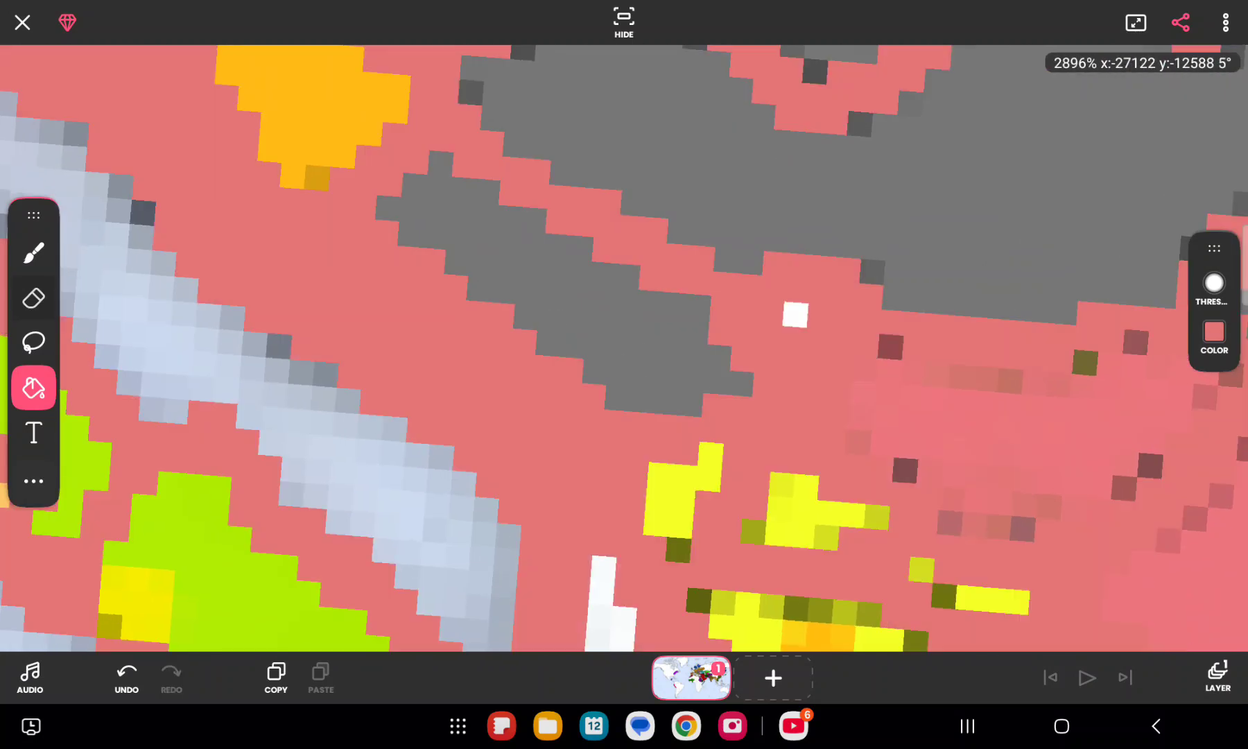
pyautogui.click(34, 251)
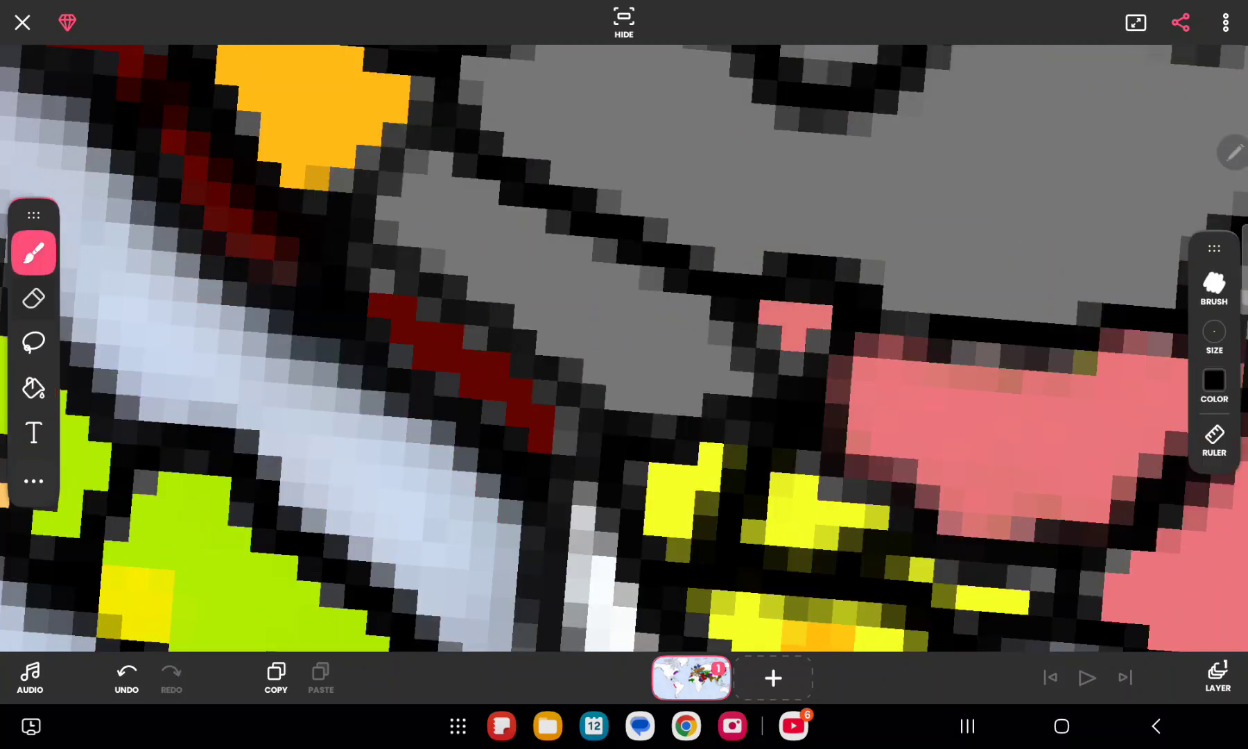
# Step: Pick a new brush colour in the colour picker and view the full world map
pyautogui.click(1214, 380)
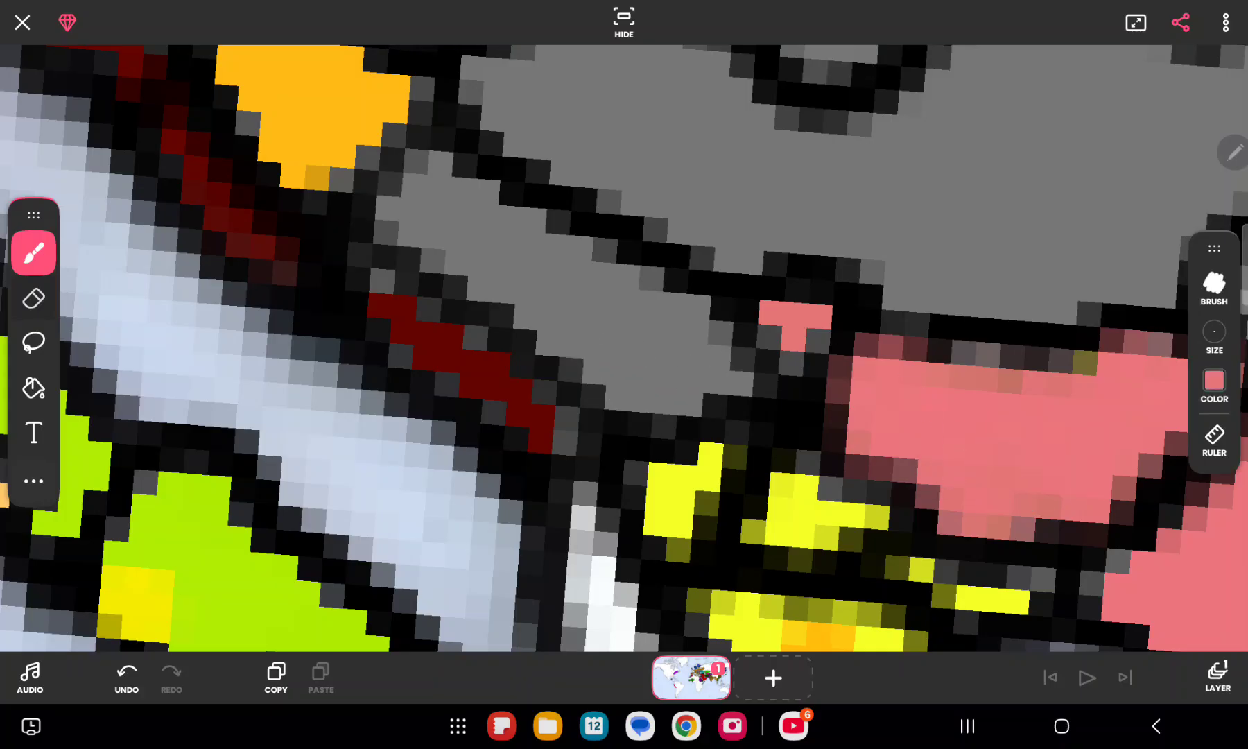
pyautogui.click(1213, 379)
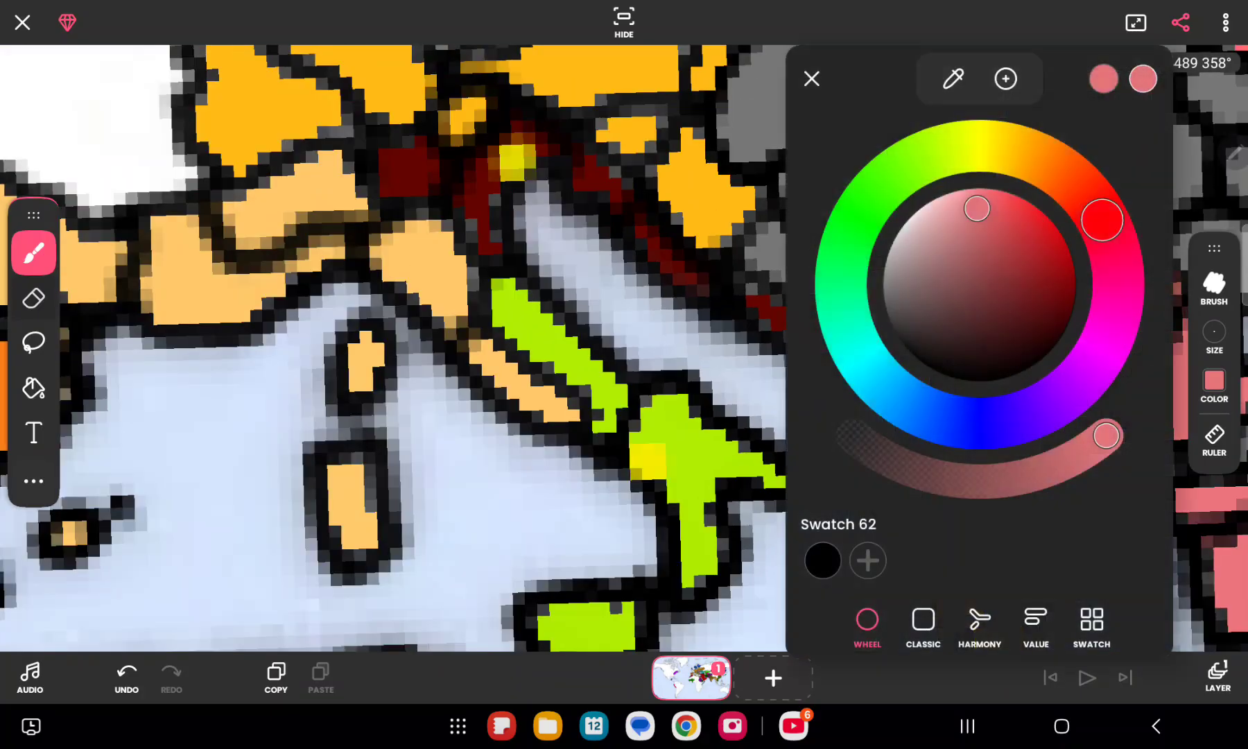
pyautogui.click(811, 79)
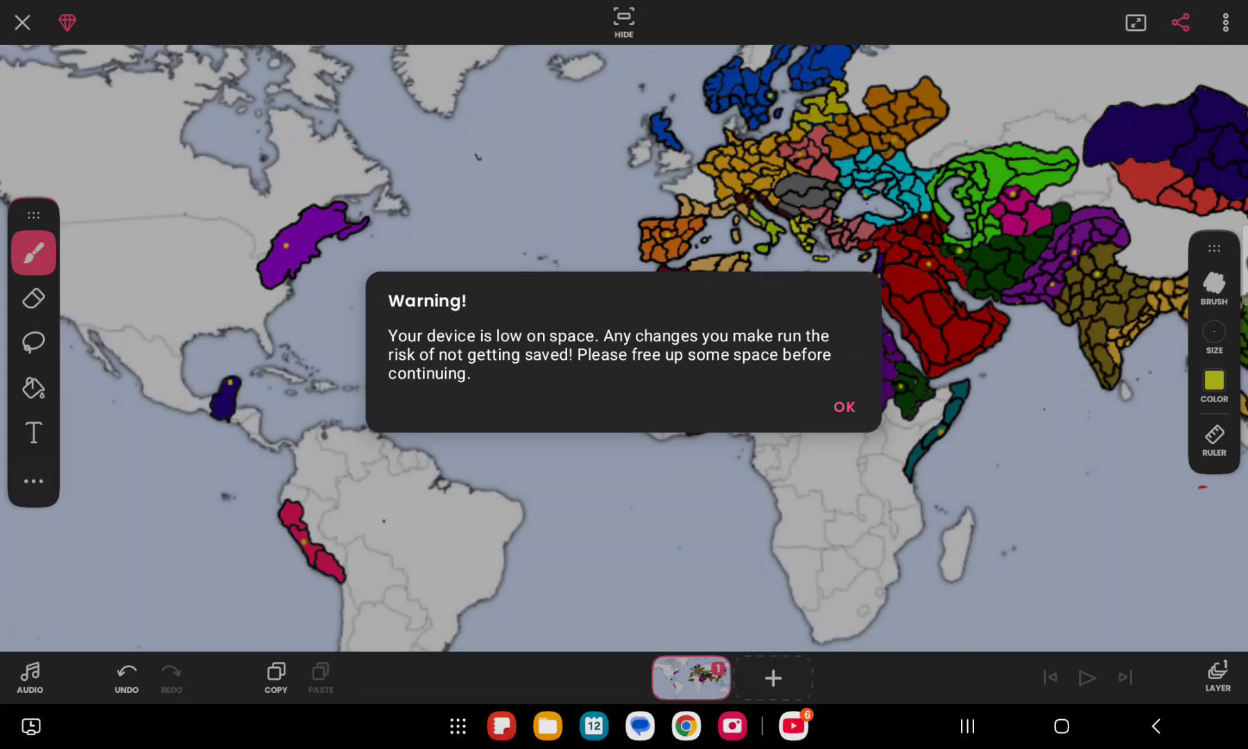
# Step: Dismiss the low-storage warning and colour Italy's regions lime green
pyautogui.click(843, 407)
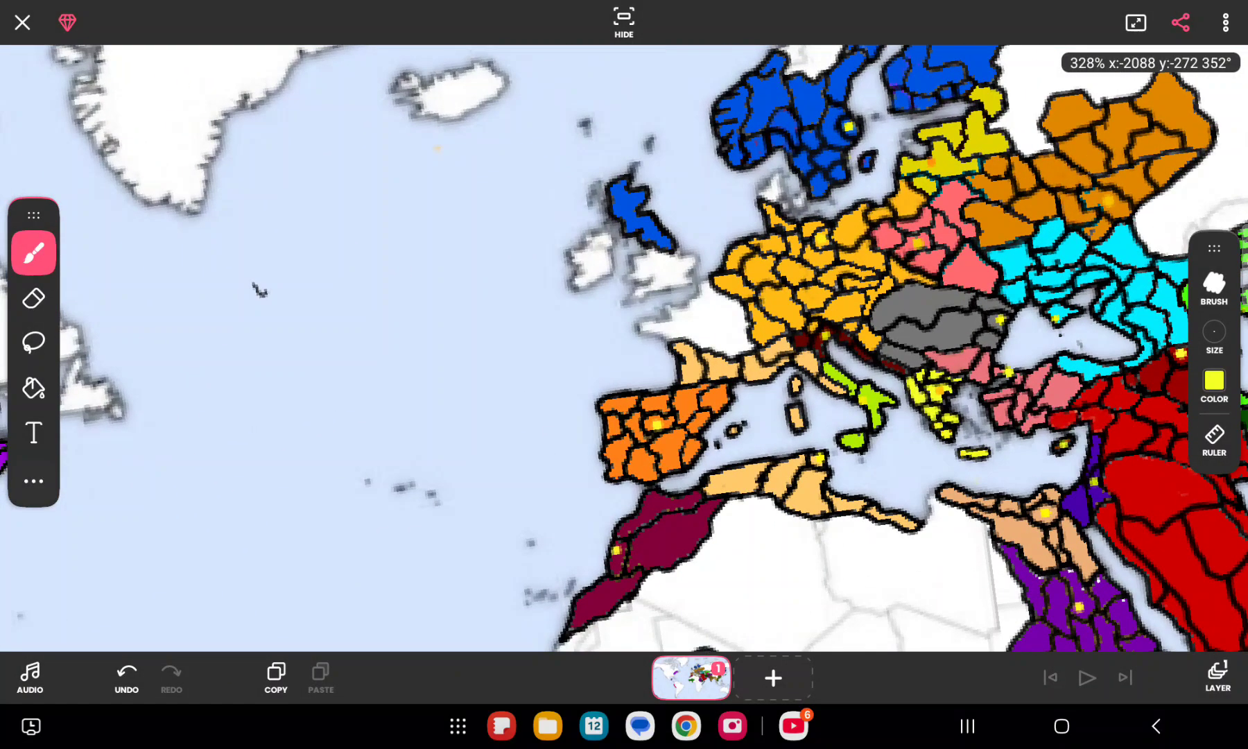
pyautogui.click(1214, 378)
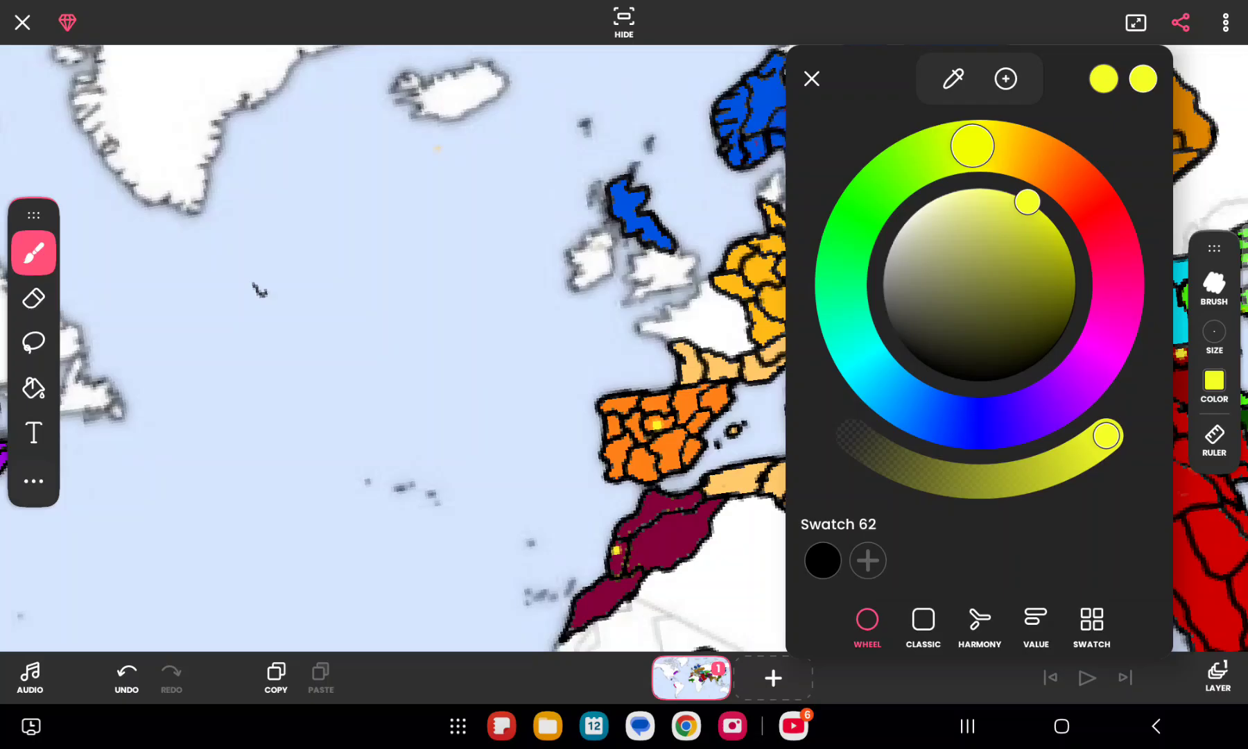
pyautogui.click(811, 79)
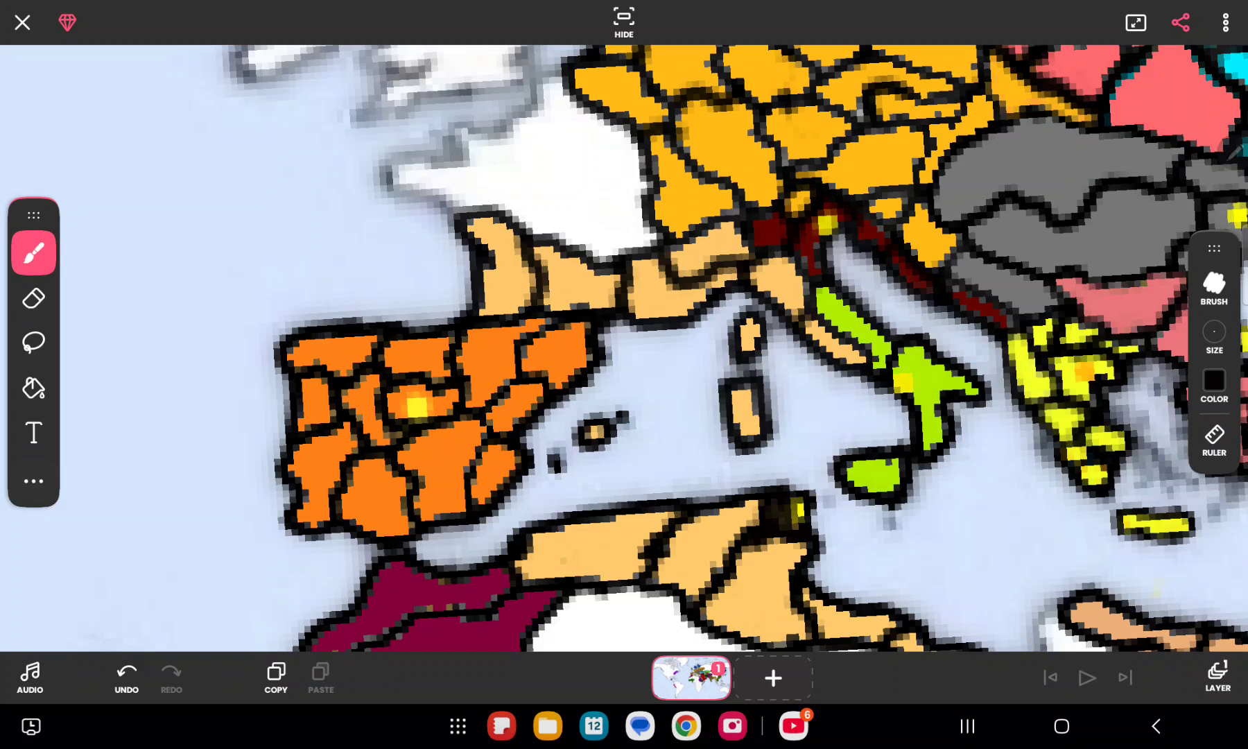
pyautogui.click(171, 677)
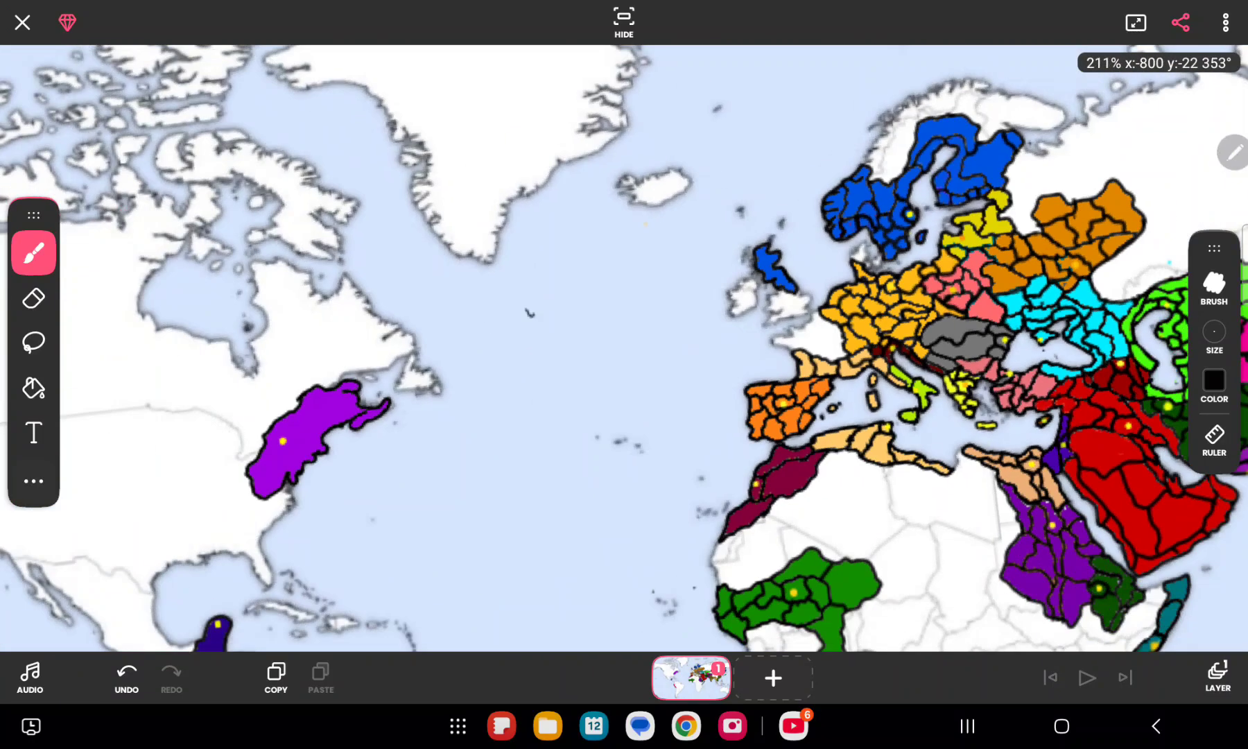
pyautogui.click(1215, 381)
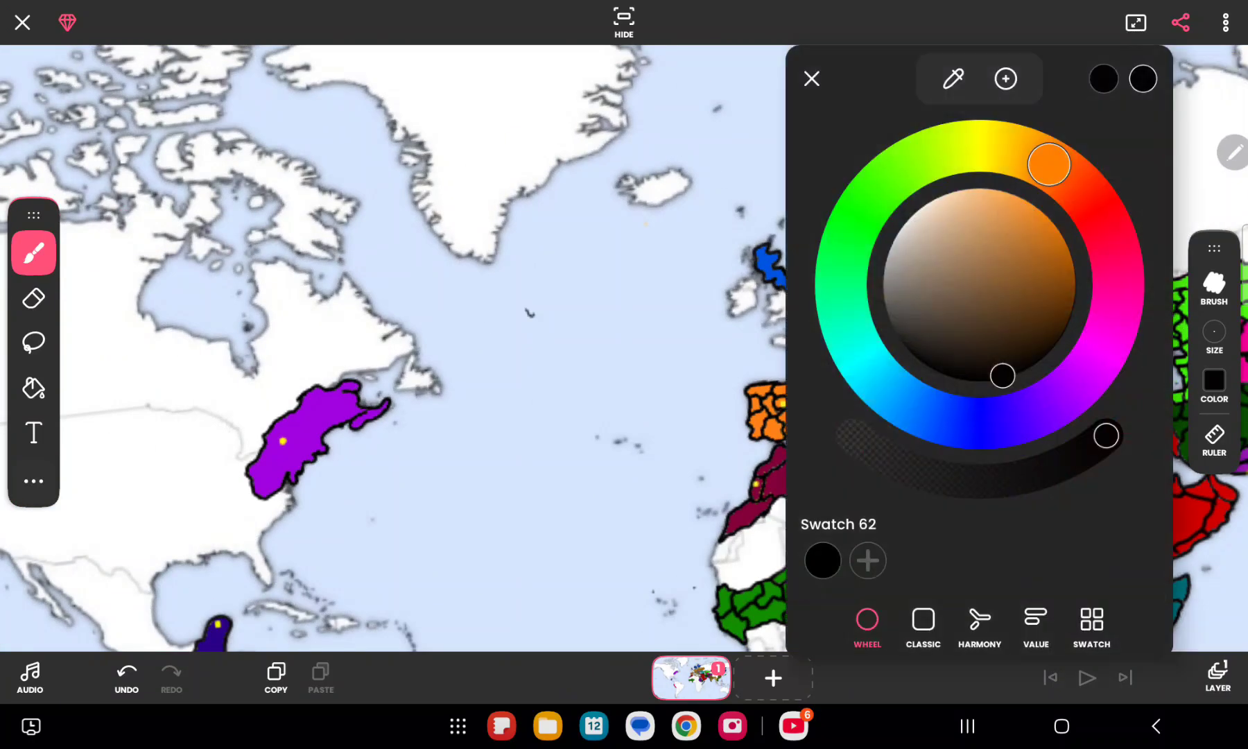
pyautogui.click(811, 78)
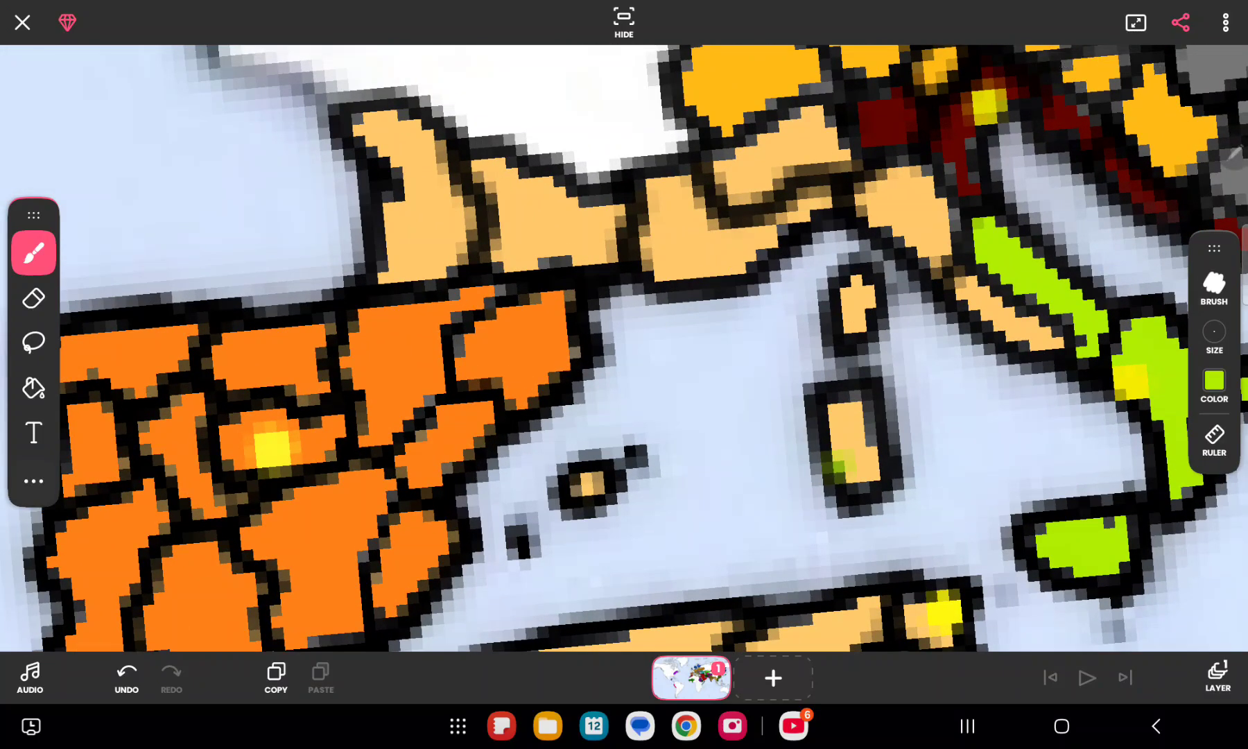
# Step: Fill Sardinia lime green, Corsica and the France–Italy border red, then reselect black
pyautogui.click(848, 434)
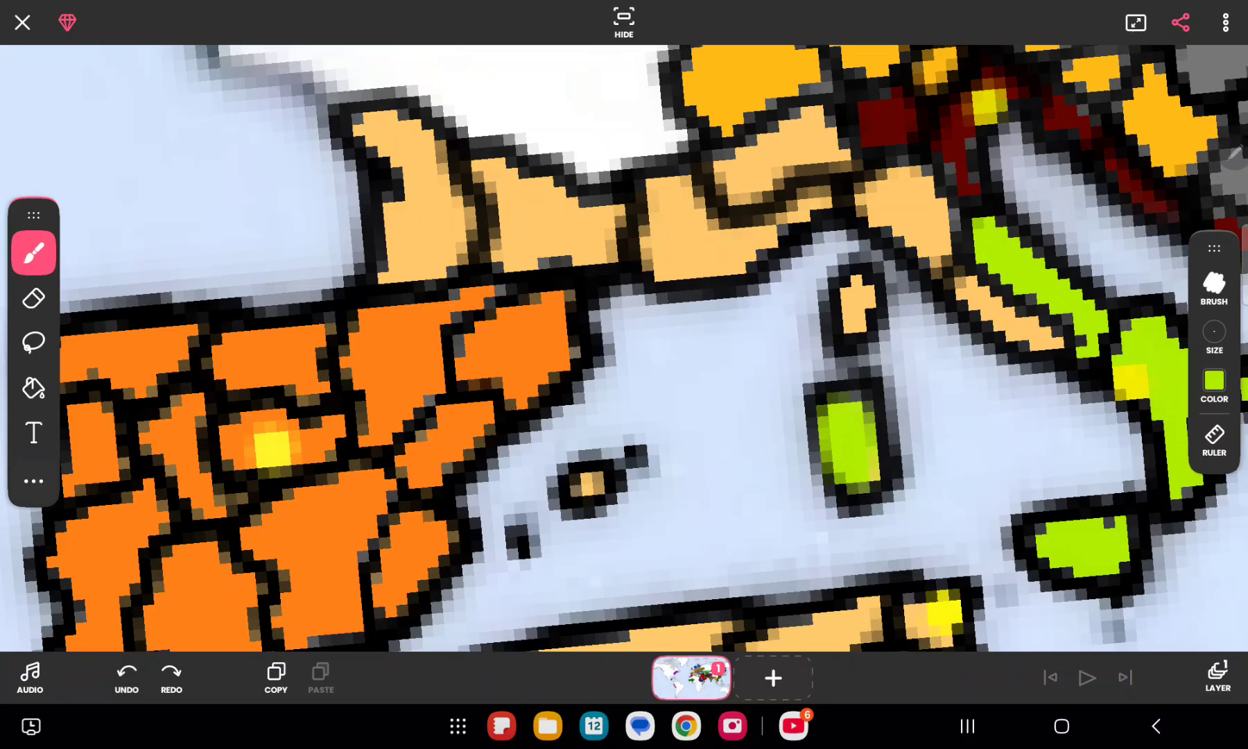
pyautogui.click(1213, 381)
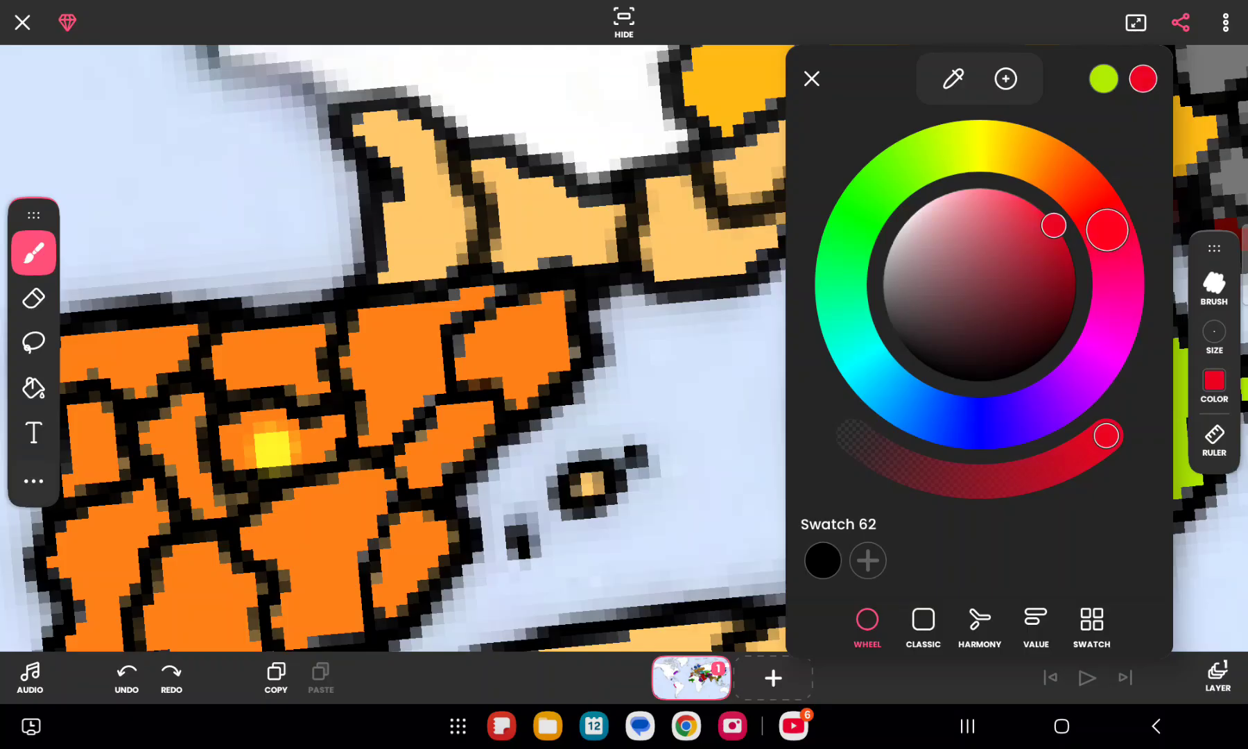
pyautogui.click(811, 79)
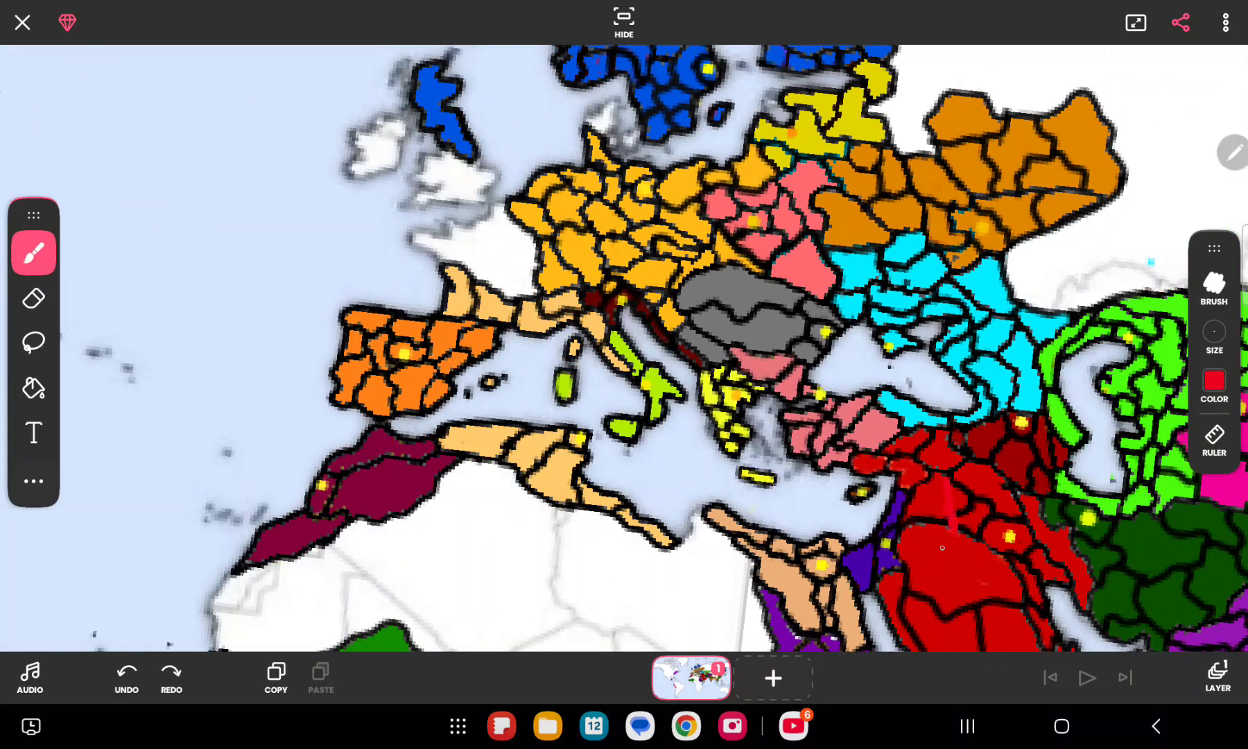
pyautogui.click(952, 510)
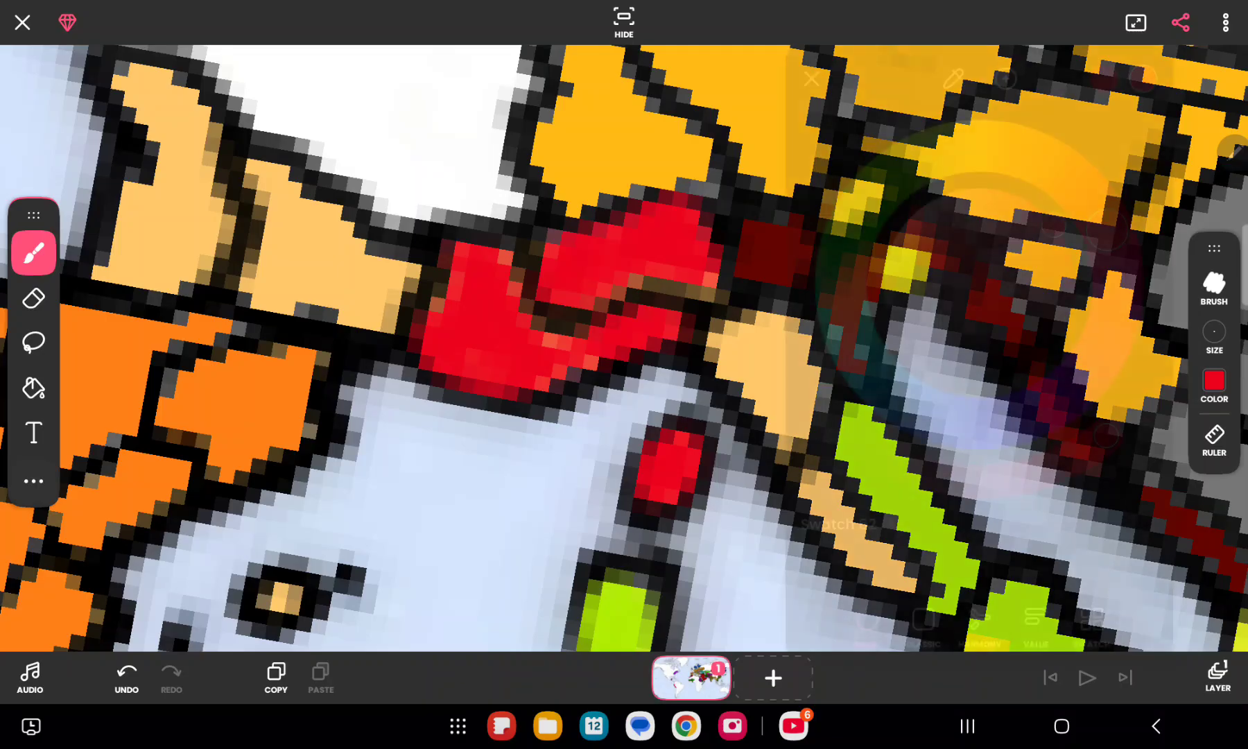
pyautogui.click(1214, 386)
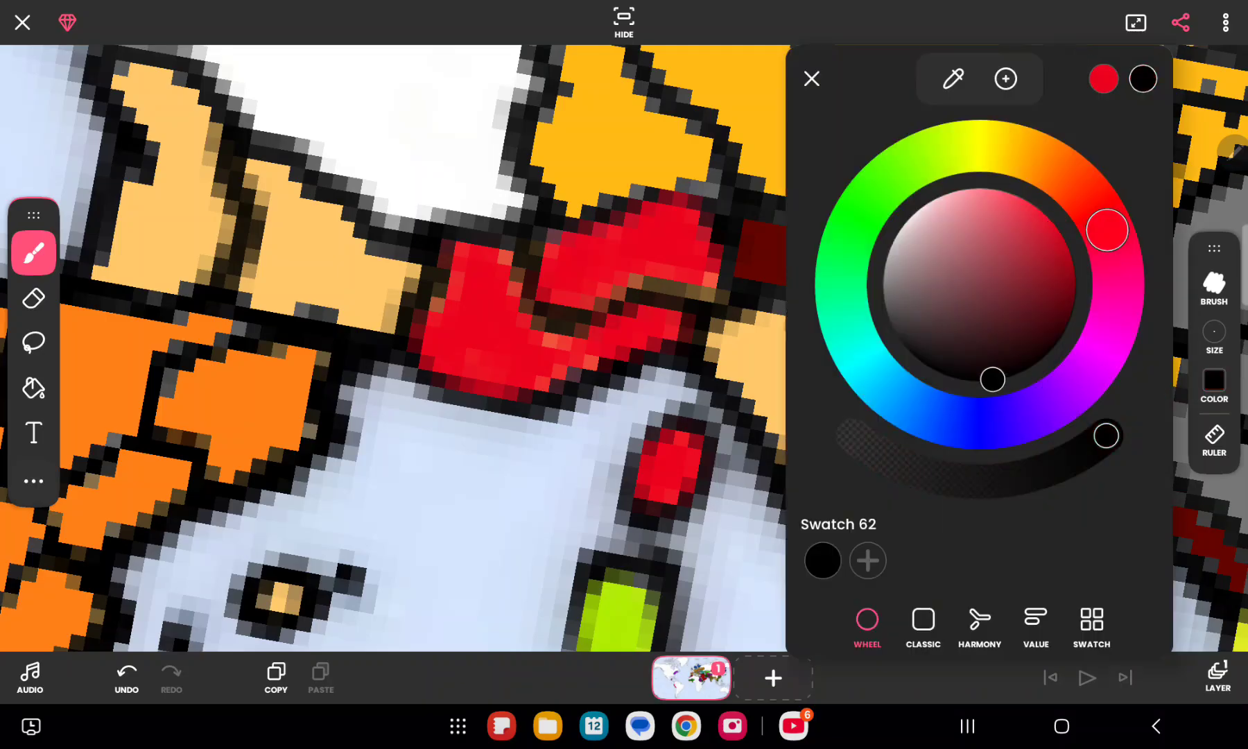
pyautogui.click(812, 79)
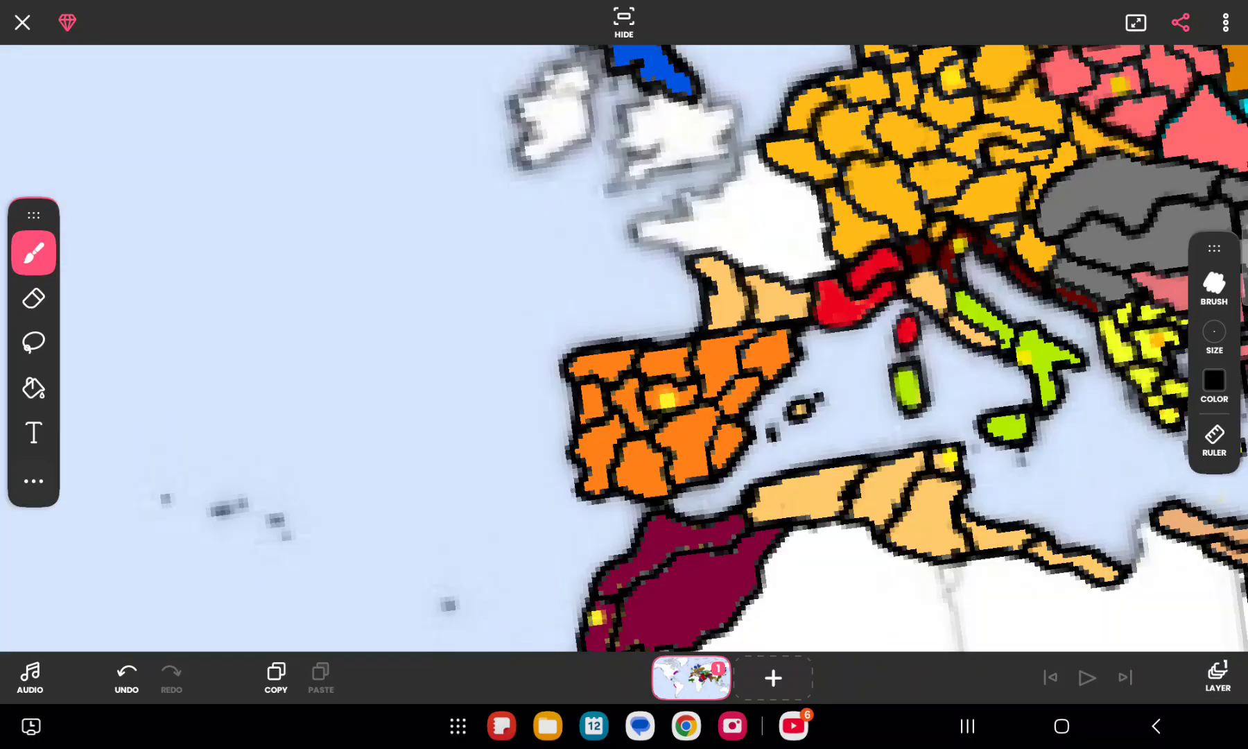
# Step: Fill northwestern Italy purple and dot yellow capitals on Corsica and the purple region
pyautogui.click(34, 389)
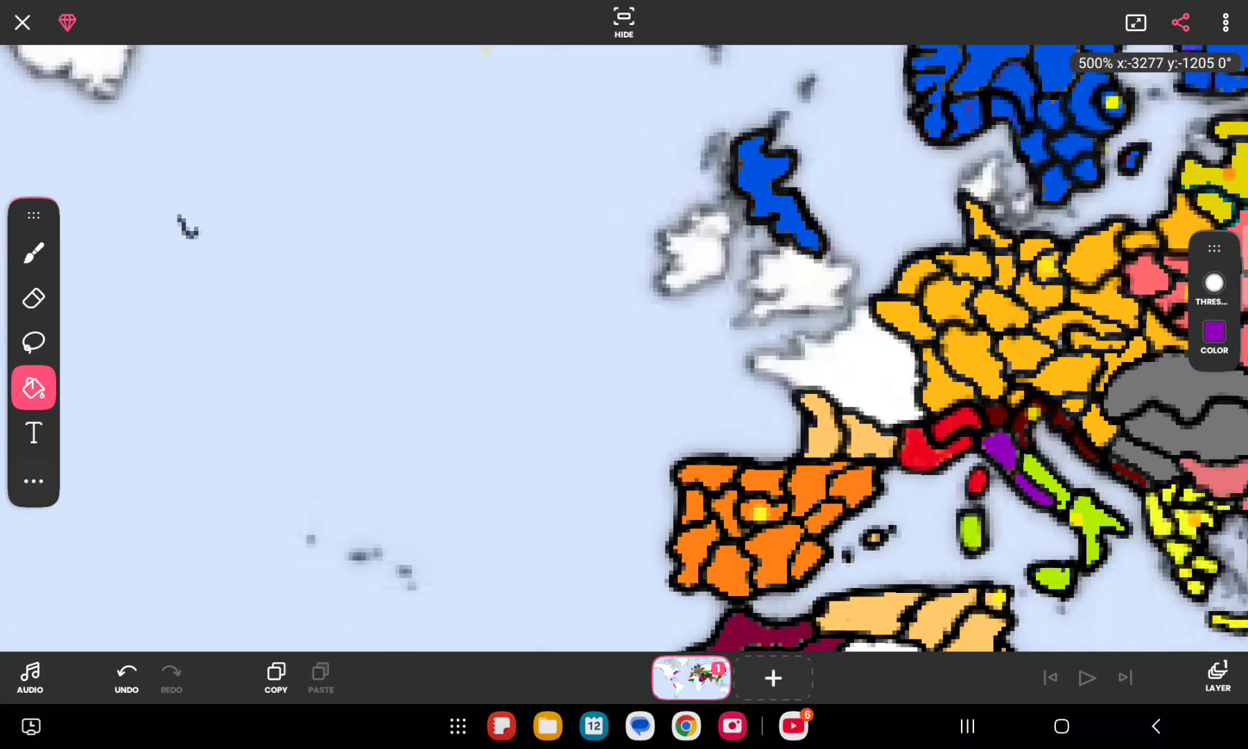
pyautogui.click(34, 253)
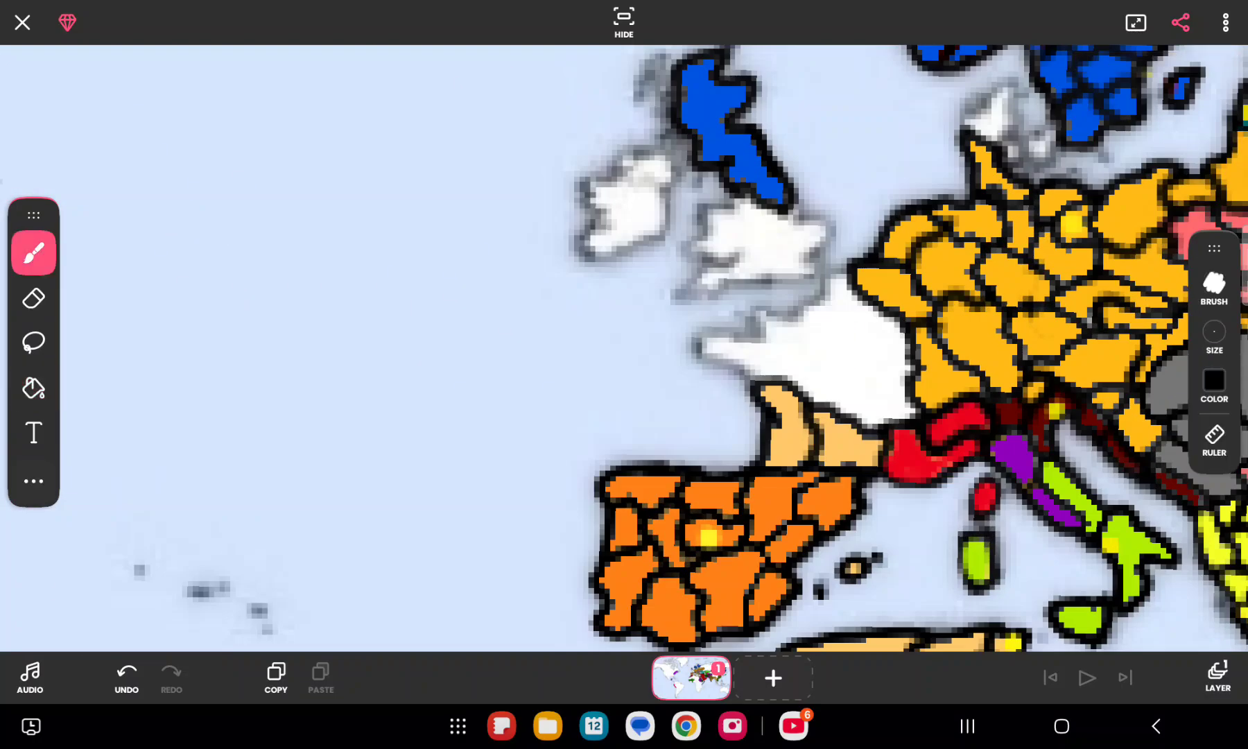
pyautogui.click(1213, 384)
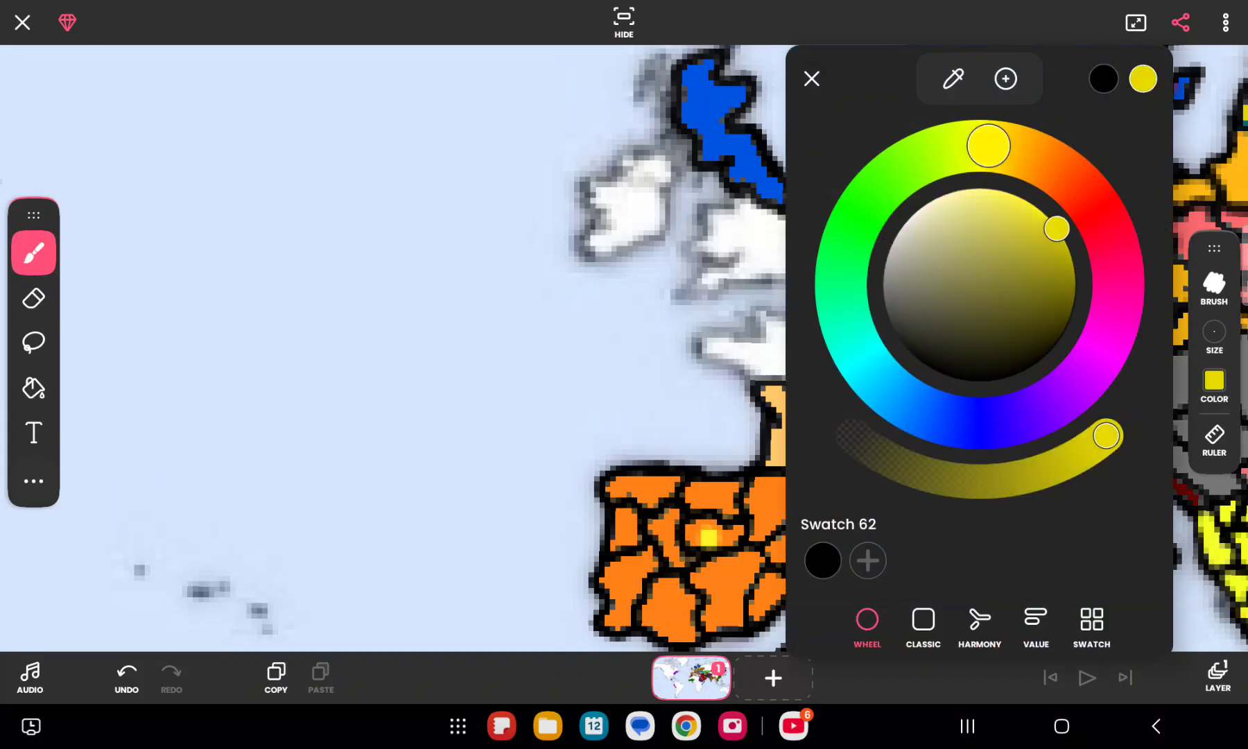
pyautogui.click(811, 77)
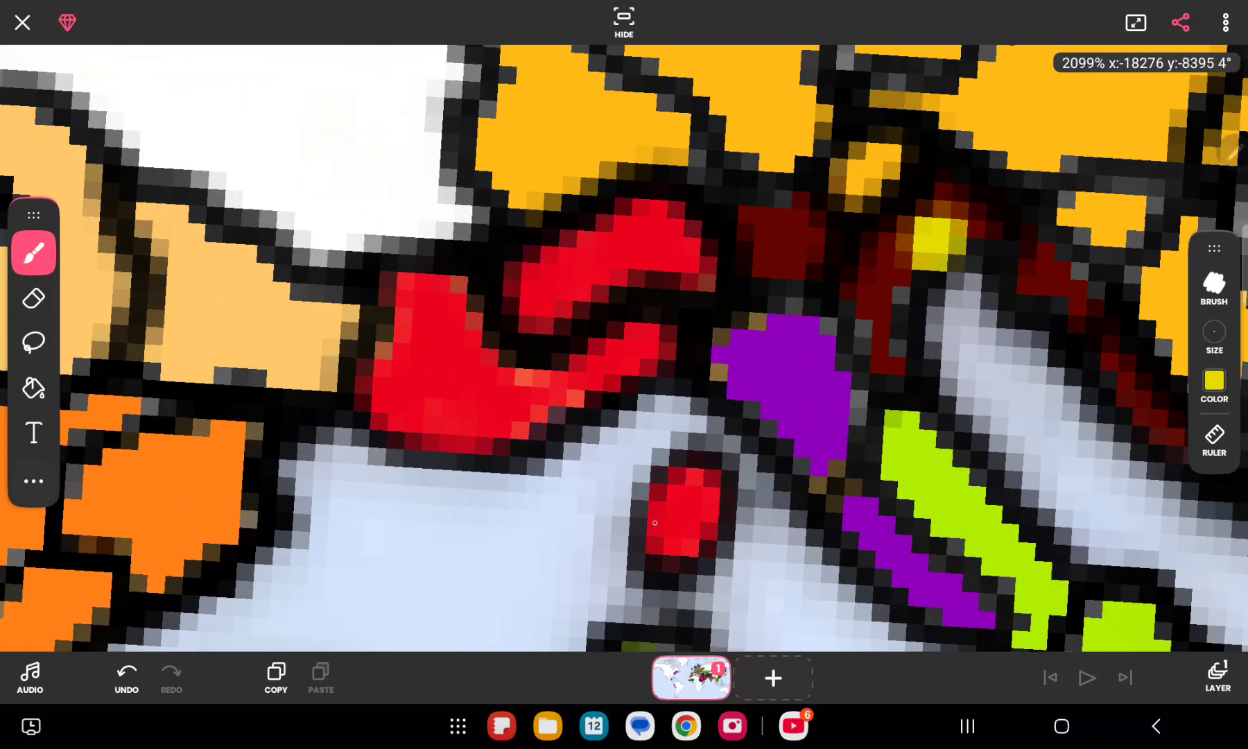
pyautogui.click(657, 522)
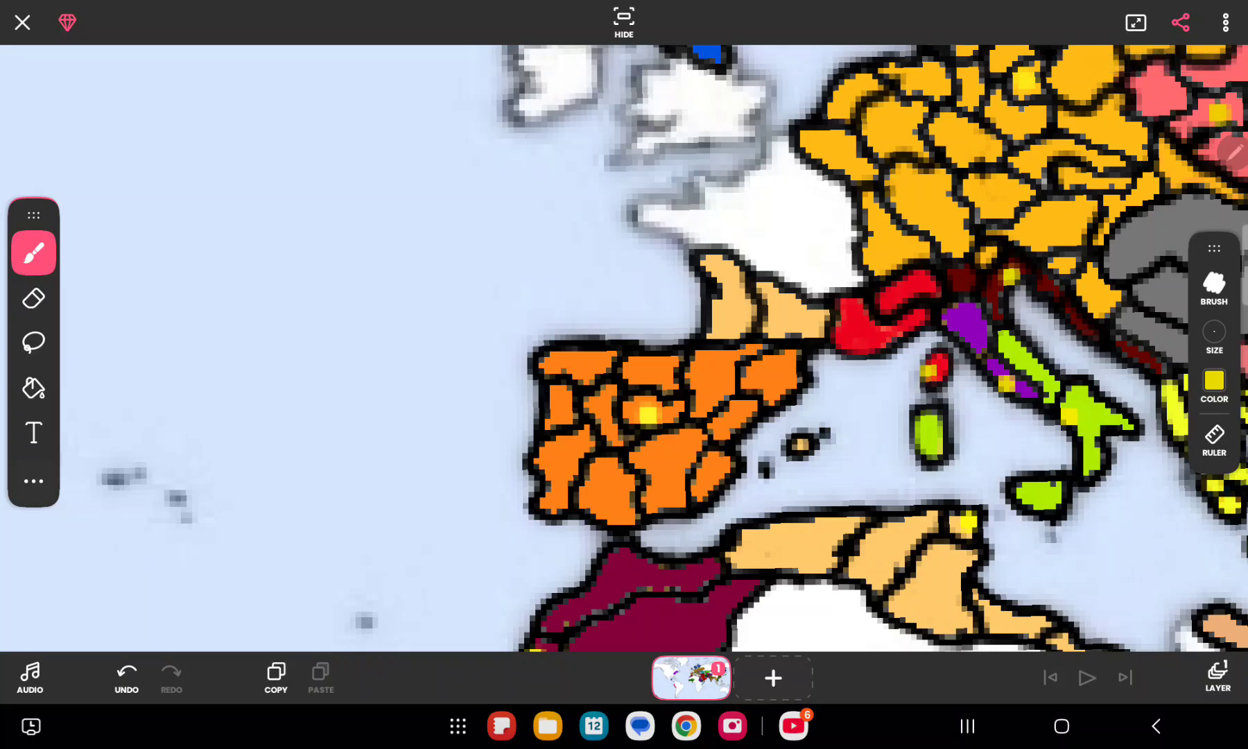
pyautogui.click(34, 298)
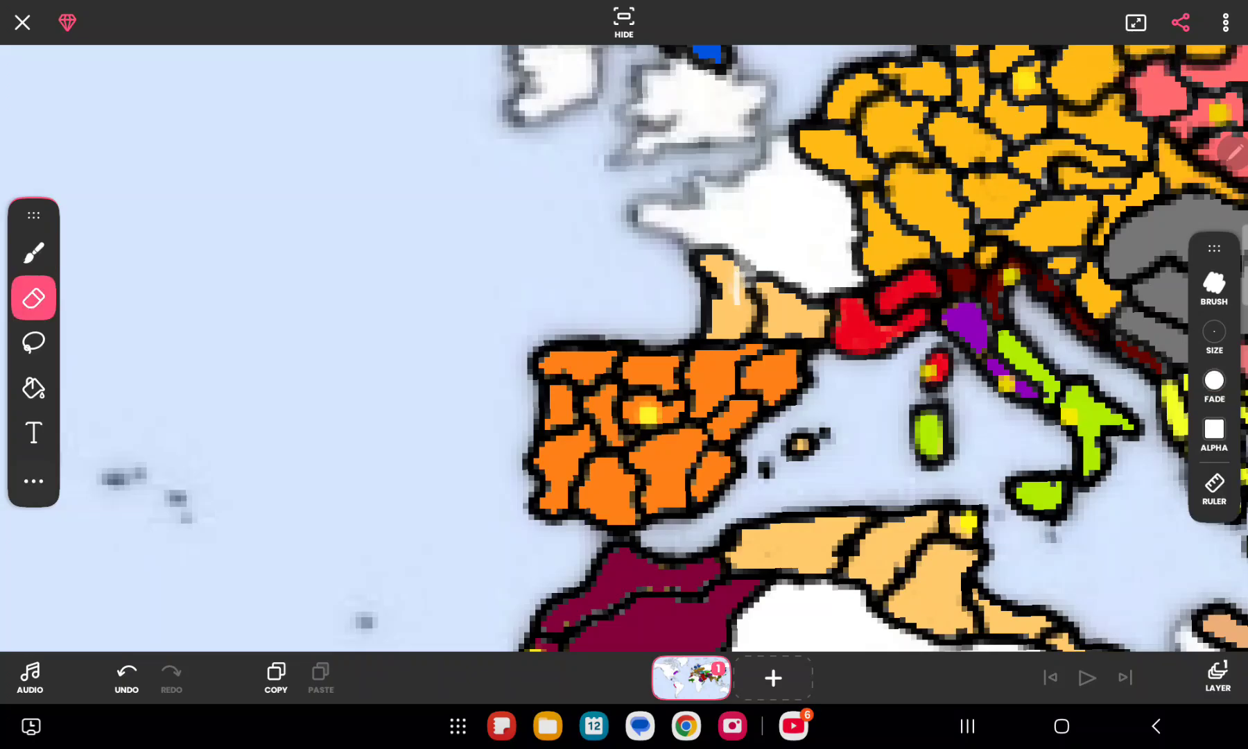
pyautogui.moveTo(706, 287)
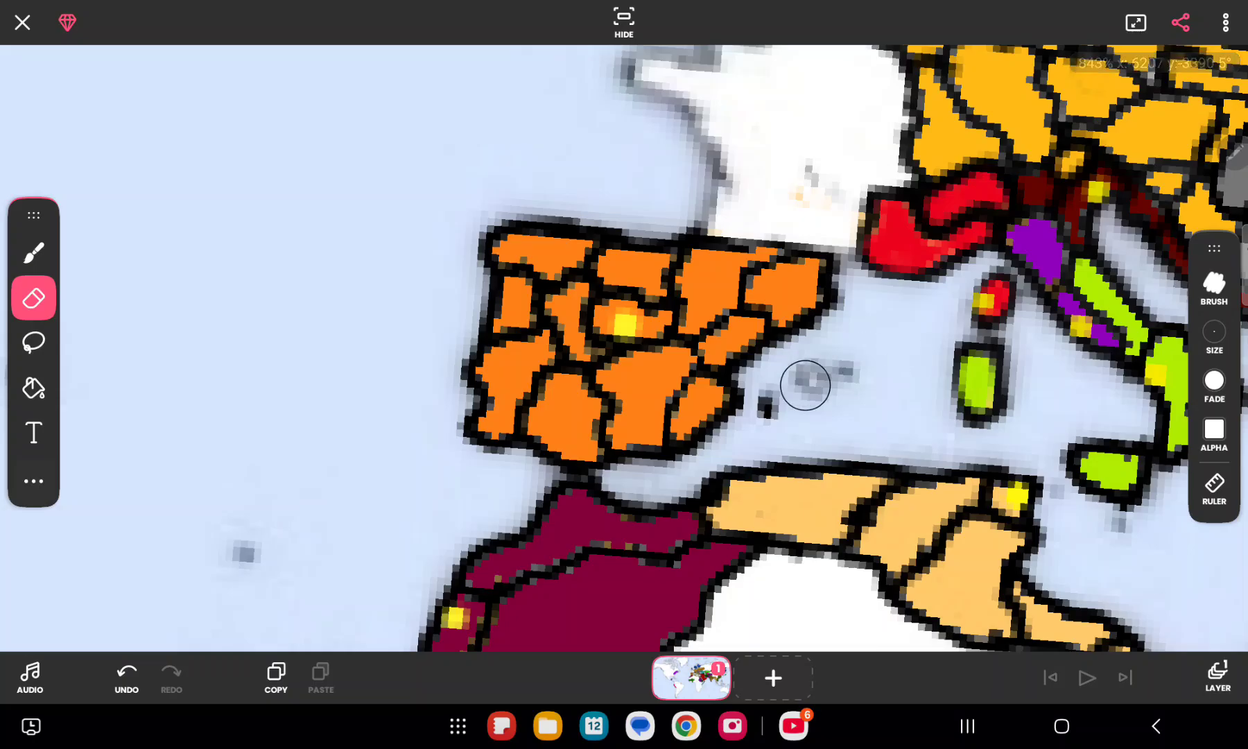
# Step: Erase the Balearic island outlines and set the brush back to black
pyautogui.click(33, 252)
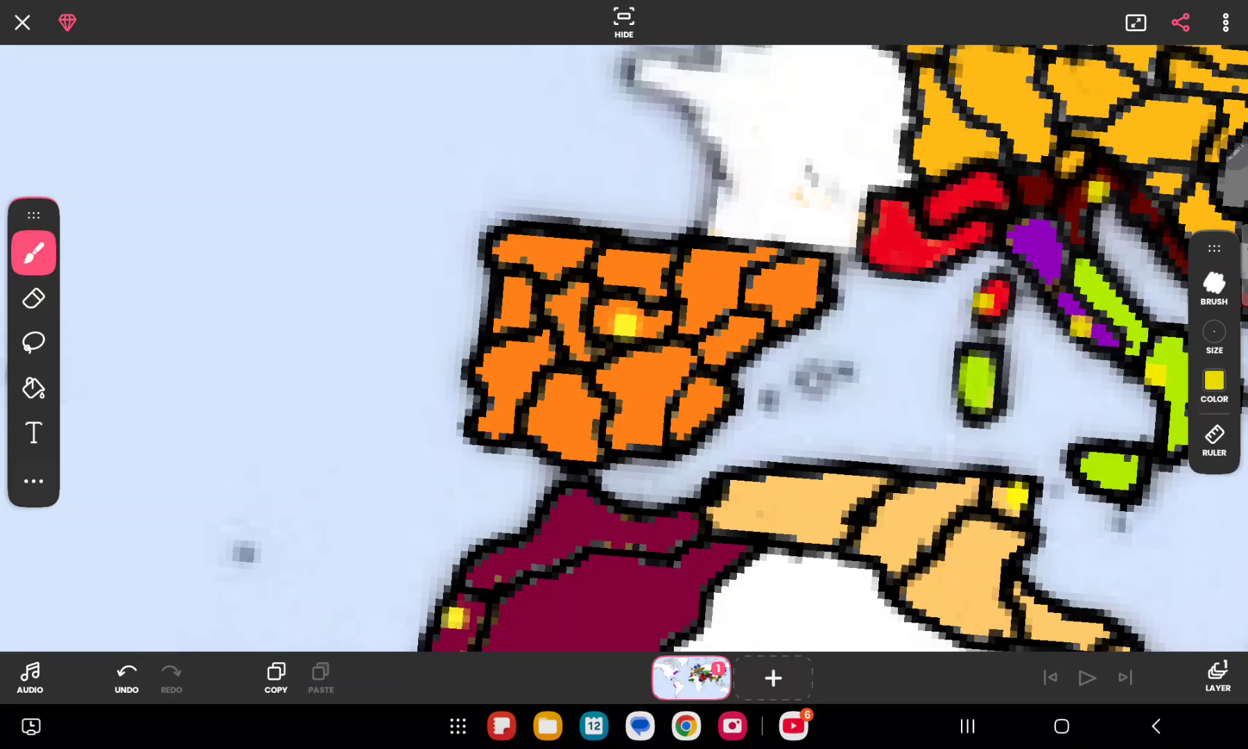
pyautogui.click(1213, 381)
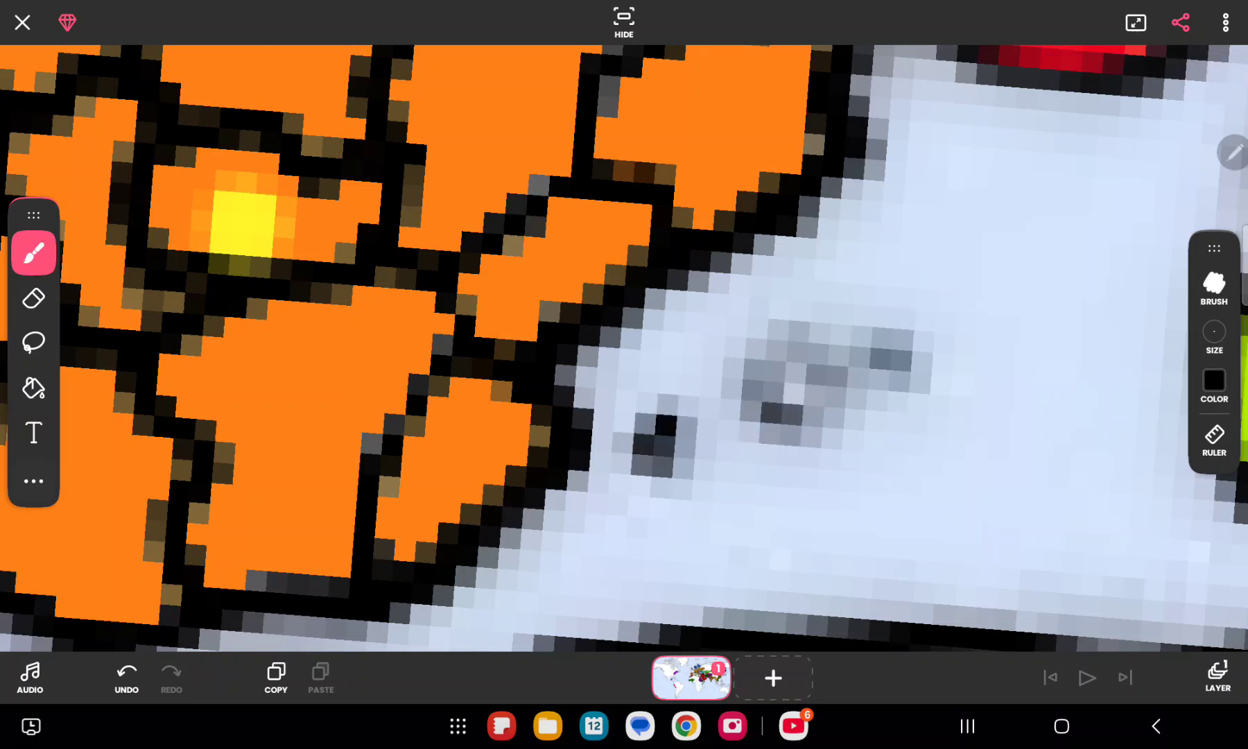
# Step: Outline the Balearic islands in black and undo the accidental orange sea fill
pyautogui.click(797, 383)
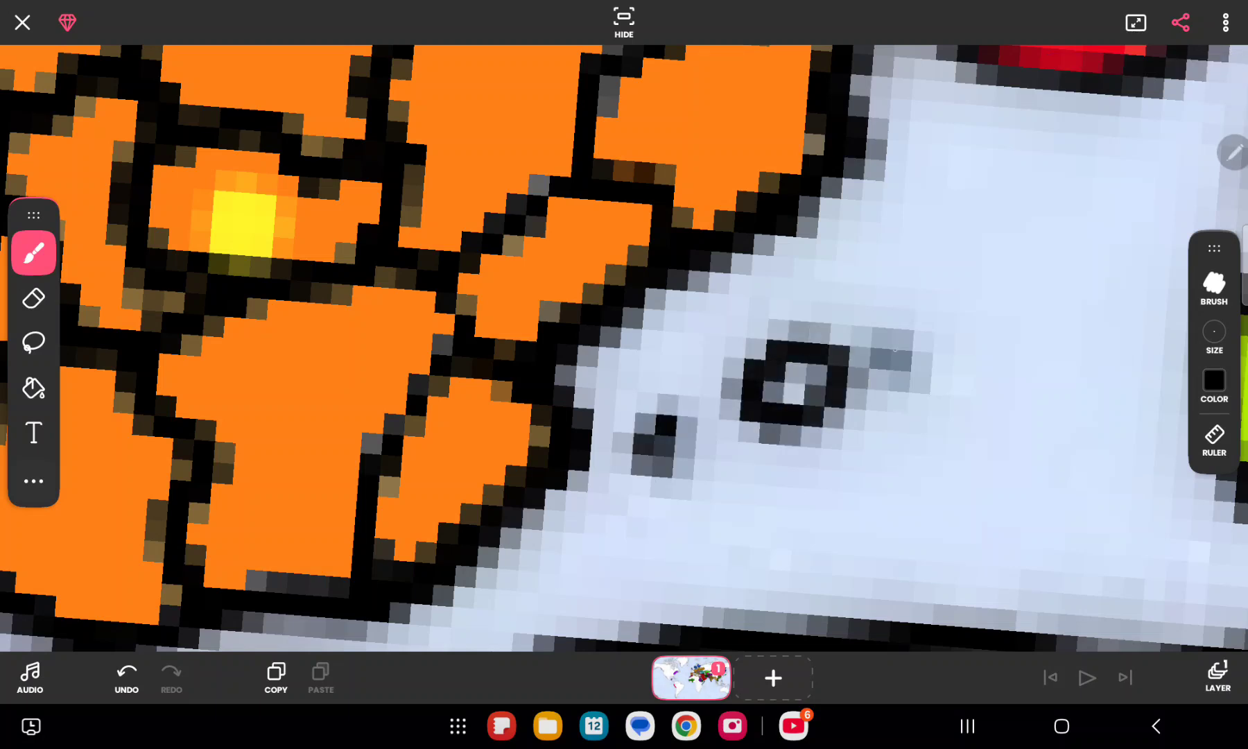
pyautogui.click(295, 437)
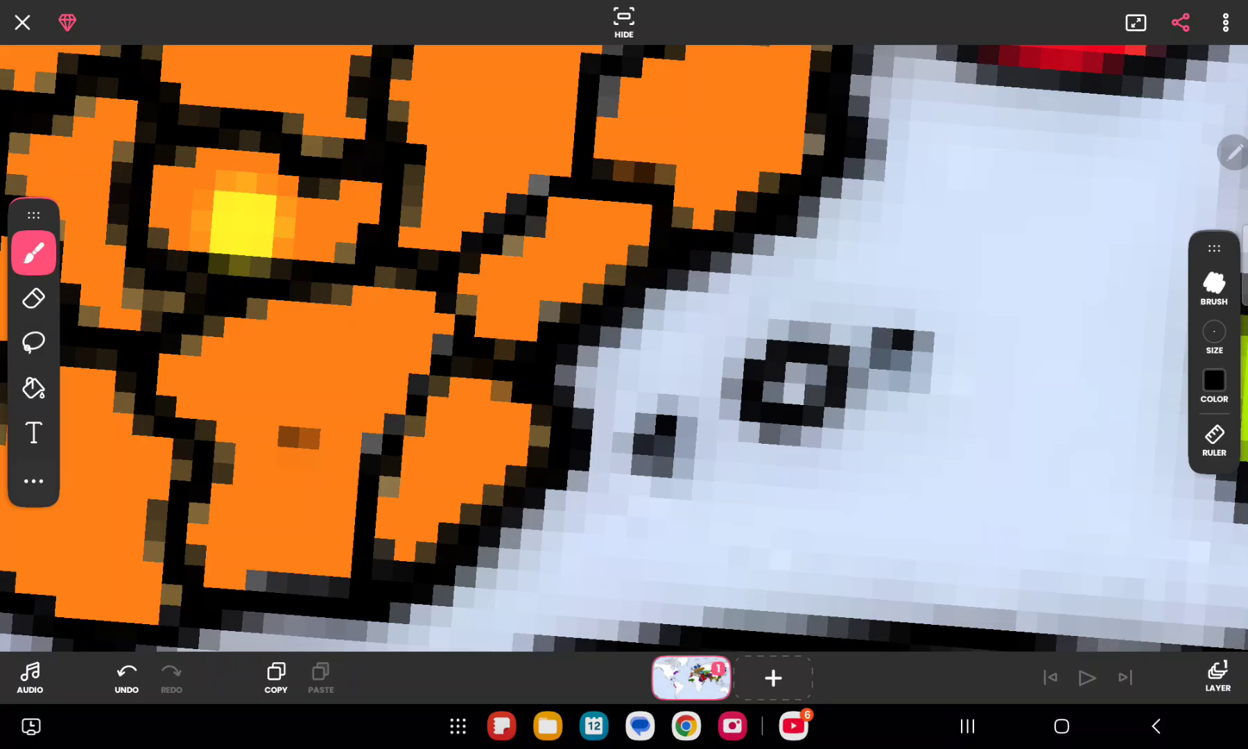
pyautogui.click(33, 388)
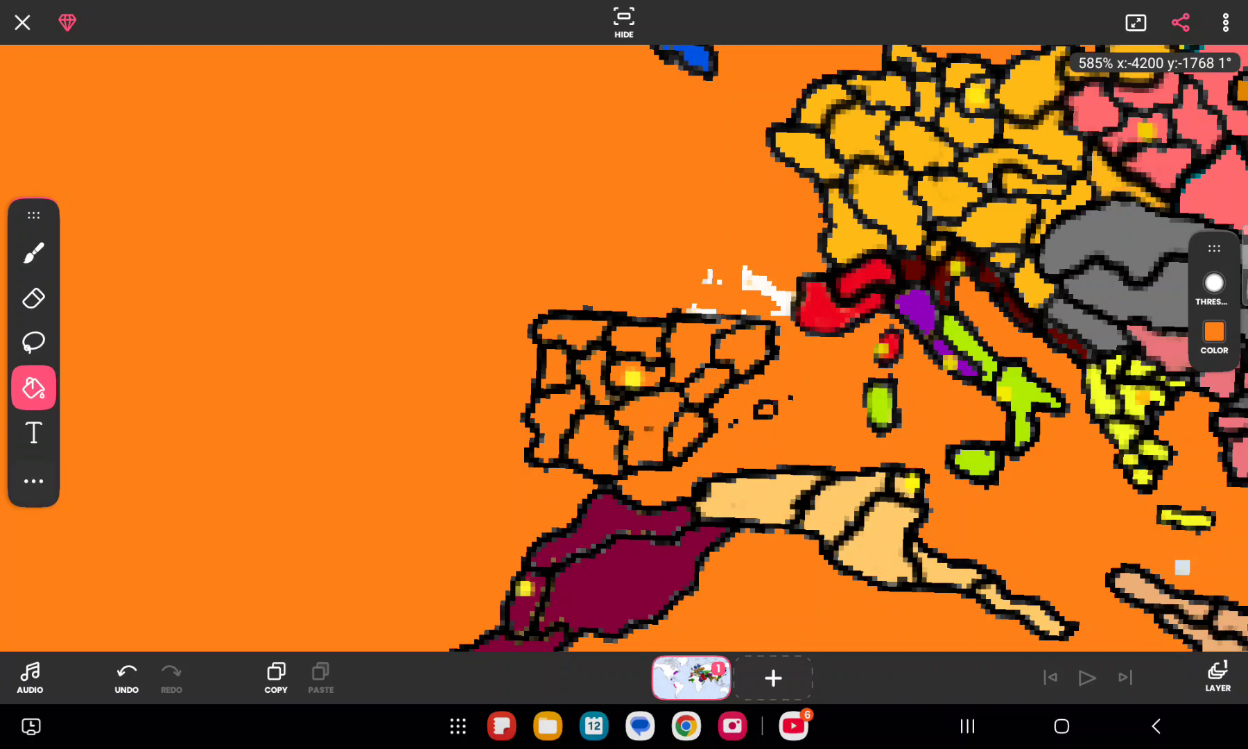
pyautogui.click(882, 366)
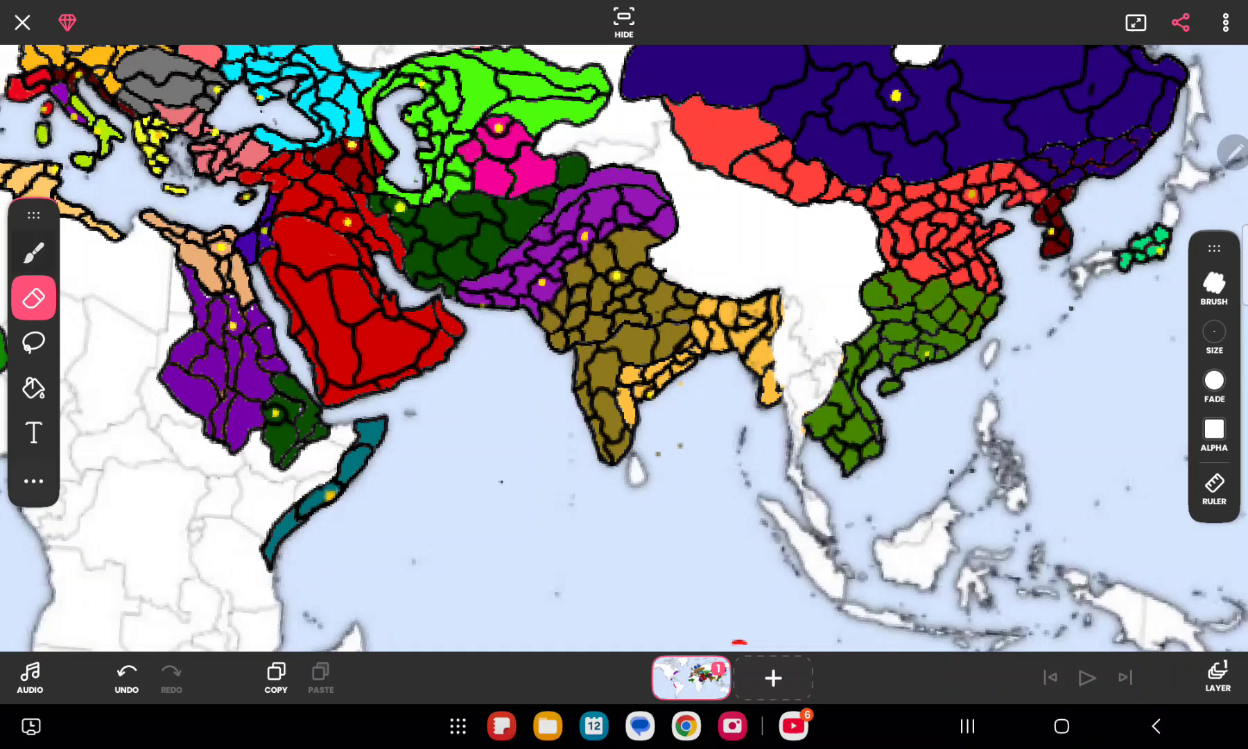
# Step: Draw black border strokes across the Indochina gap between the orange and green regions
pyautogui.click(32, 253)
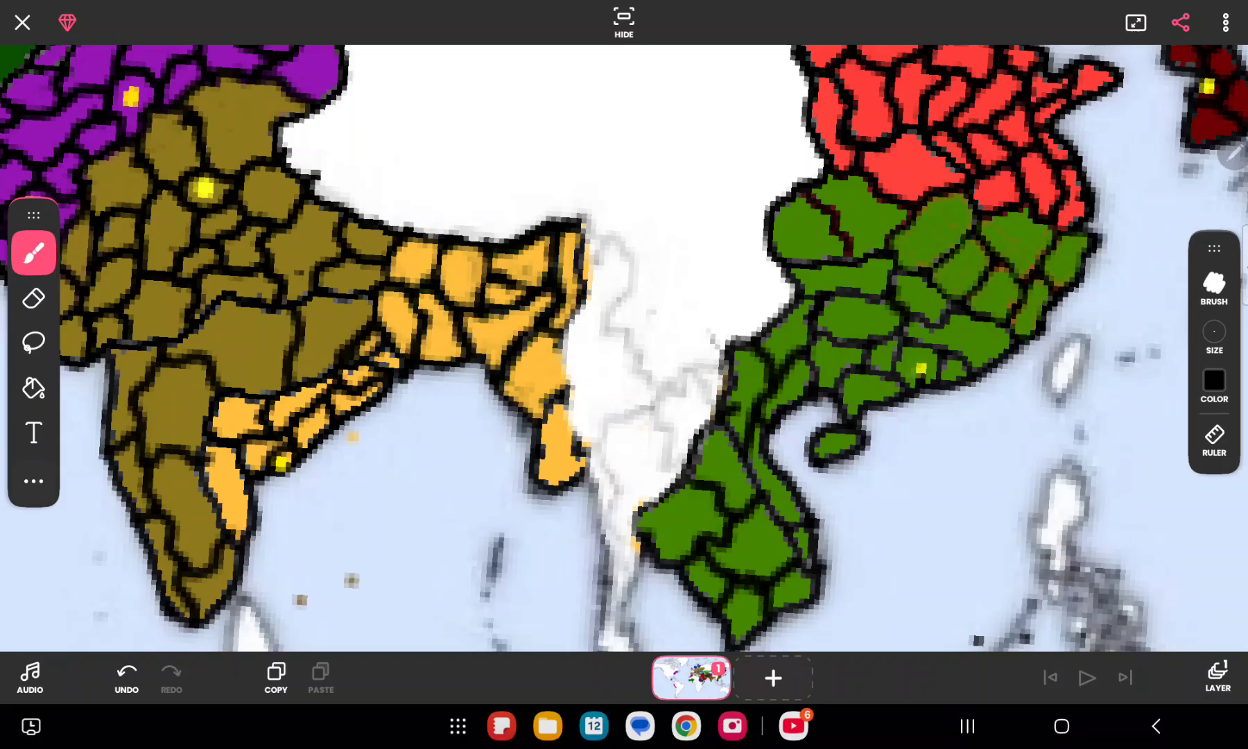
pyautogui.click(1214, 332)
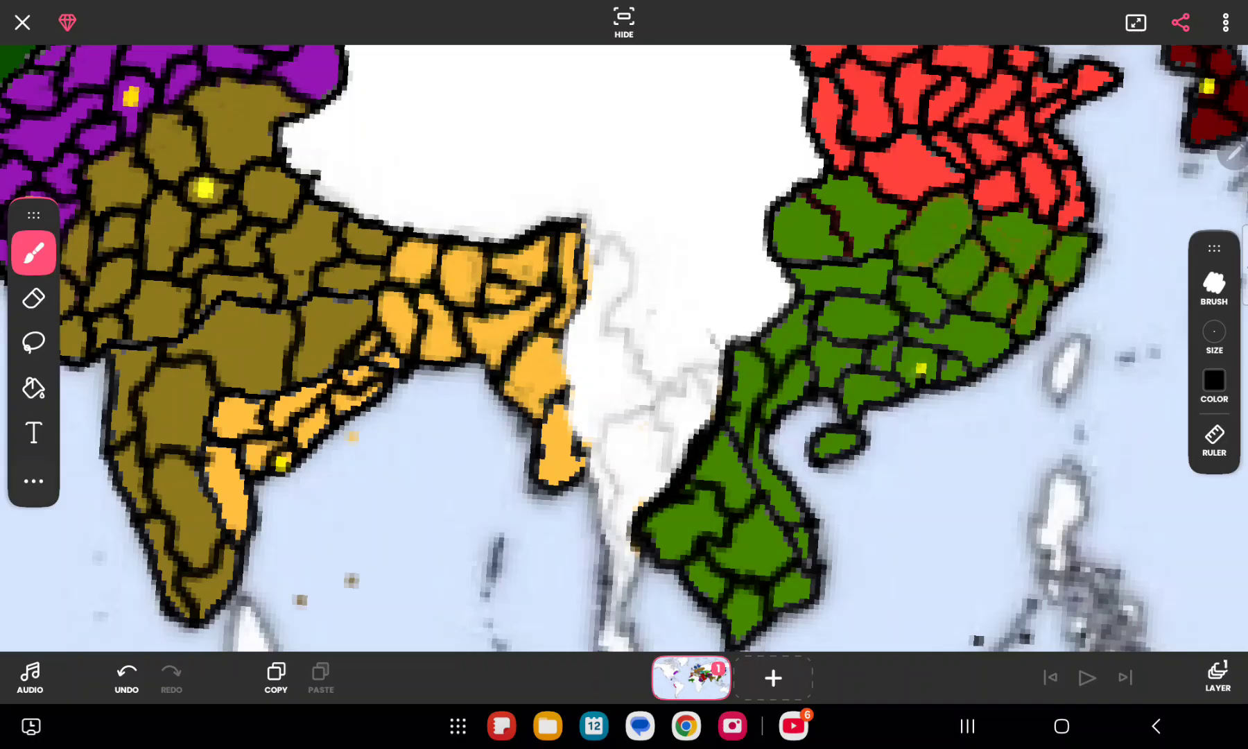
pyautogui.click(171, 678)
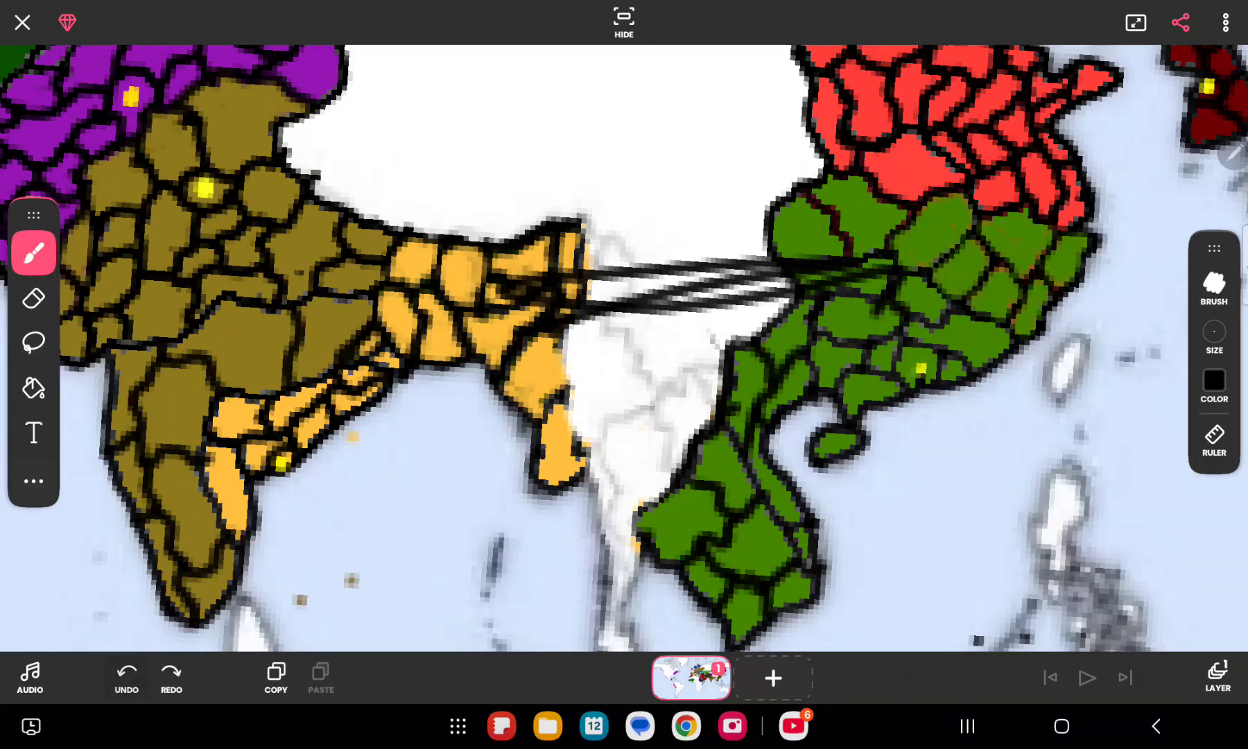
# Step: Undo the stray black strokes and bring Scandinavia into view
pyautogui.click(125, 673)
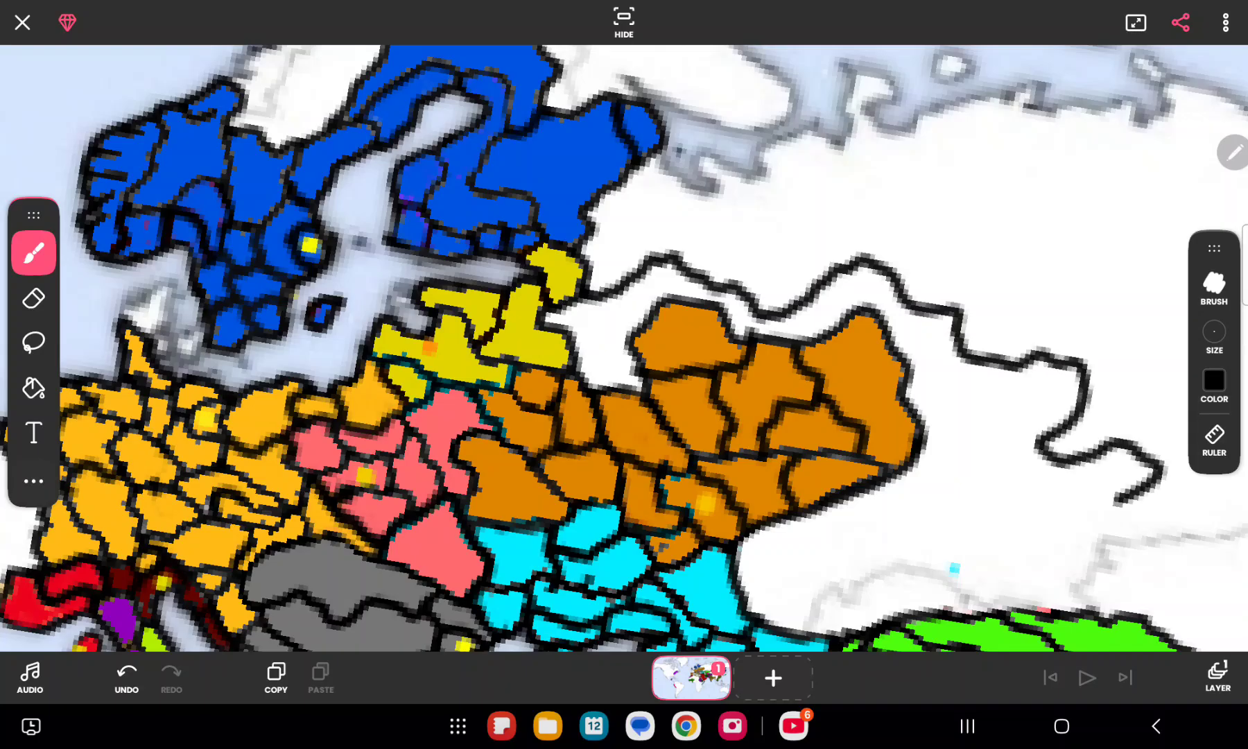
pyautogui.click(125, 672)
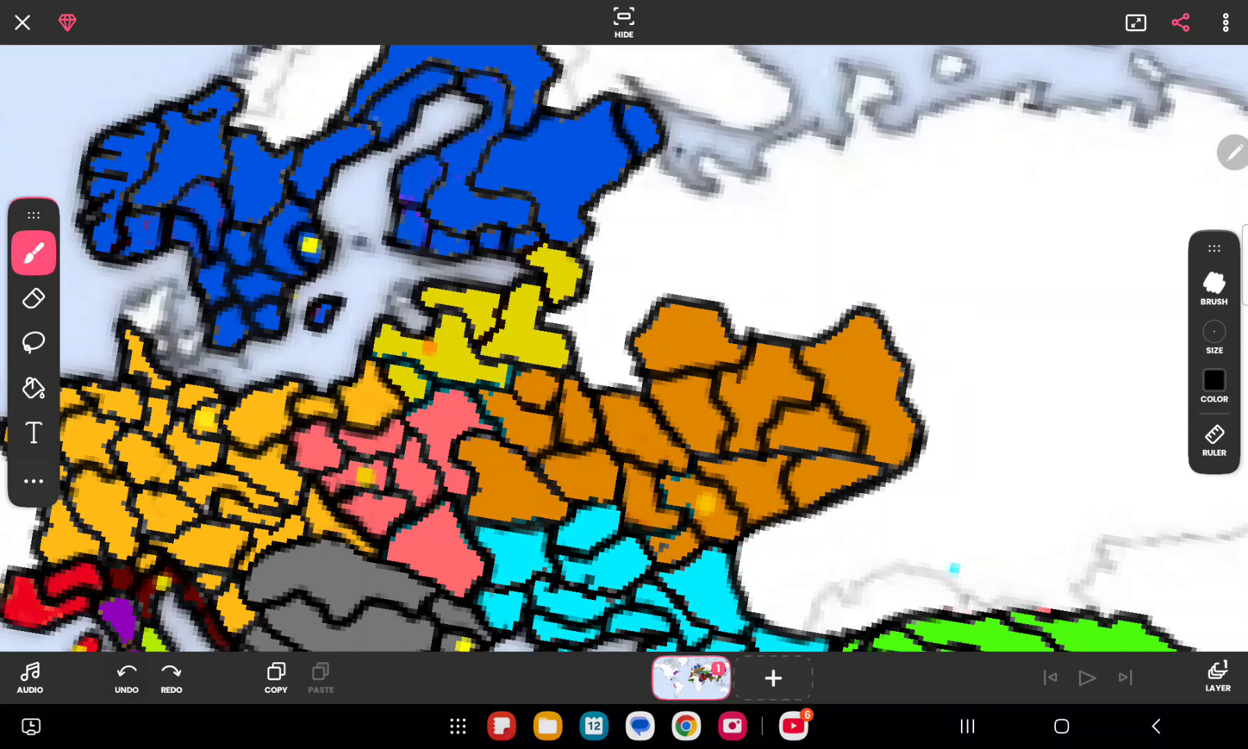